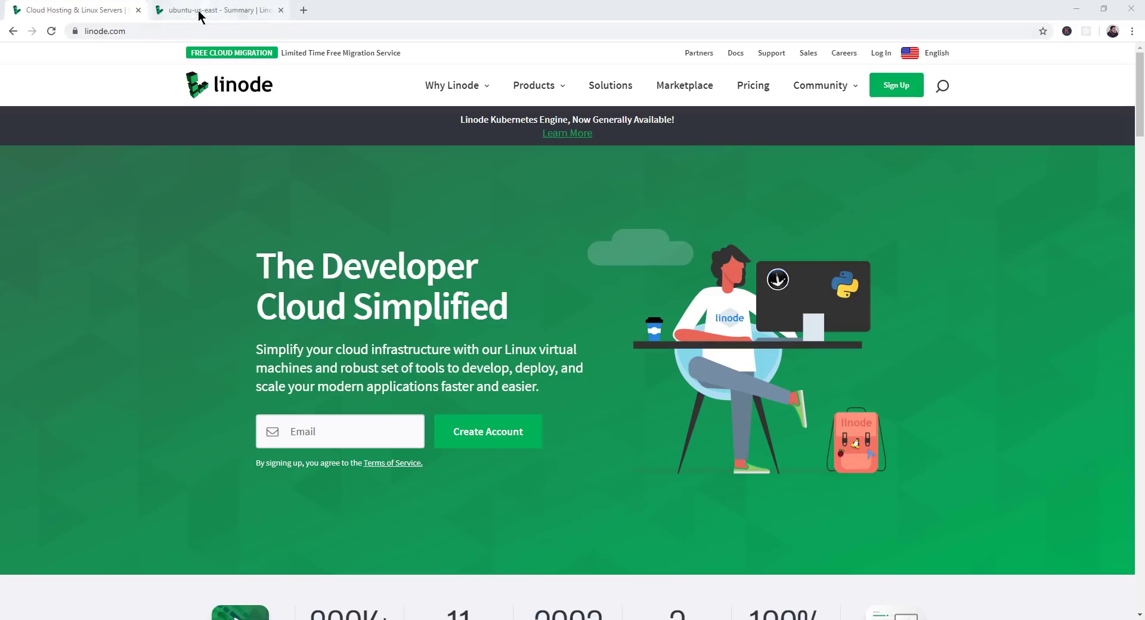
Show the ubuntu-us-east server's summary page with its CPU usage graph
{"action": "left_click", "coordinate": [216, 10]}
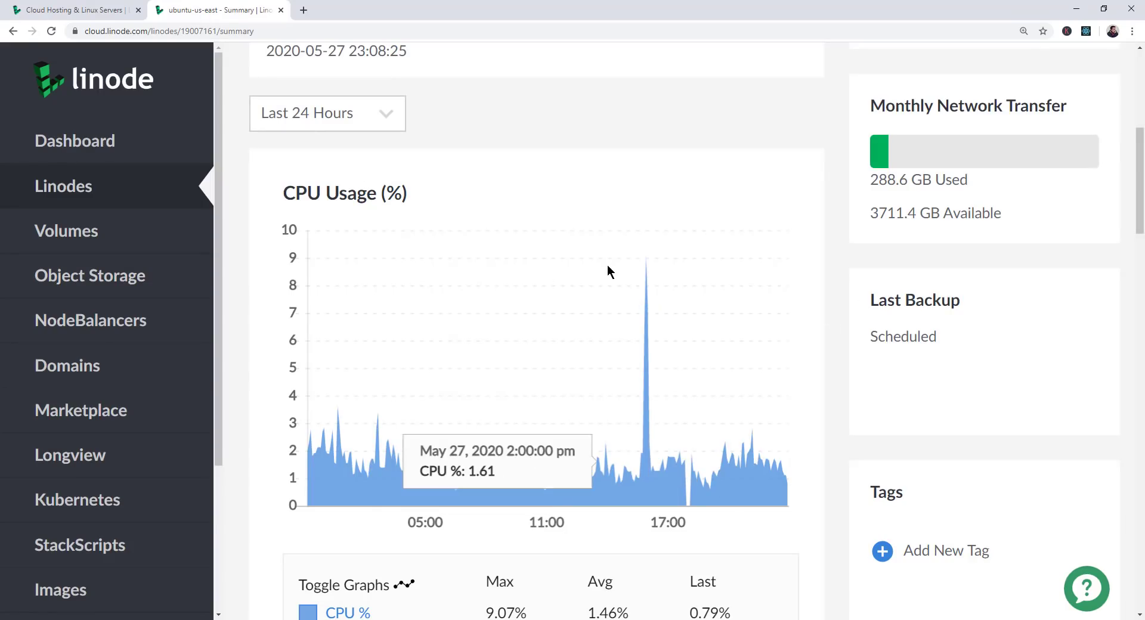
{"action": "mouse_move", "coordinate": [860, 213]}
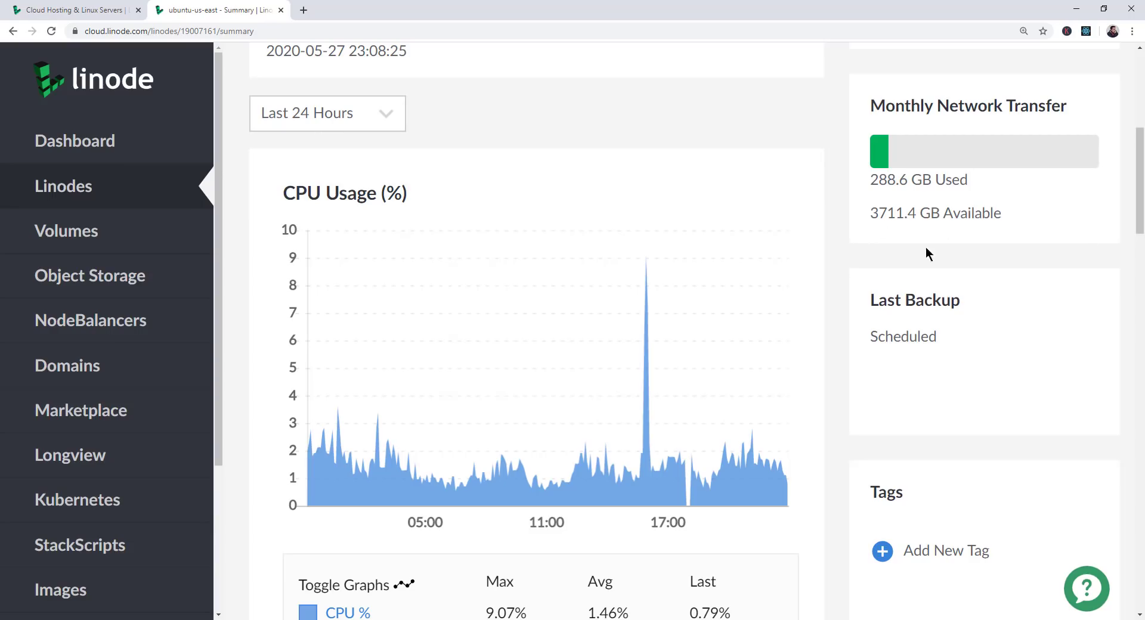
{"action": "mouse_move", "coordinate": [841, 284]}
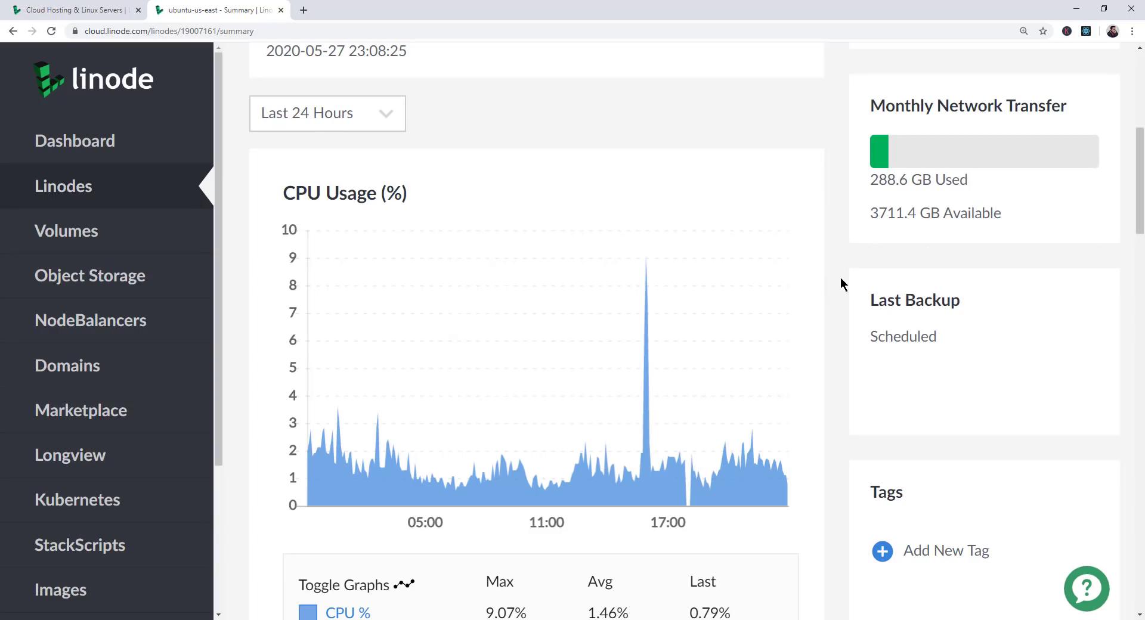
{"action": "mouse_move", "coordinate": [876, 272]}
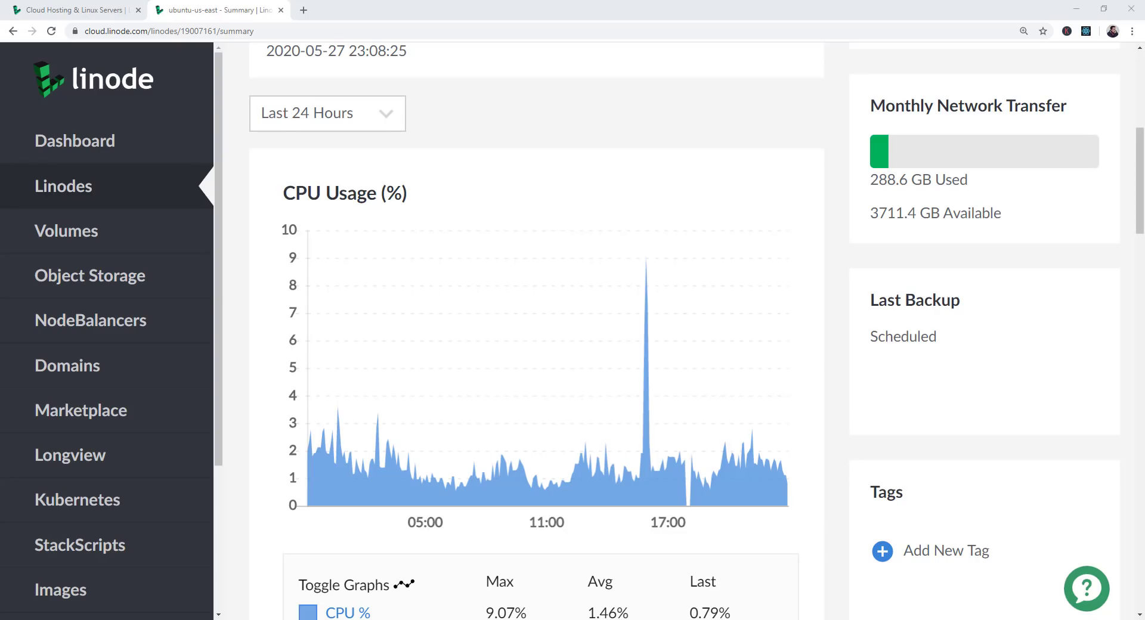
Browse the Blazor overview page, scrolling down and back through its content
{"action": "left_click", "coordinate": [216, 9]}
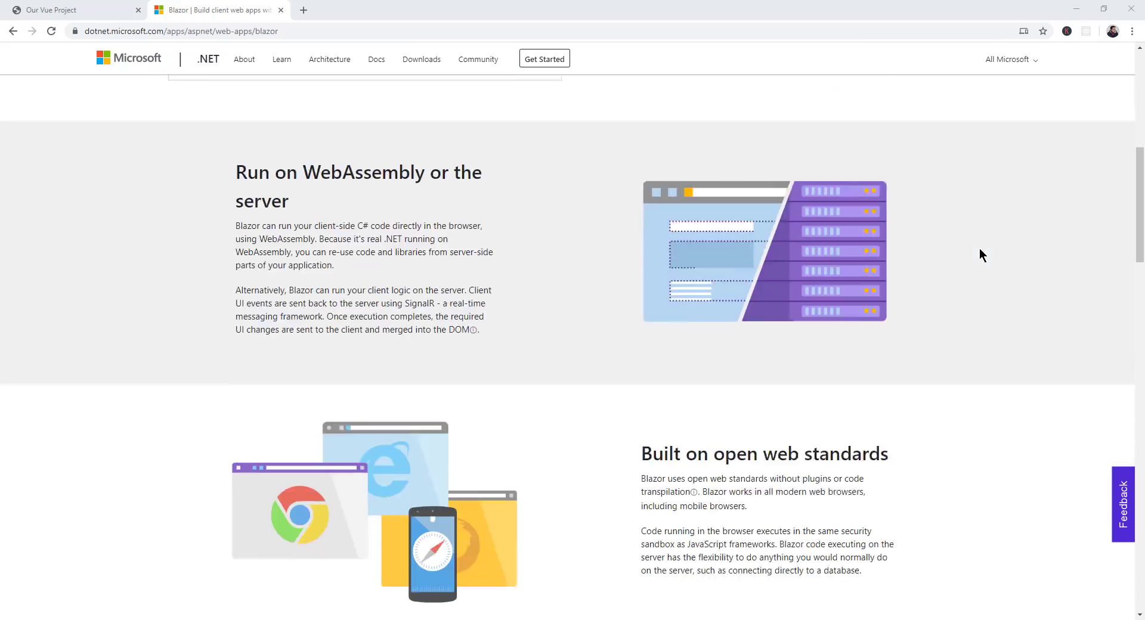
{"action": "scroll", "scroll_direction": "down", "scroll_amount": 3}
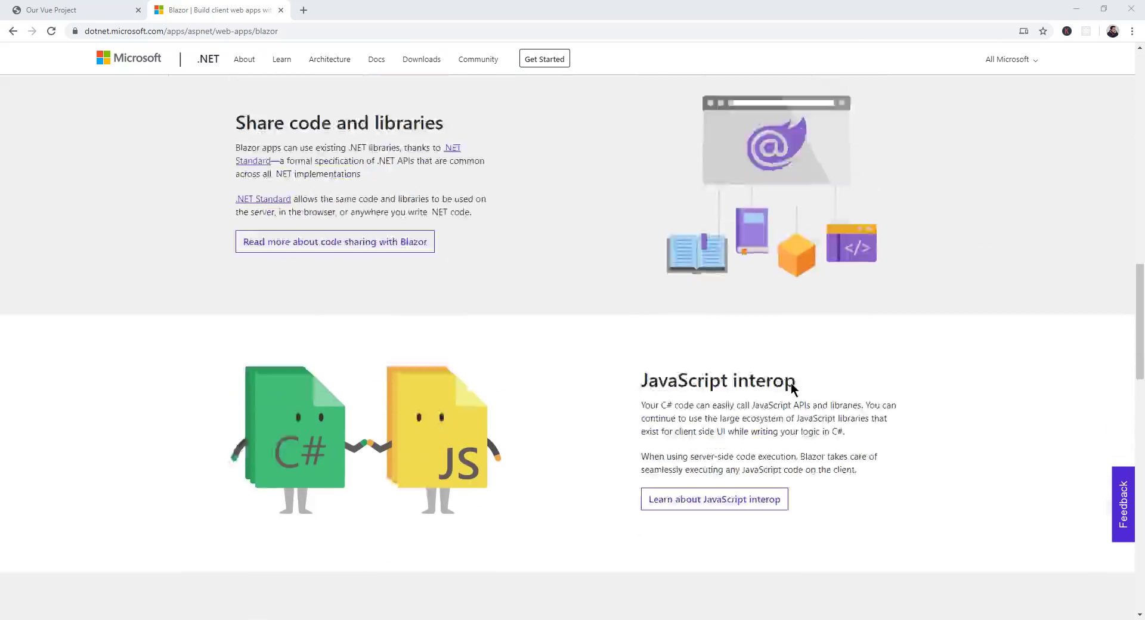
{"action": "scroll", "scroll_direction": "down", "scroll_amount": 3}
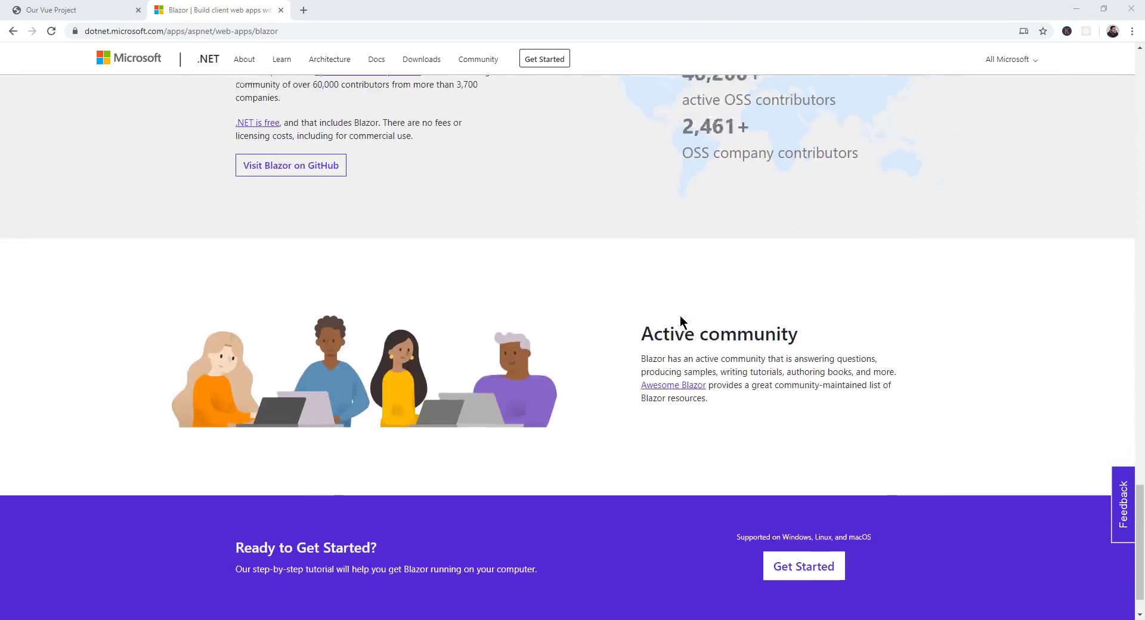
{"action": "scroll", "scroll_direction": "up", "scroll_amount": 3}
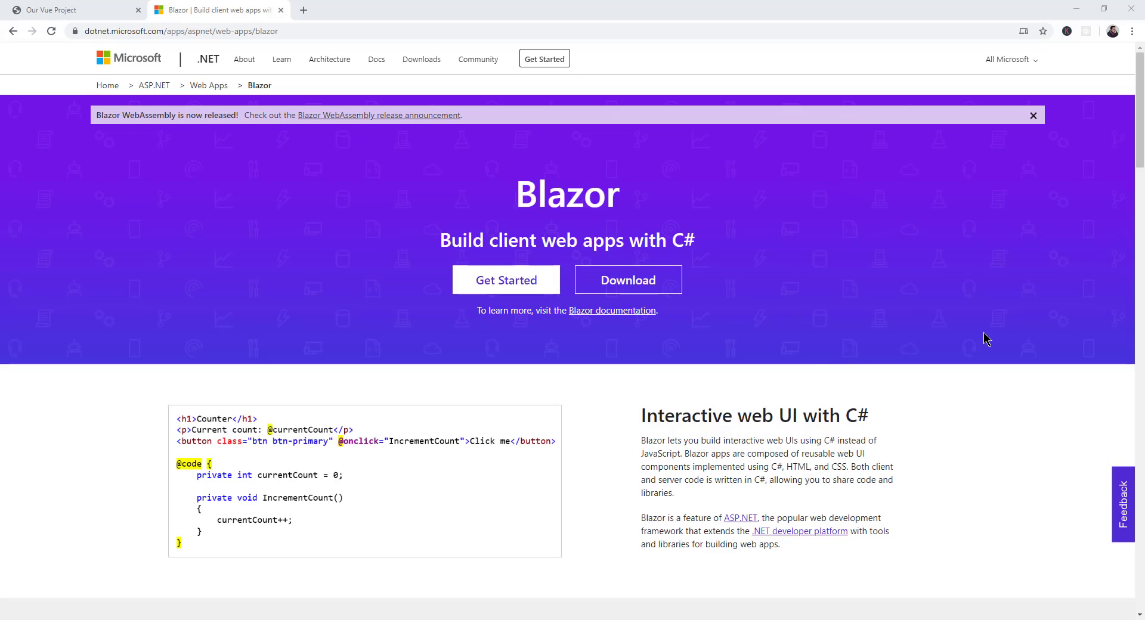
{"action": "scroll", "scroll_direction": "down", "scroll_amount": 3}
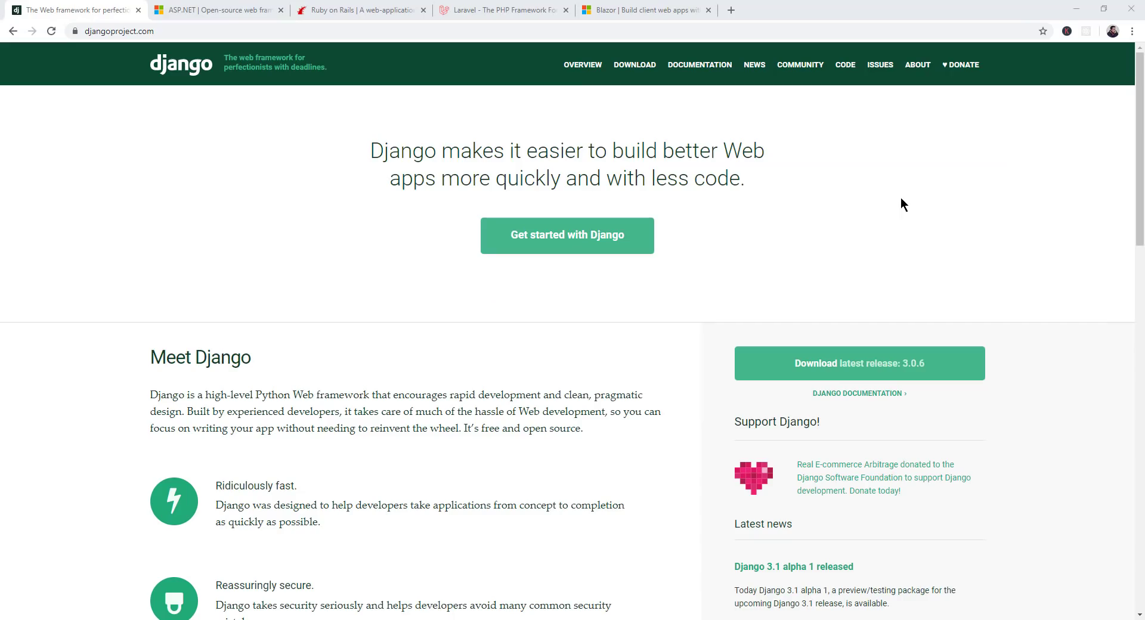
{"action": "mouse_move", "coordinate": [892, 222]}
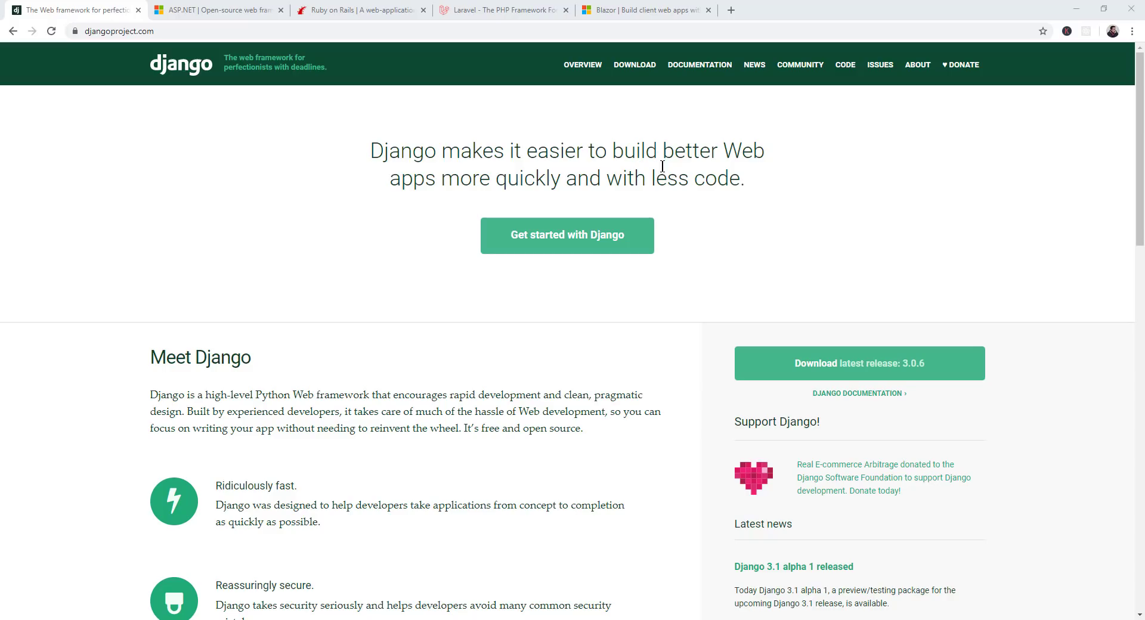
{"action": "mouse_move", "coordinate": [144, 188]}
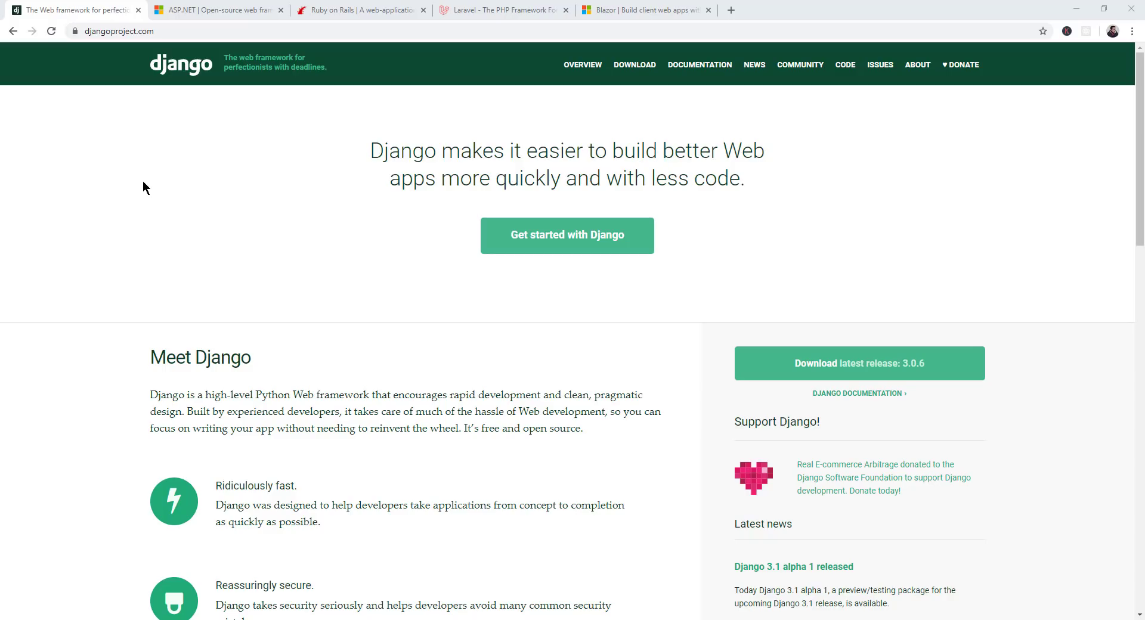
{"action": "mouse_move", "coordinate": [141, 192]}
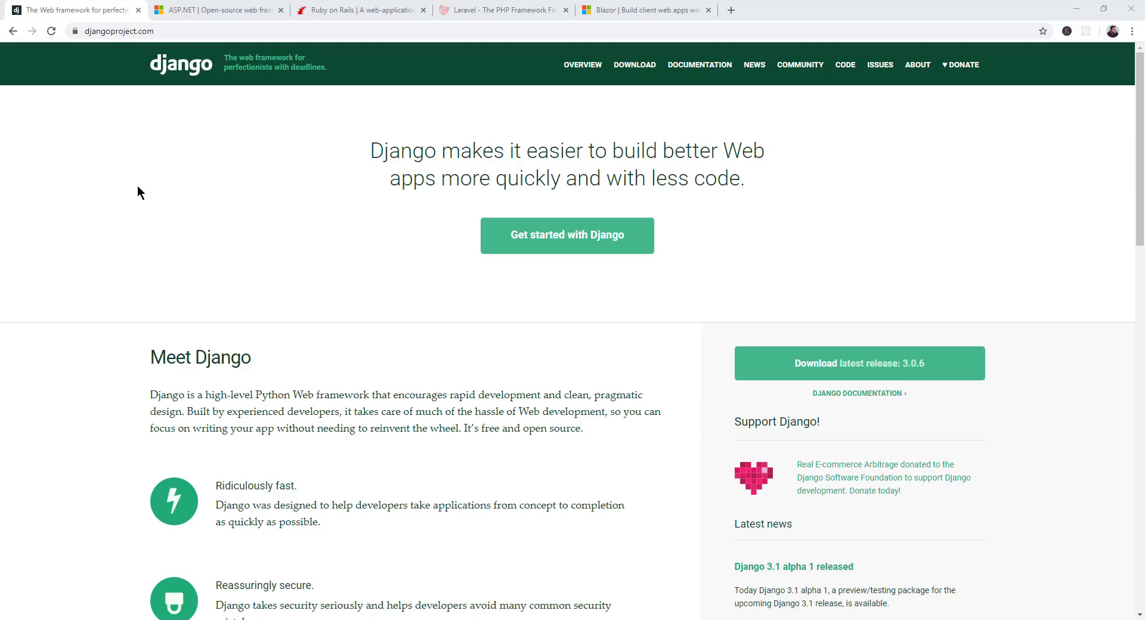
{"action": "mouse_move", "coordinate": [194, 95]}
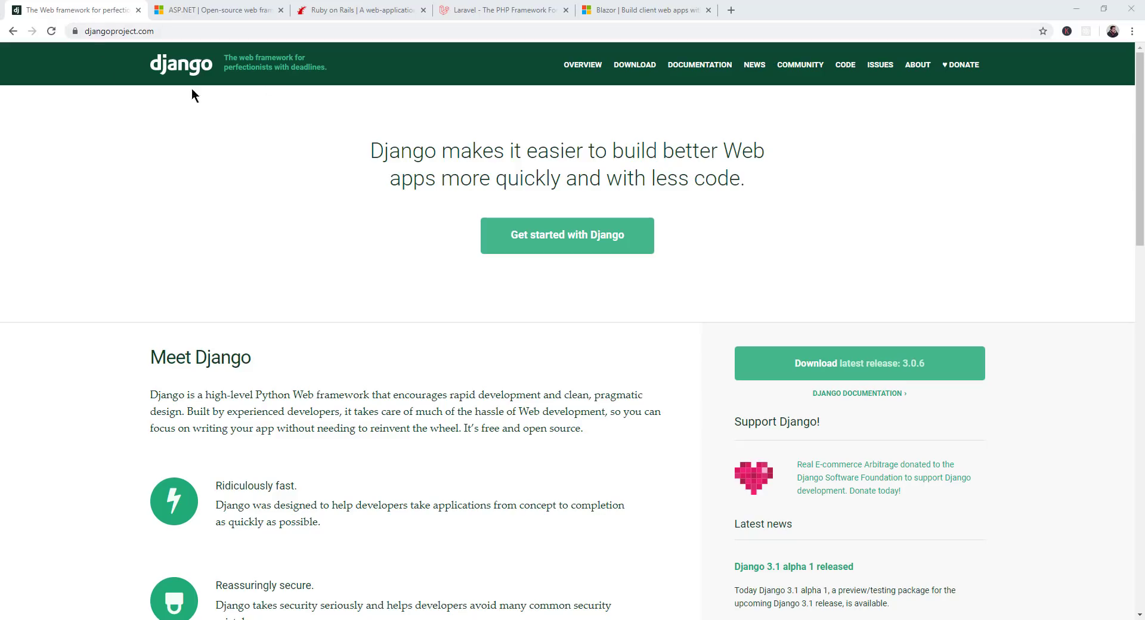
Cycle through the ASP.NET, Ruby on Rails, Laravel and Blazor homepages, then move to the next window
{"action": "left_click", "coordinate": [217, 10]}
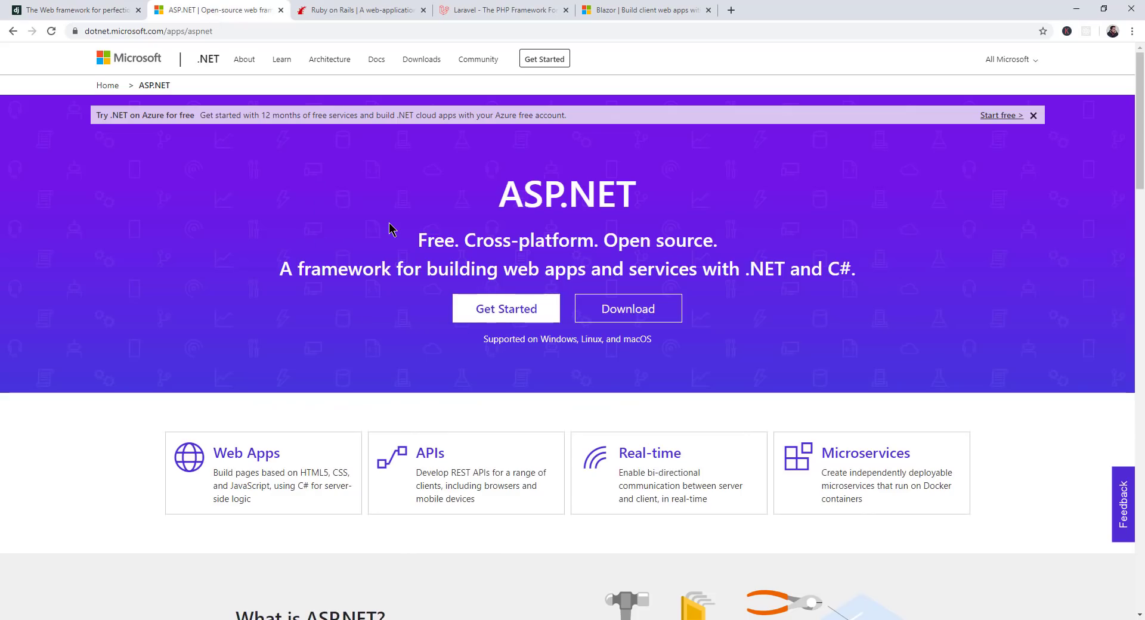
{"action": "mouse_move", "coordinate": [436, 28]}
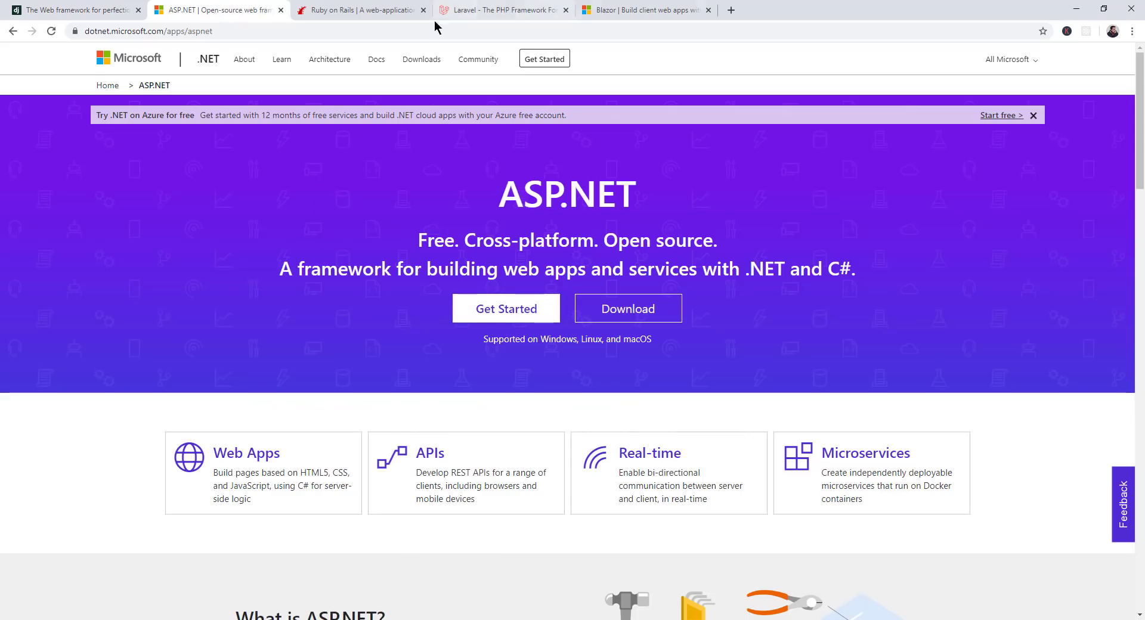
{"action": "left_click", "coordinate": [357, 9]}
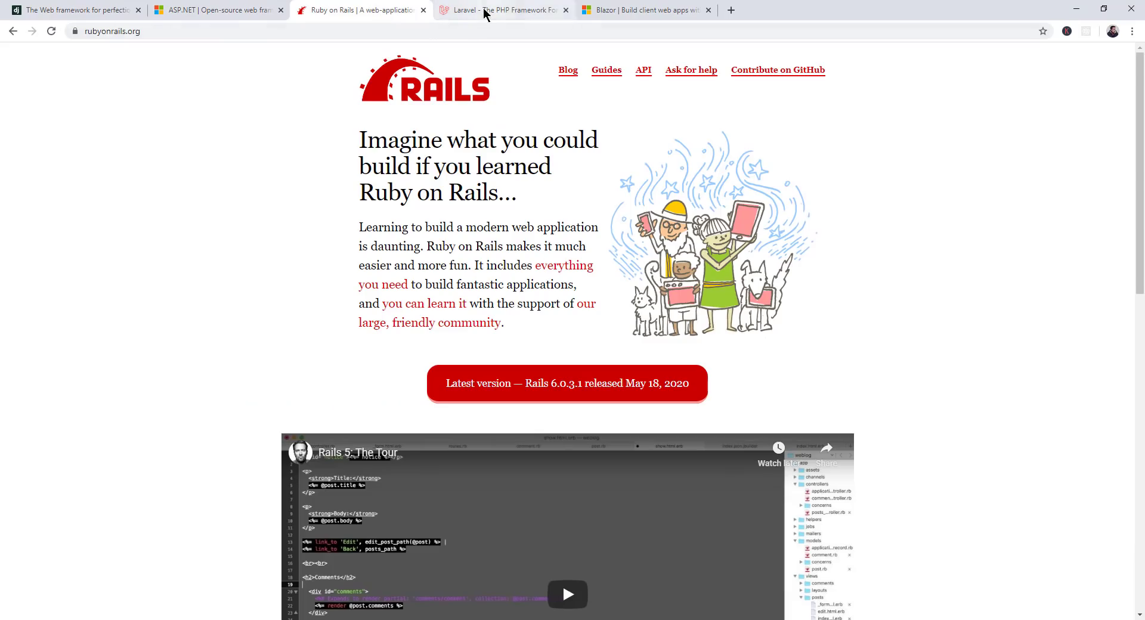
{"action": "left_click", "coordinate": [500, 10]}
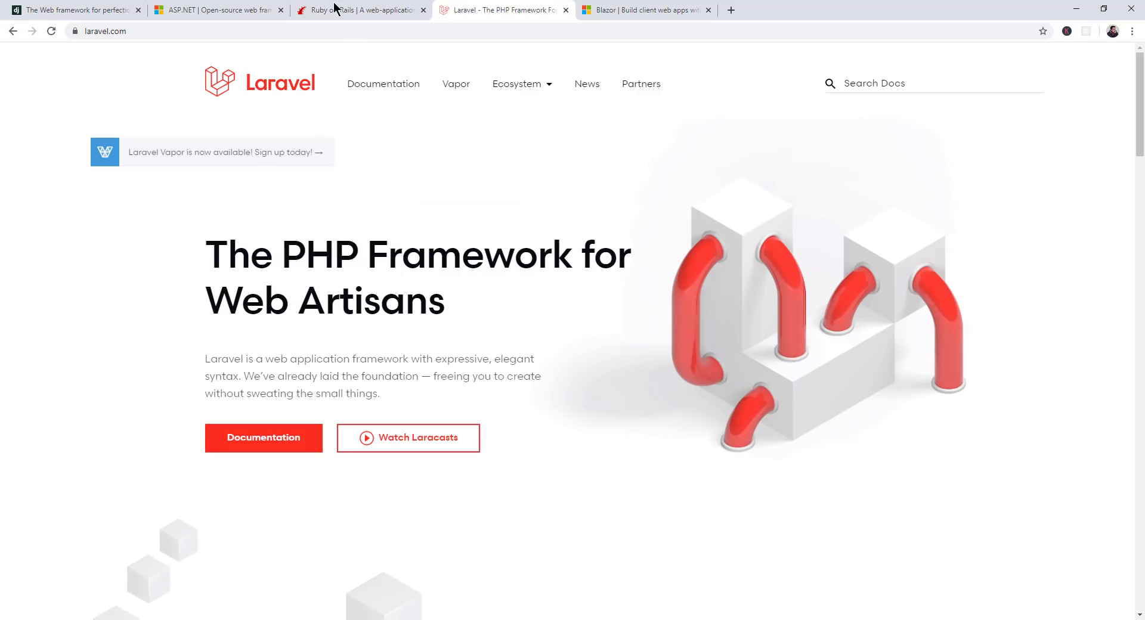
{"action": "left_click", "coordinate": [645, 9]}
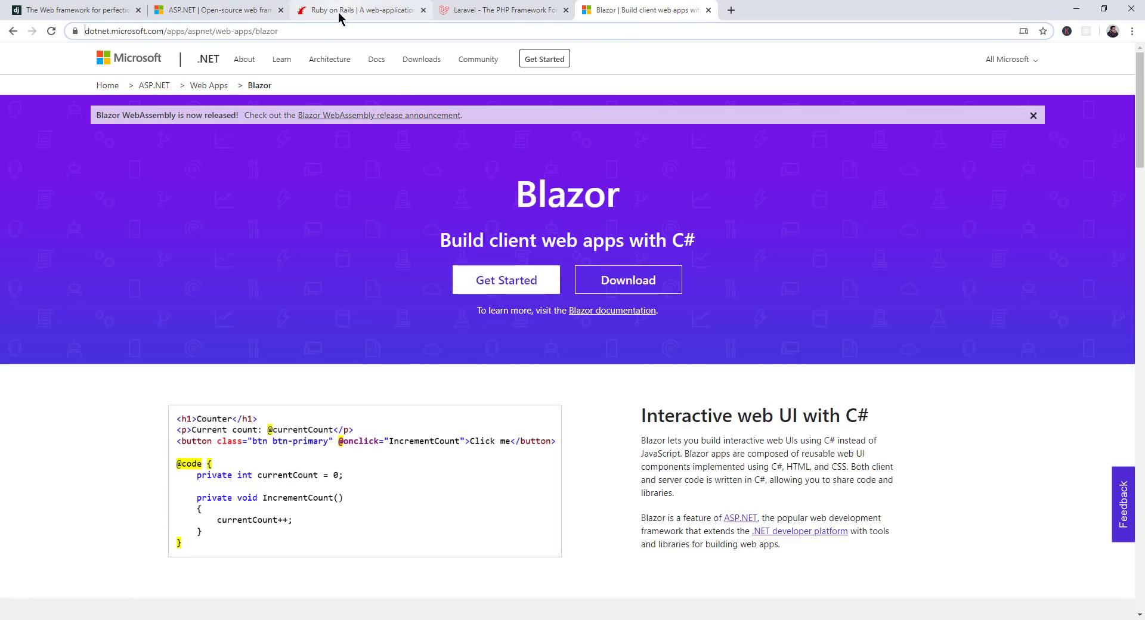
{"action": "left_click", "coordinate": [73, 9]}
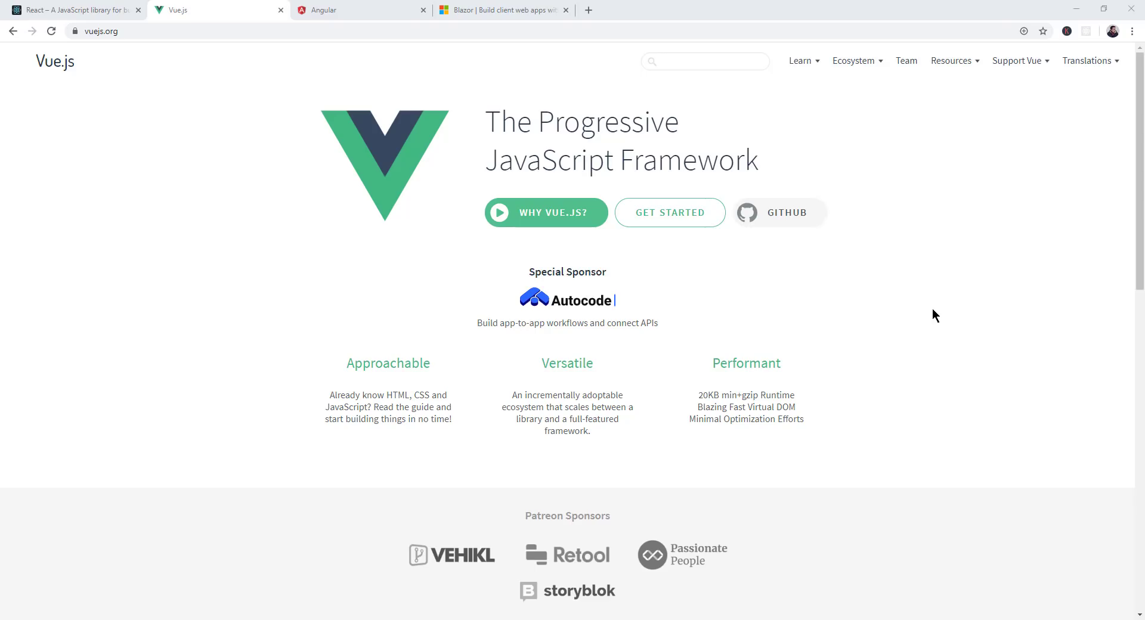
{"action": "mouse_move", "coordinate": [415, 143]}
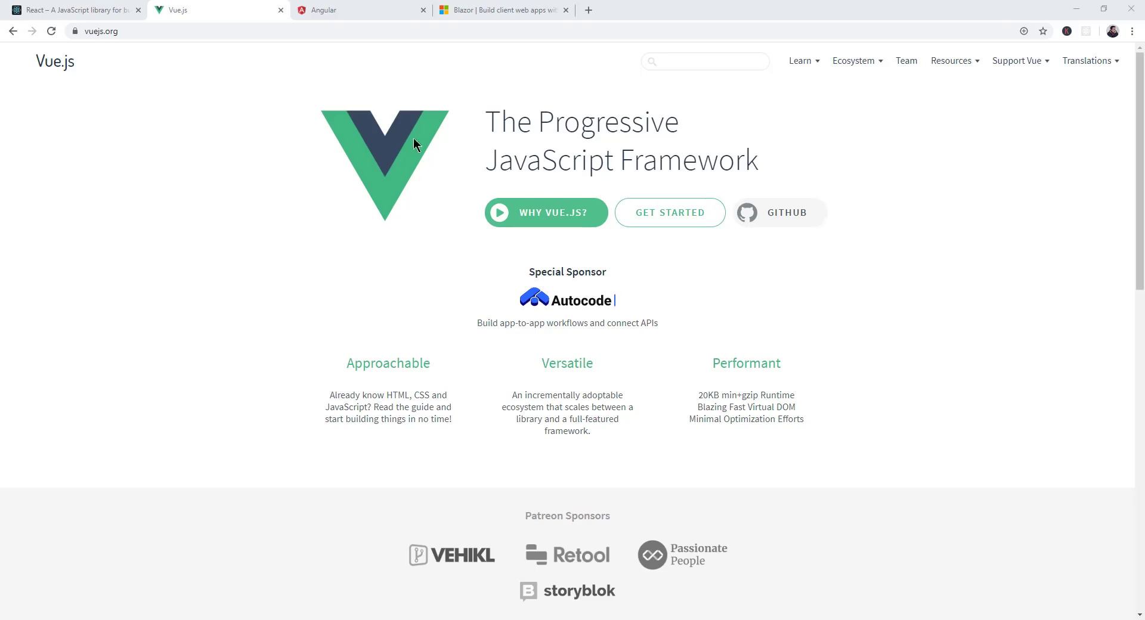
Step through the React and Angular homepages and return to Blazor's C# counter example
{"action": "left_click", "coordinate": [73, 9]}
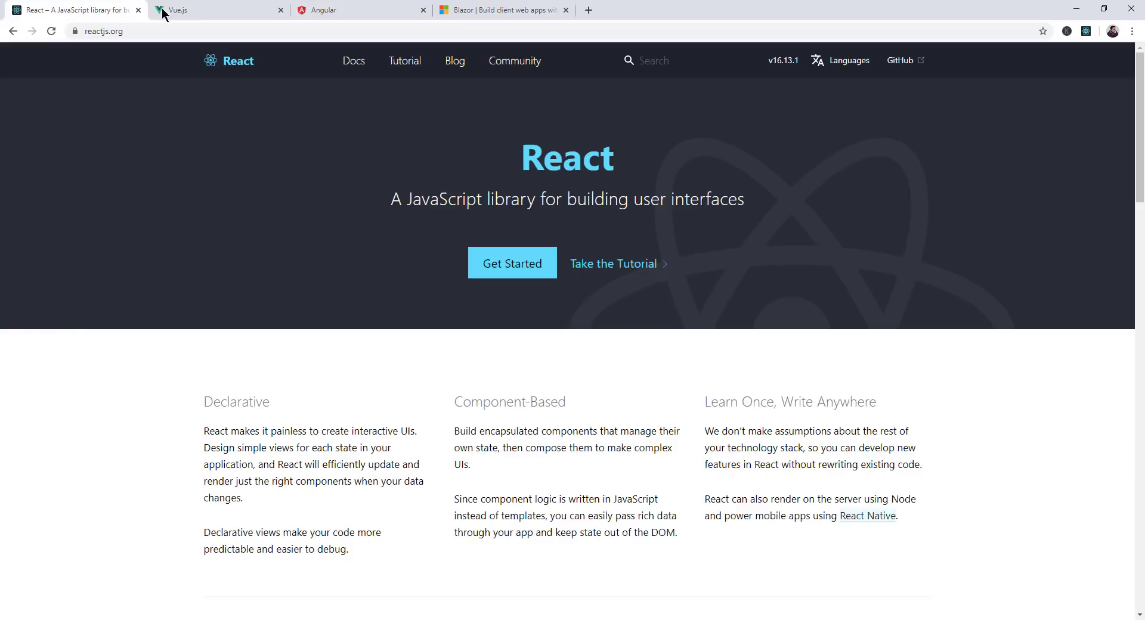
{"action": "left_click", "coordinate": [360, 9]}
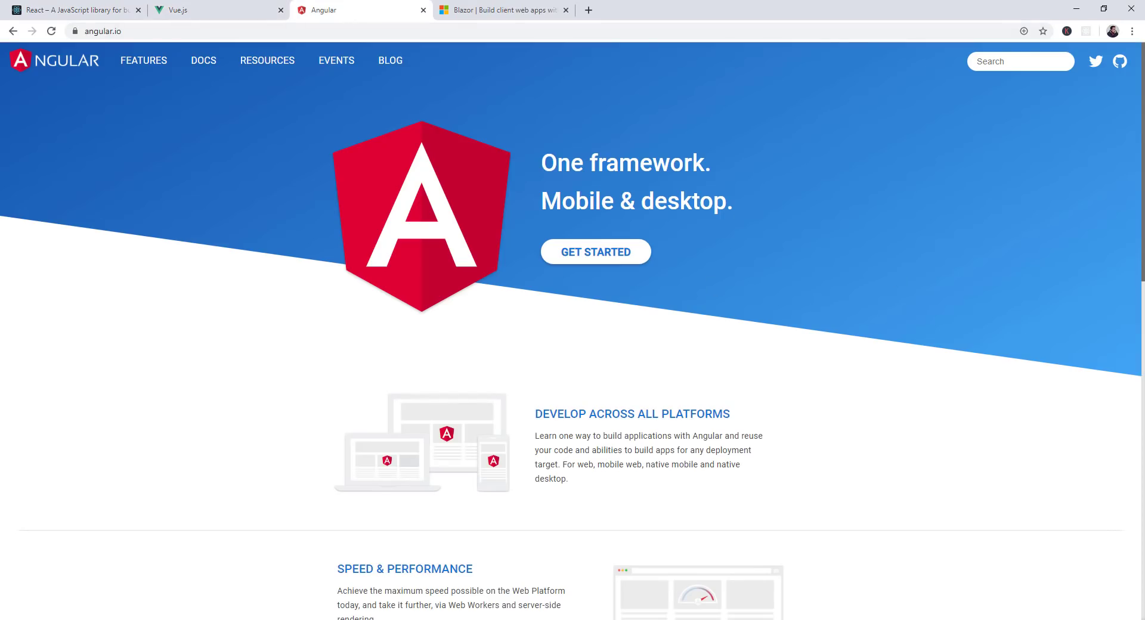
{"action": "left_click", "coordinate": [502, 9]}
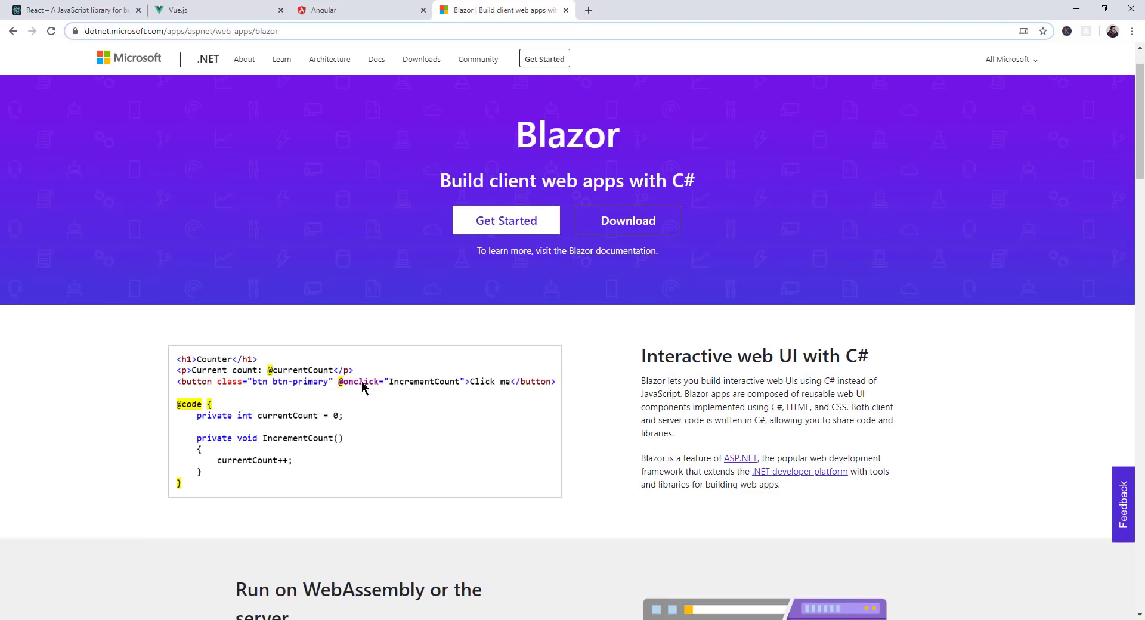
{"action": "mouse_move", "coordinate": [350, 388]}
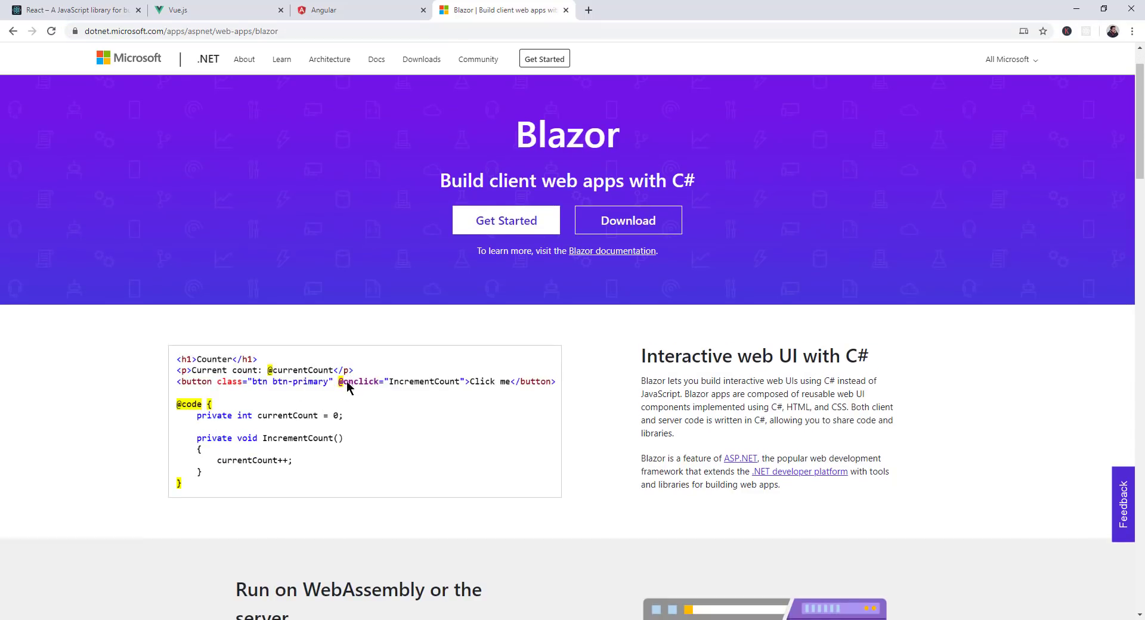
{"action": "mouse_move", "coordinate": [368, 405]}
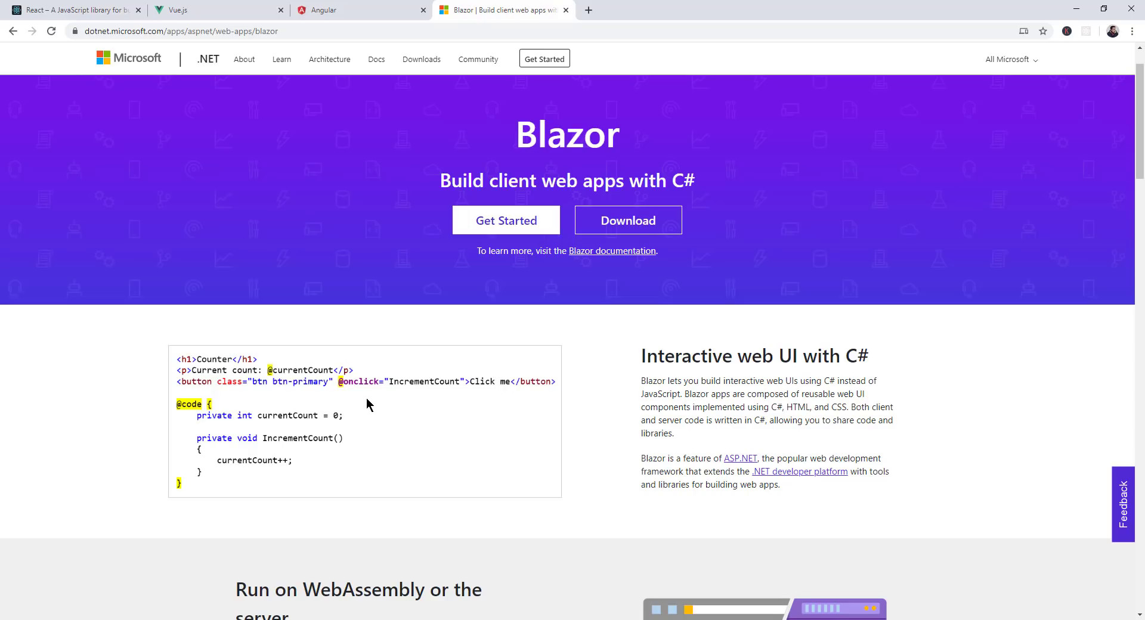
{"action": "mouse_move", "coordinate": [373, 408]}
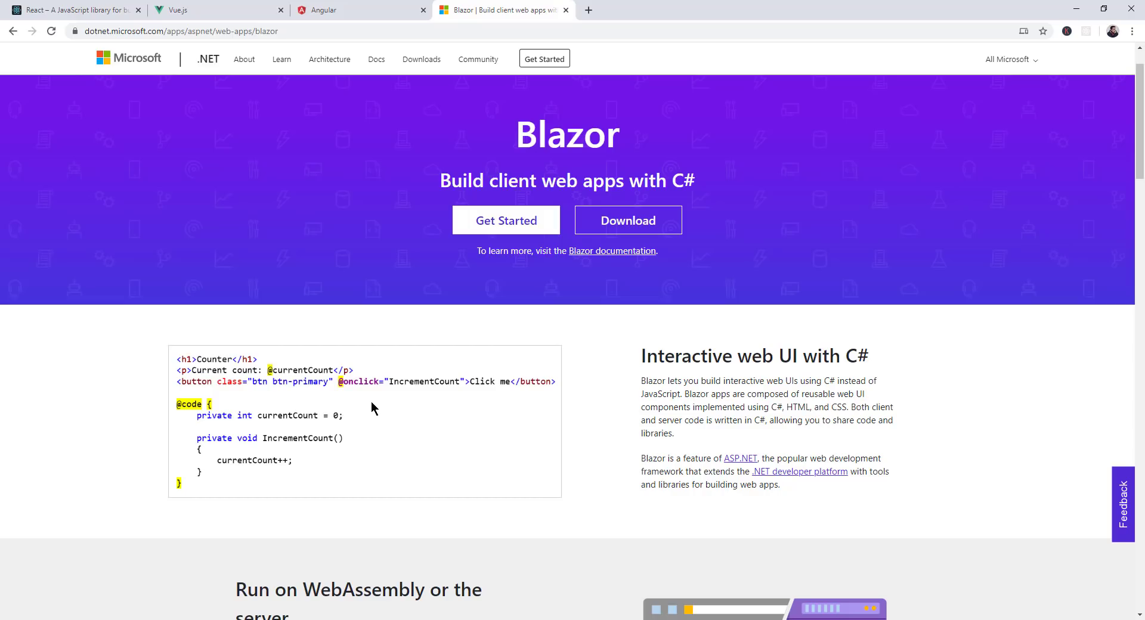
{"action": "mouse_move", "coordinate": [323, 295]}
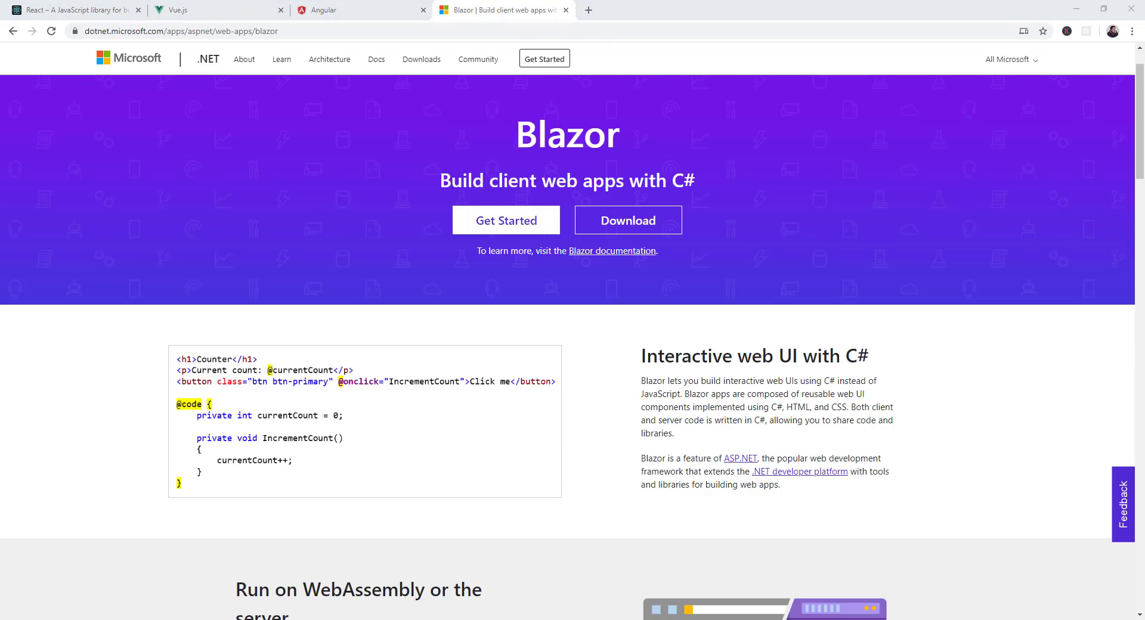
{"action": "mouse_move", "coordinate": [844, 285]}
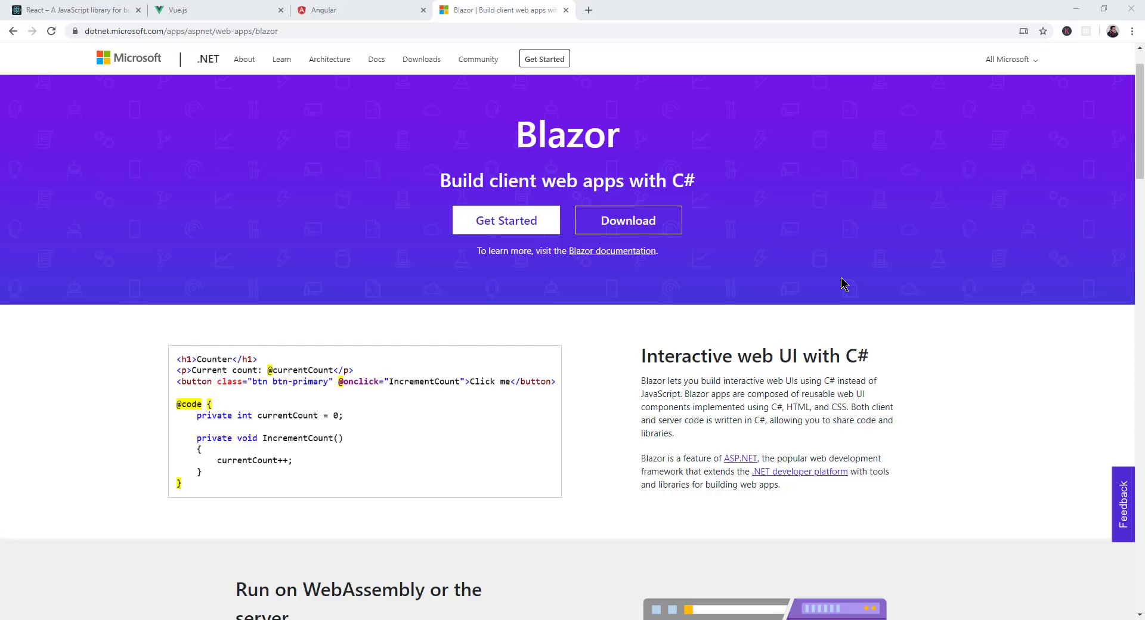
{"action": "mouse_move", "coordinate": [1014, 452]}
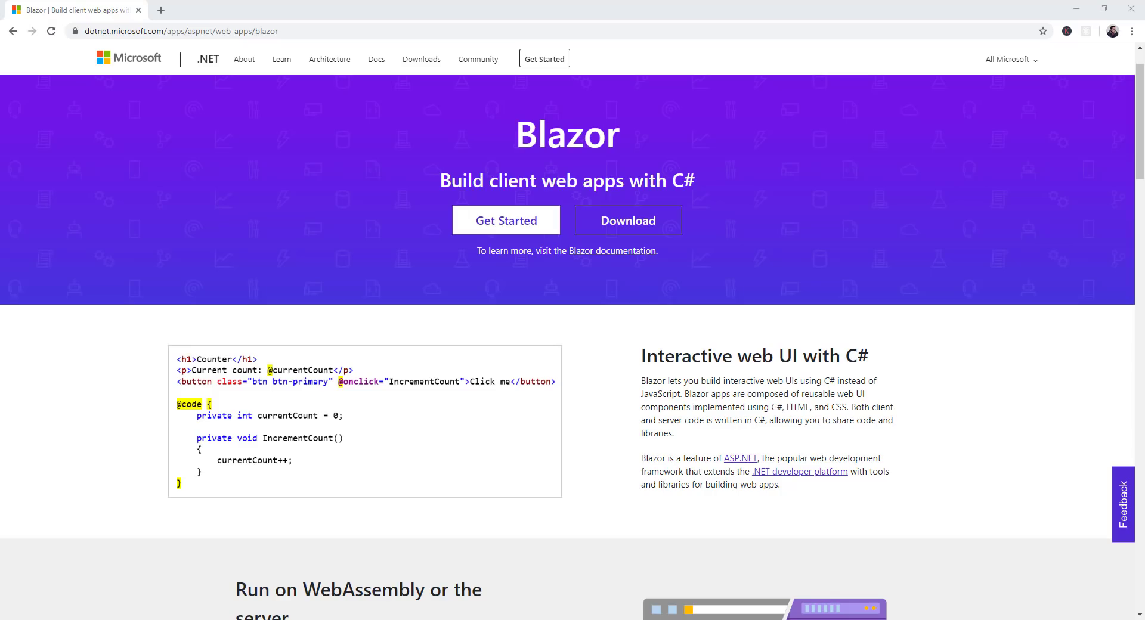
{"action": "mouse_move", "coordinate": [752, 14]}
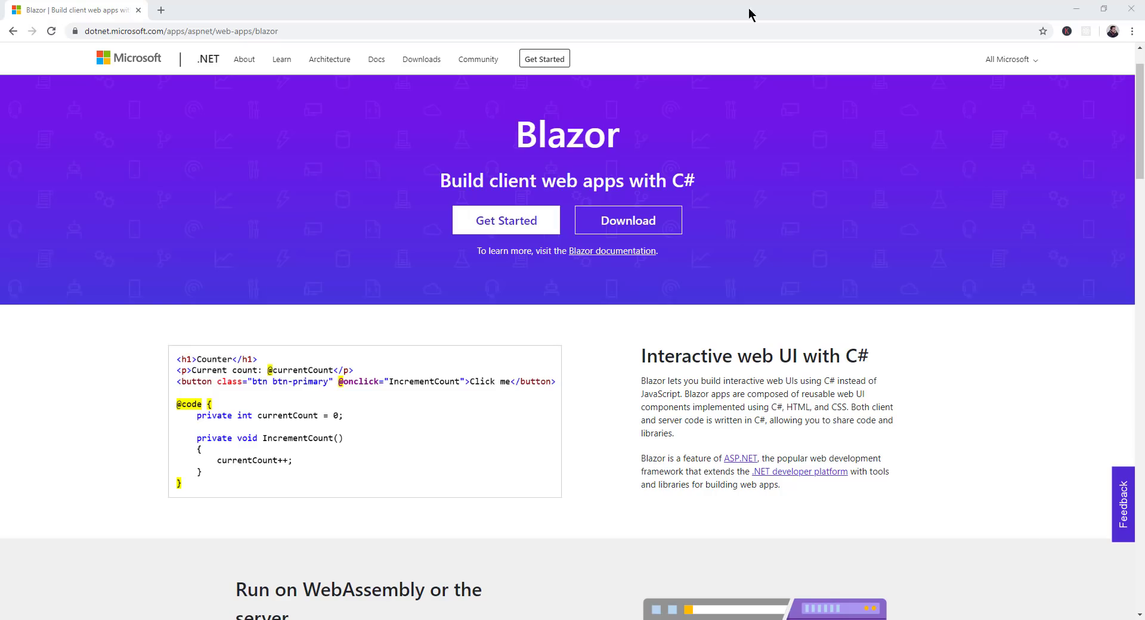
Browse the .NET download page and bring up the Visual Studio product page in a new tab
{"action": "left_click", "coordinate": [626, 219]}
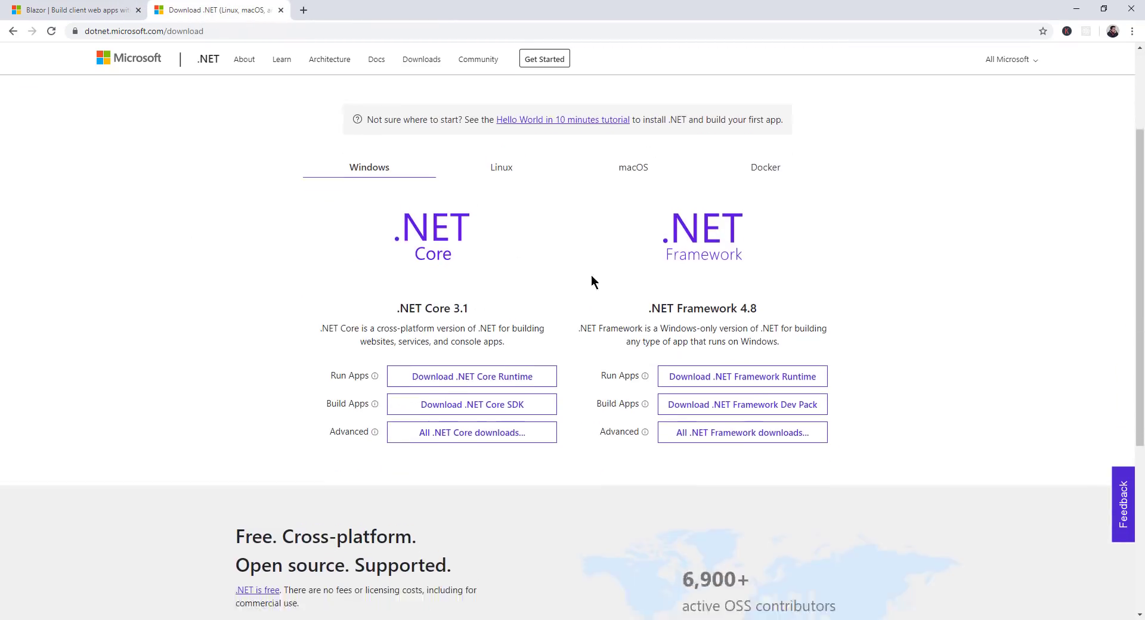
{"action": "scroll", "scroll_direction": "down", "scroll_amount": 3}
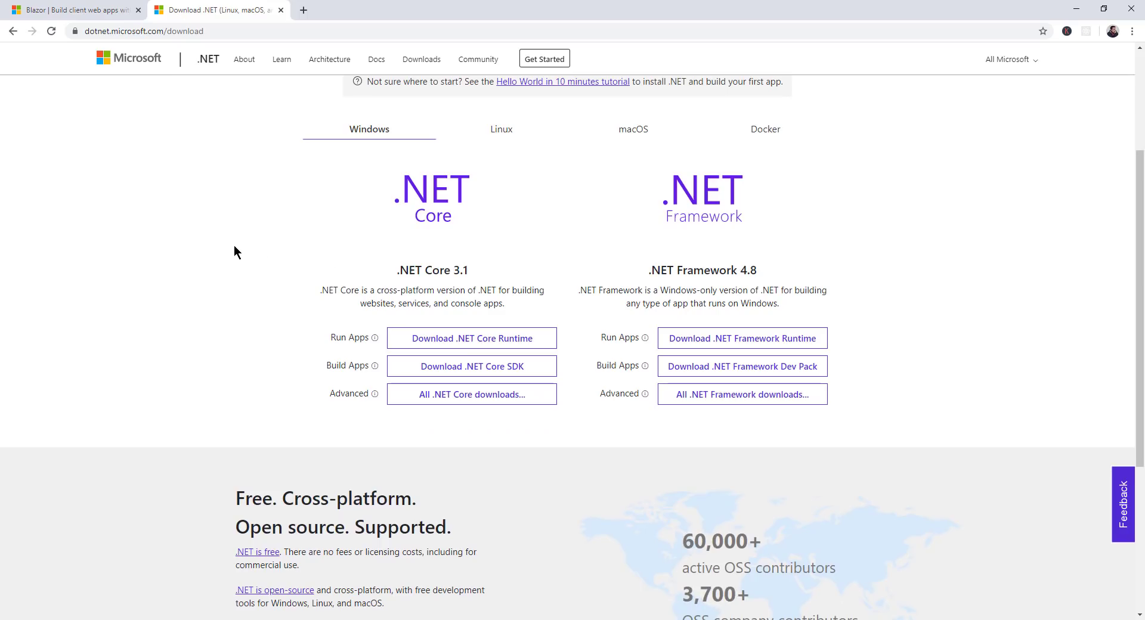
{"action": "mouse_move", "coordinate": [337, 336]}
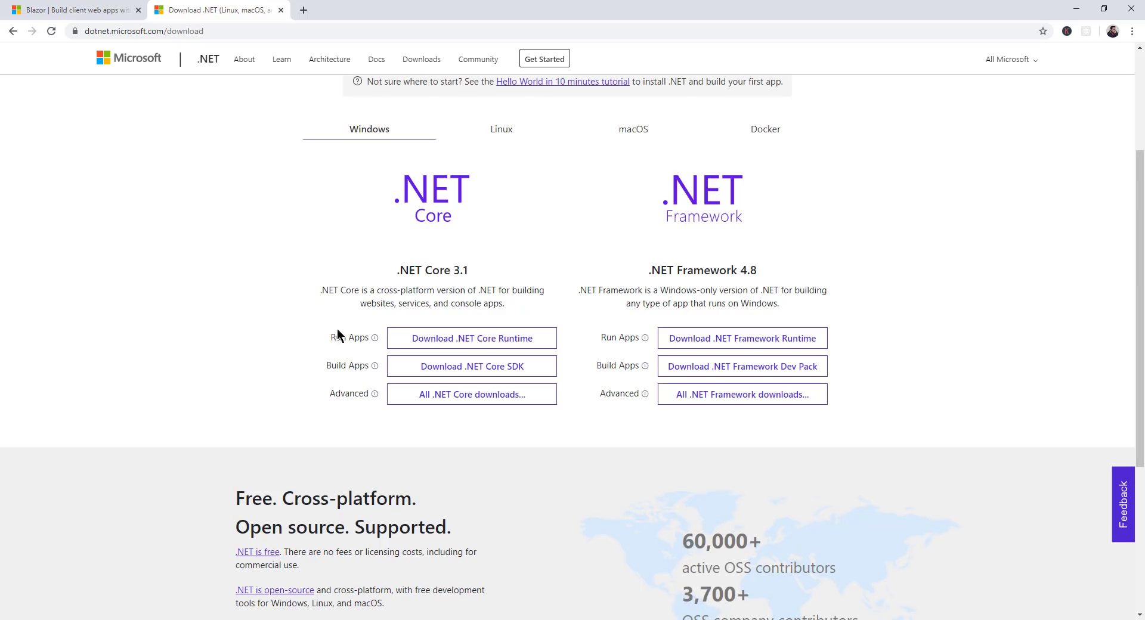
{"action": "mouse_move", "coordinate": [526, 105]}
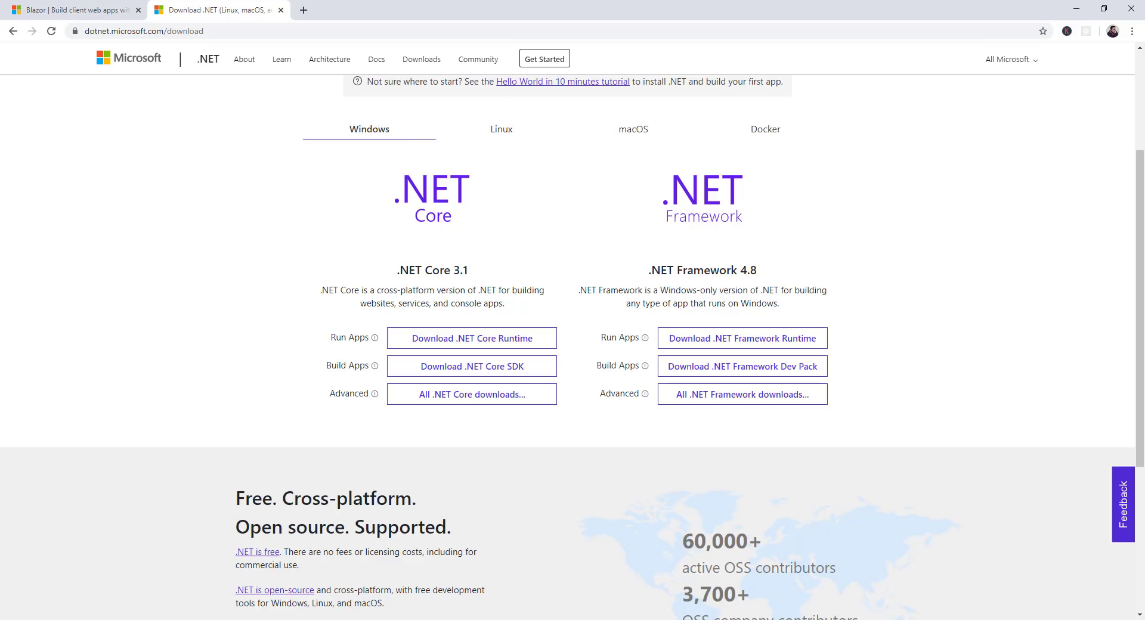
{"action": "left_click", "coordinate": [358, 10]}
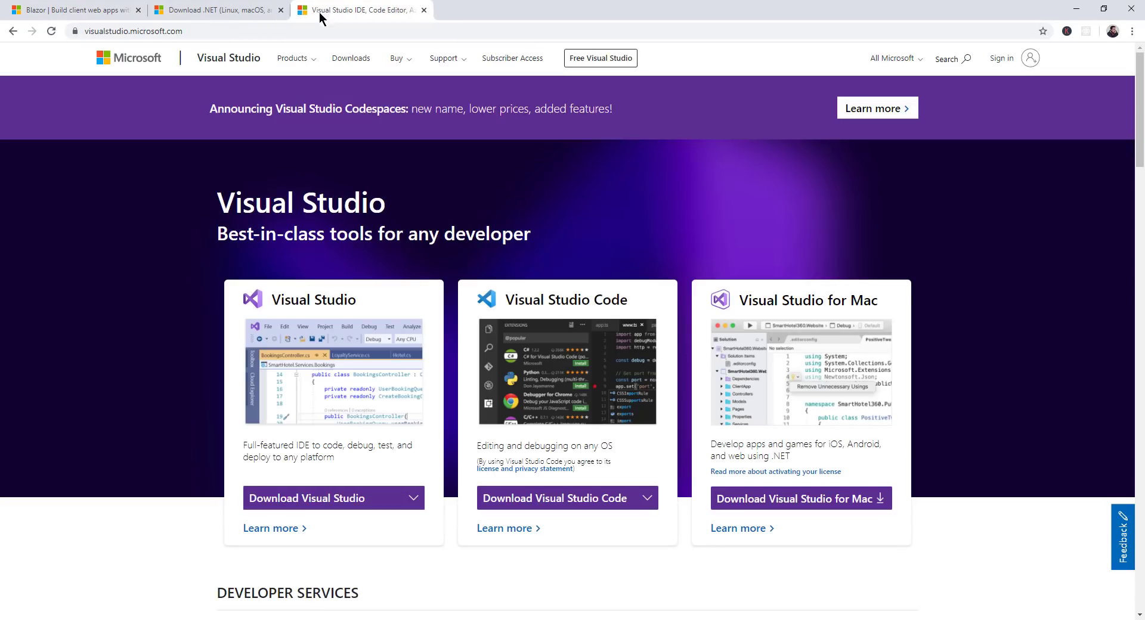
{"action": "mouse_move", "coordinate": [37, 192]}
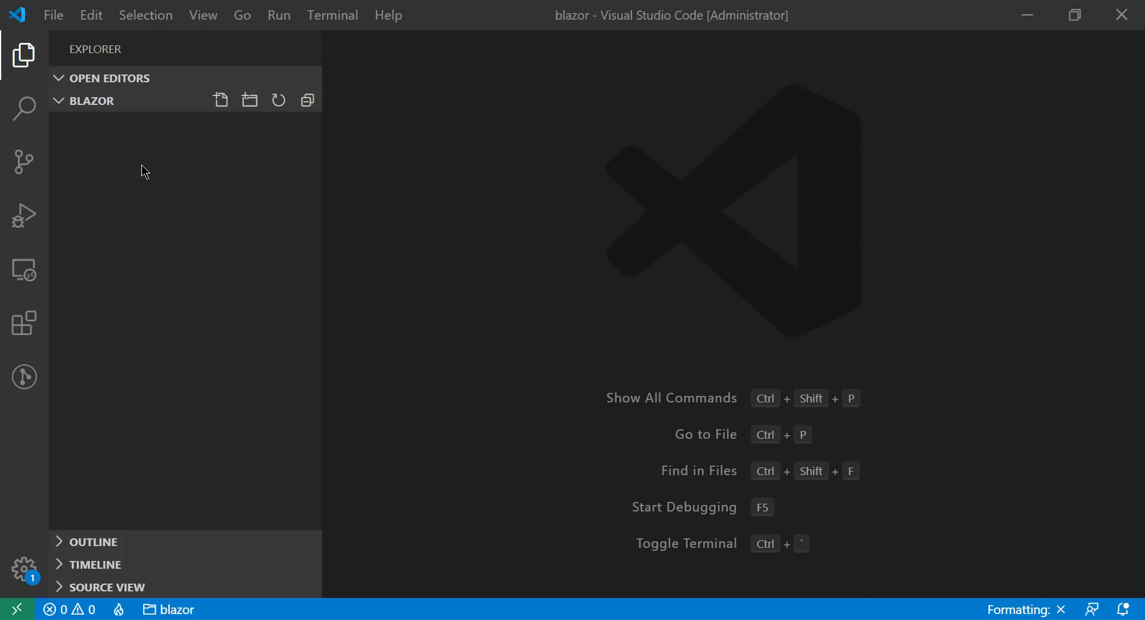
{"action": "mouse_move", "coordinate": [296, 148]}
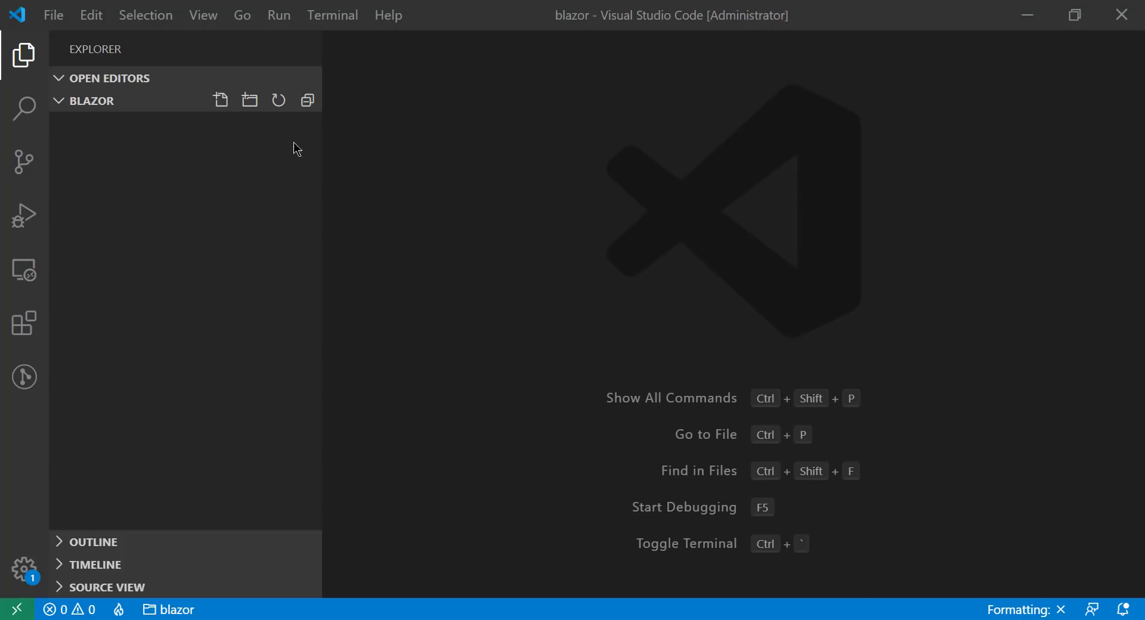
{"action": "mouse_move", "coordinate": [124, 152]}
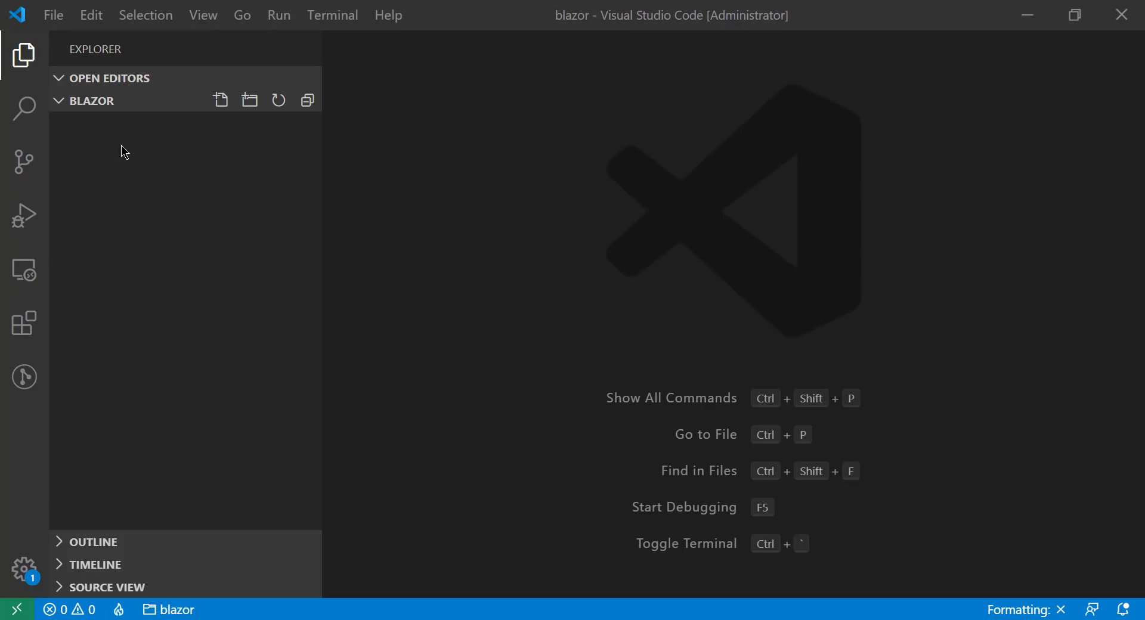
From a terminal in the blazor folder, run 'dotnet new blazorwasm -o my_project_wasm' to create the WebAssembly project
{"action": "right_click", "coordinate": [117, 152]}
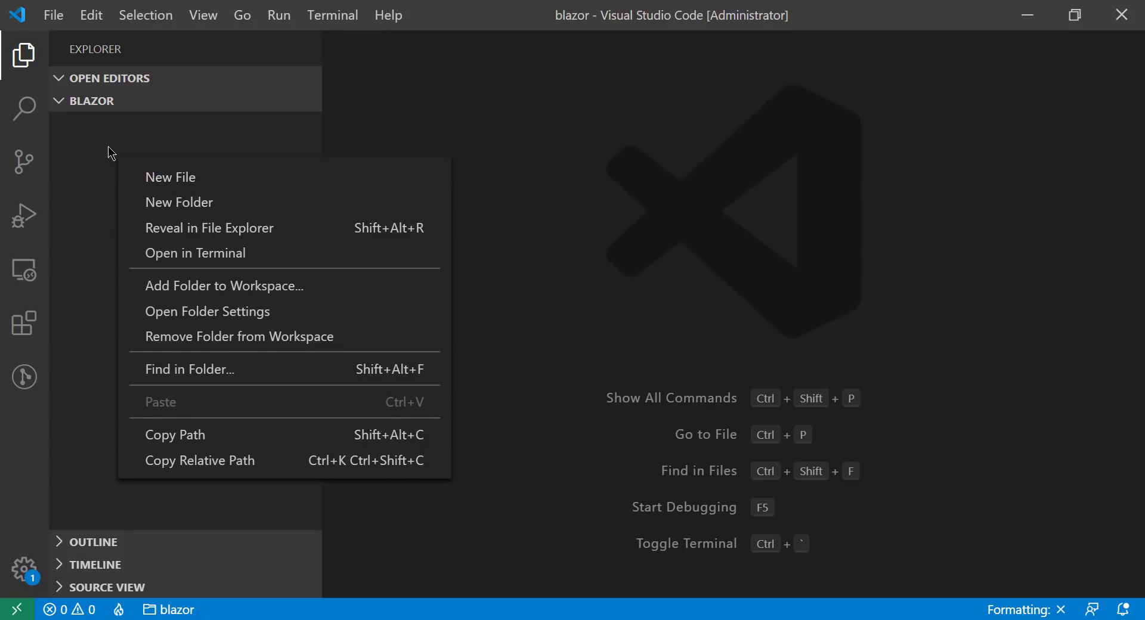
{"action": "left_click", "coordinate": [194, 253]}
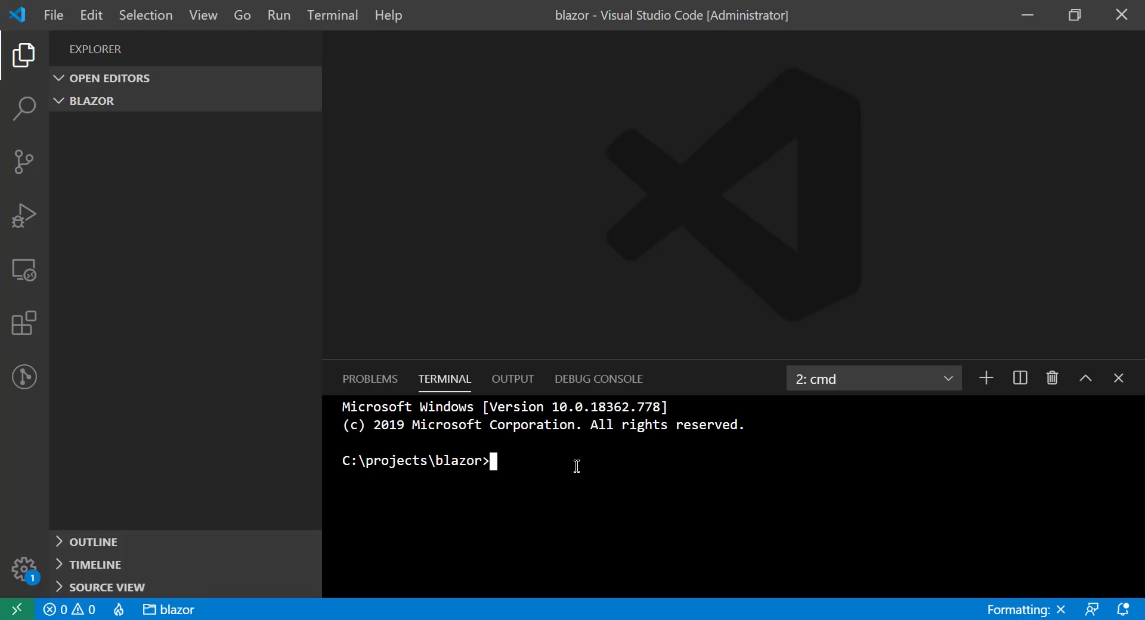
{"action": "type", "text": "dotnet"}
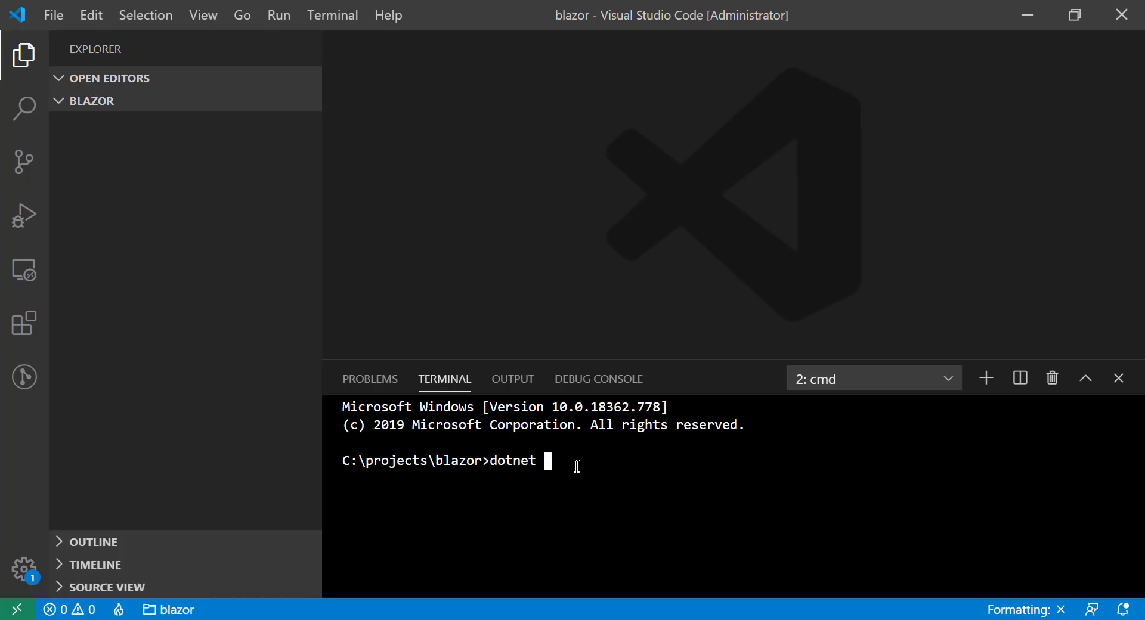
{"action": "type", "text": "new blazo"}
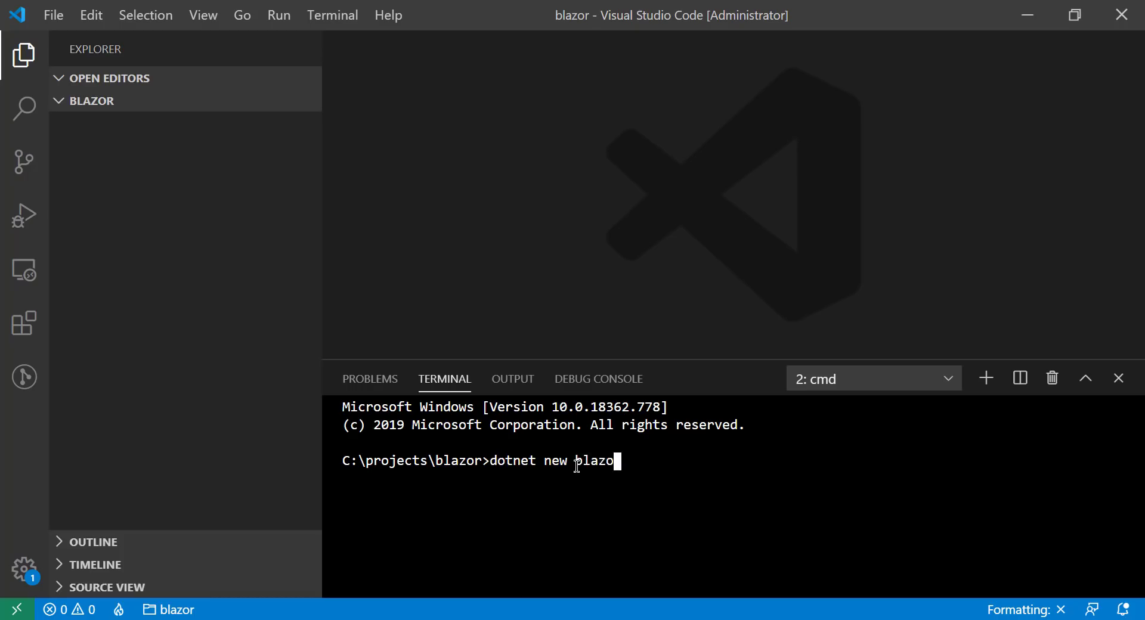
{"action": "type", "text": "wasm -"}
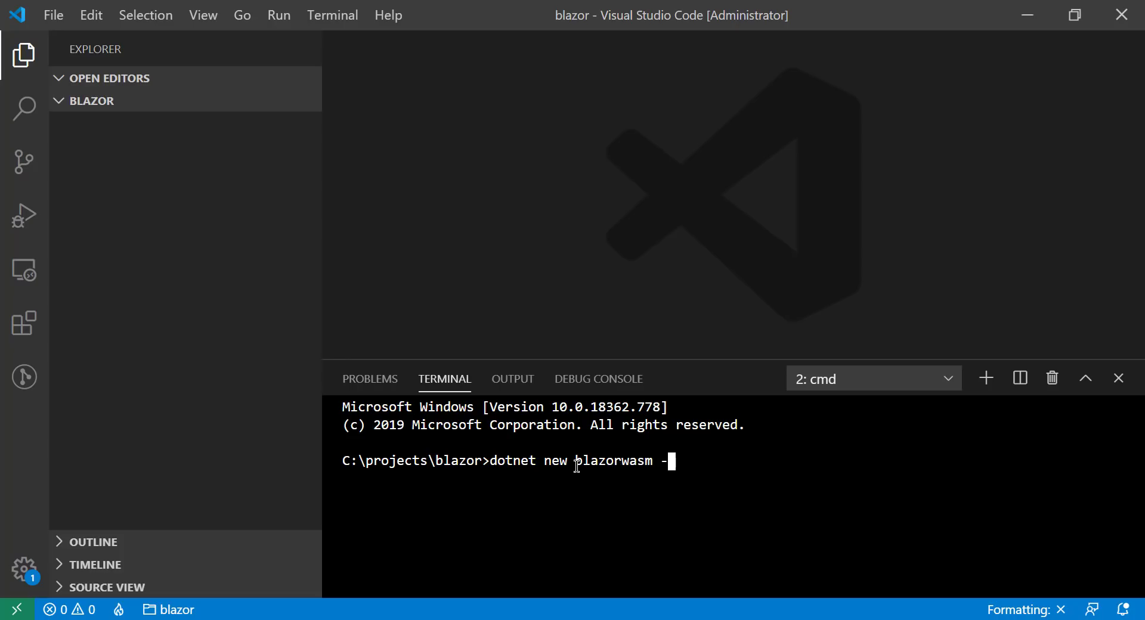
{"action": "type", "text": "o my"}
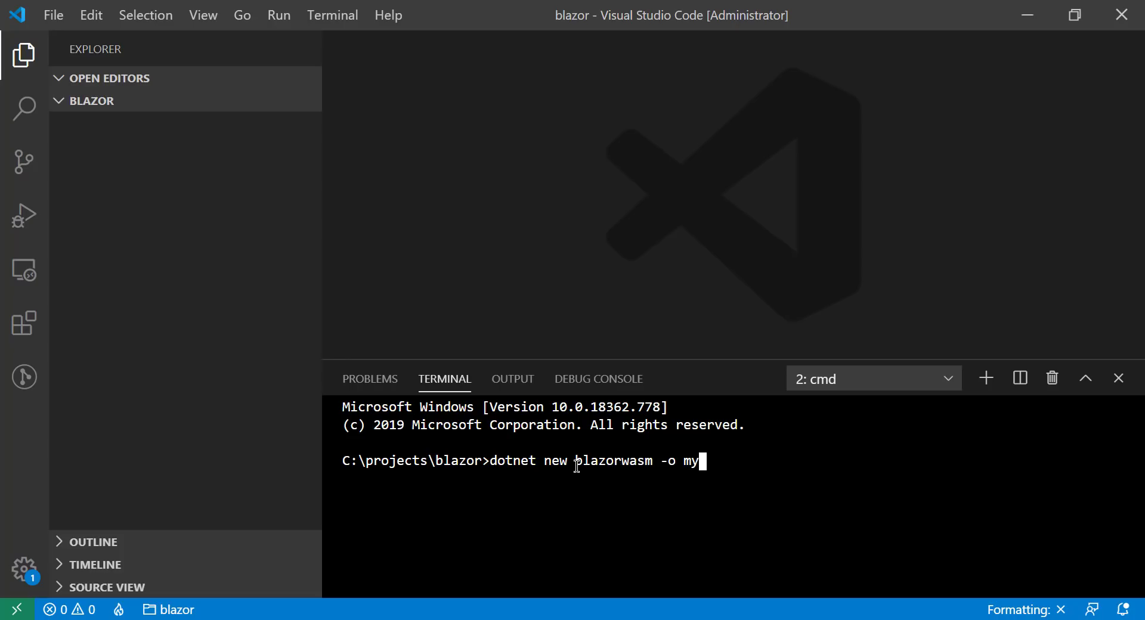
{"action": "type", "text": "_projec"}
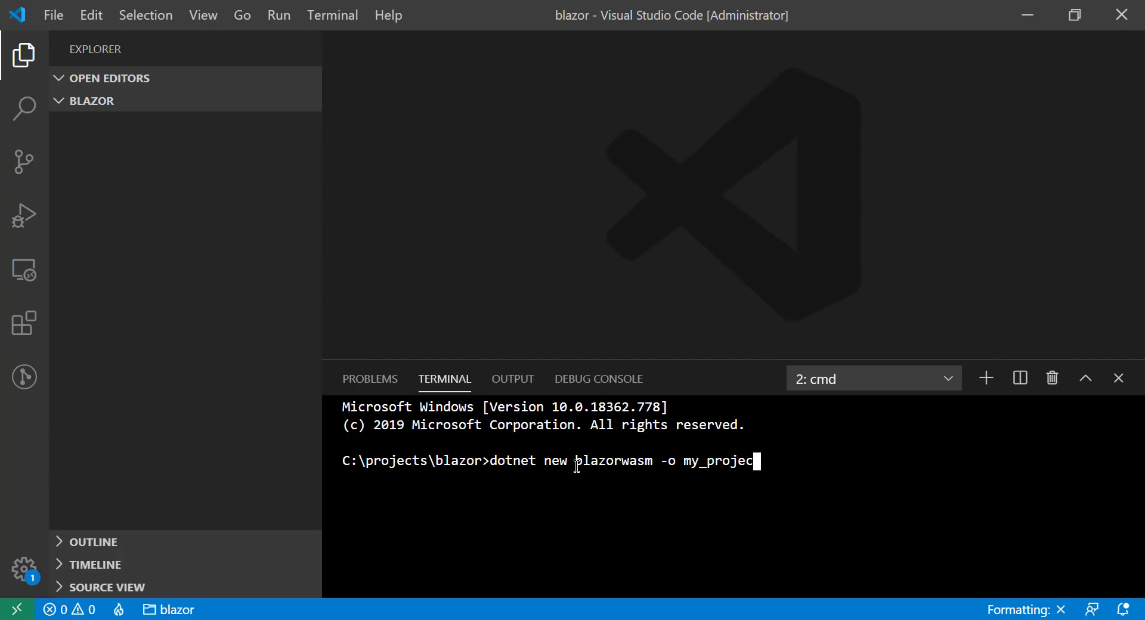
{"action": "type", "text": "_wasm"}
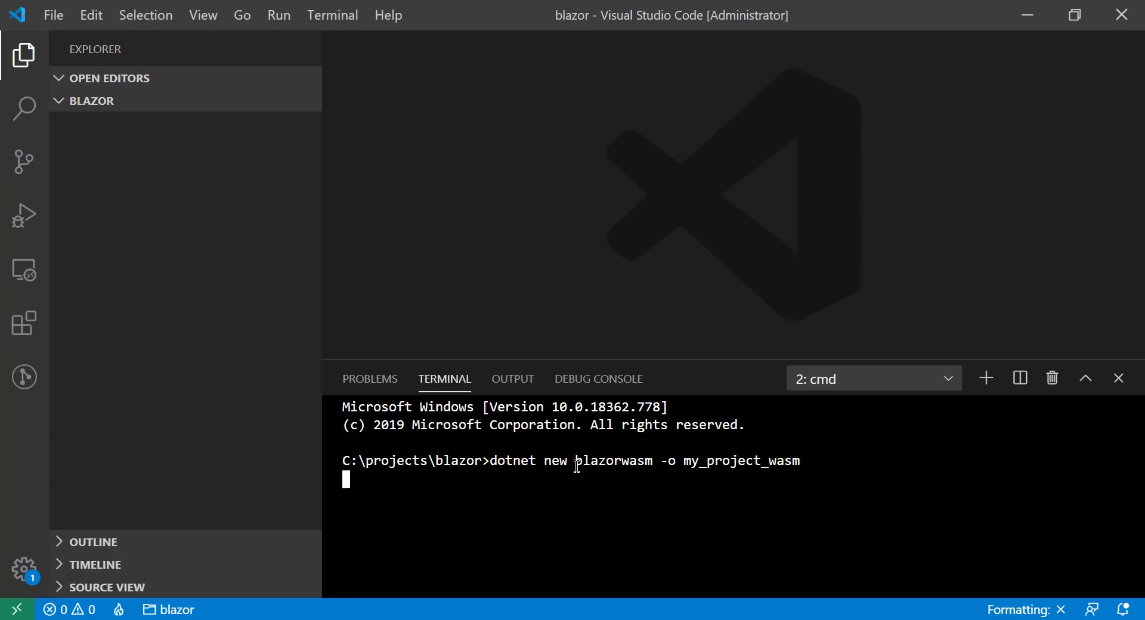
{"action": "key", "text": "enter"}
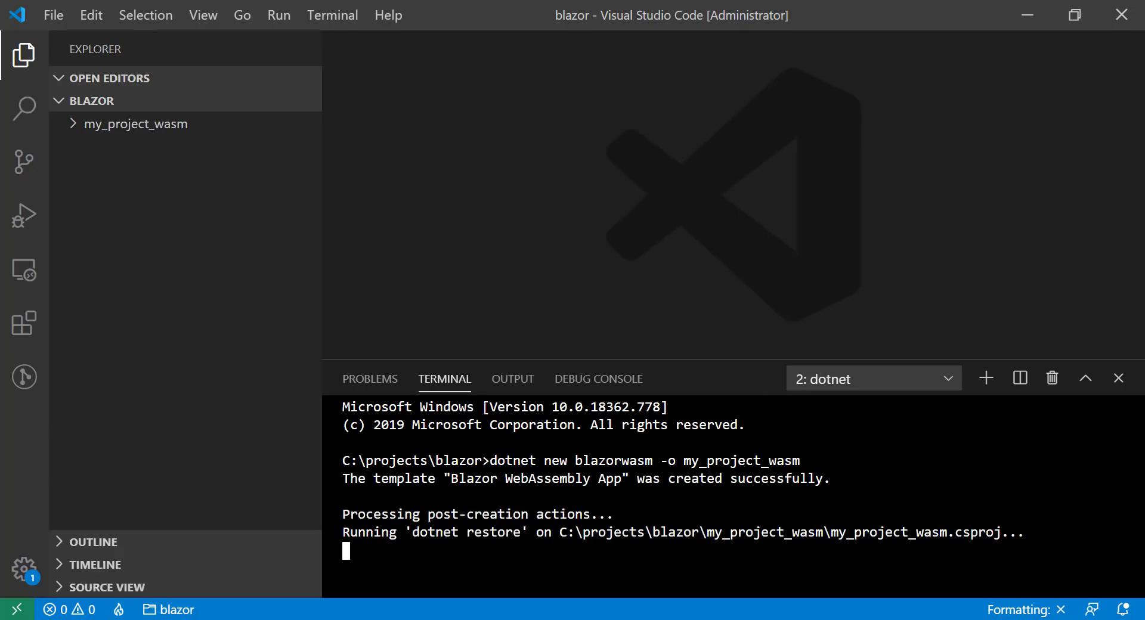
{"action": "left_click", "coordinate": [135, 124]}
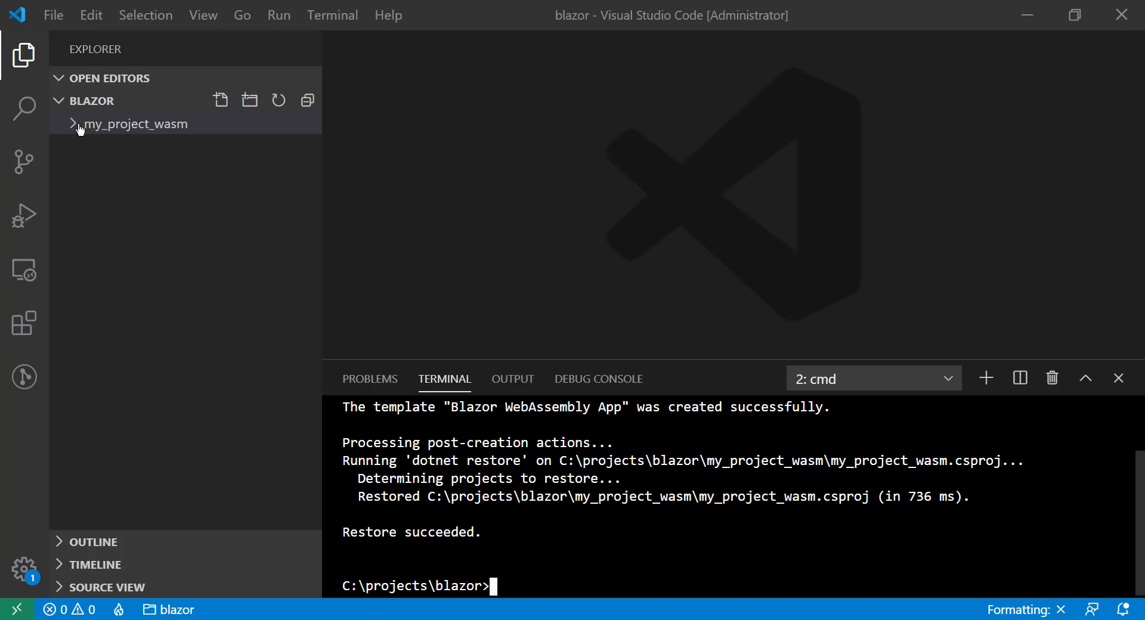
{"action": "left_click", "coordinate": [134, 124]}
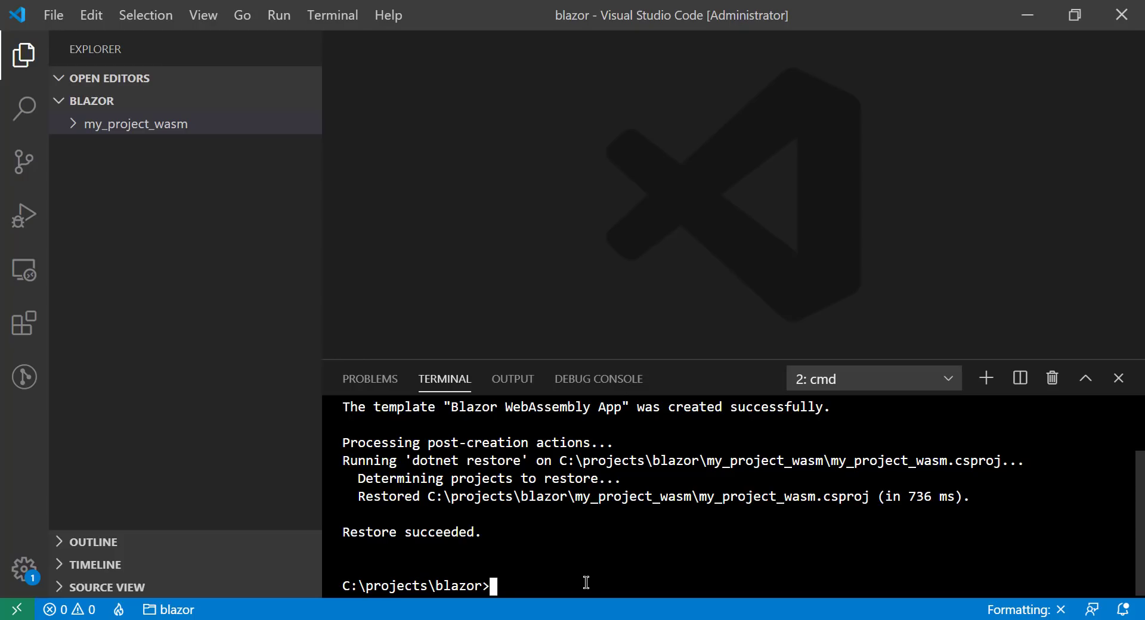
Run 'dotnet new blazorserver -o my_project_server' to create the Blazor Server project
{"action": "type", "text": "dotnet"}
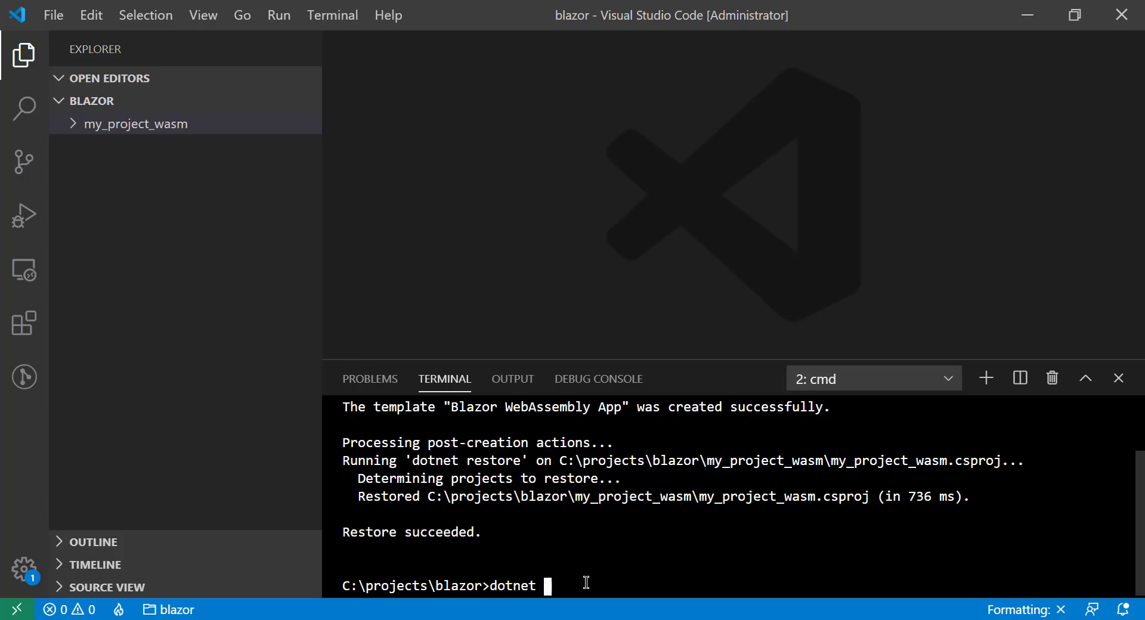
{"action": "type", "text": "new blaz"}
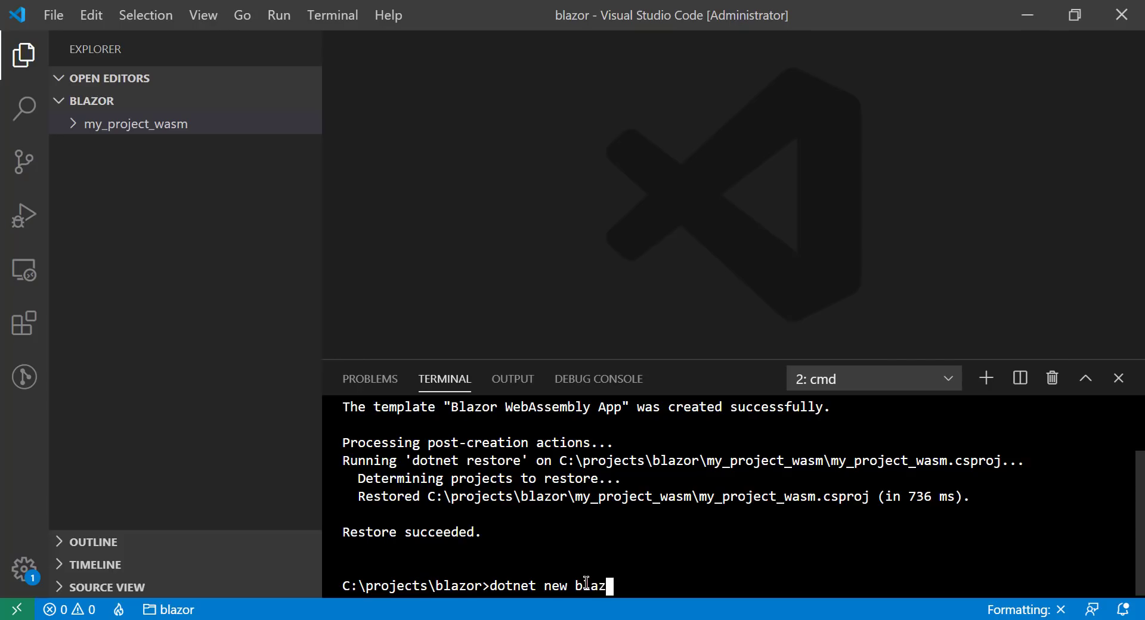
{"action": "type", "text": "orserver -o"}
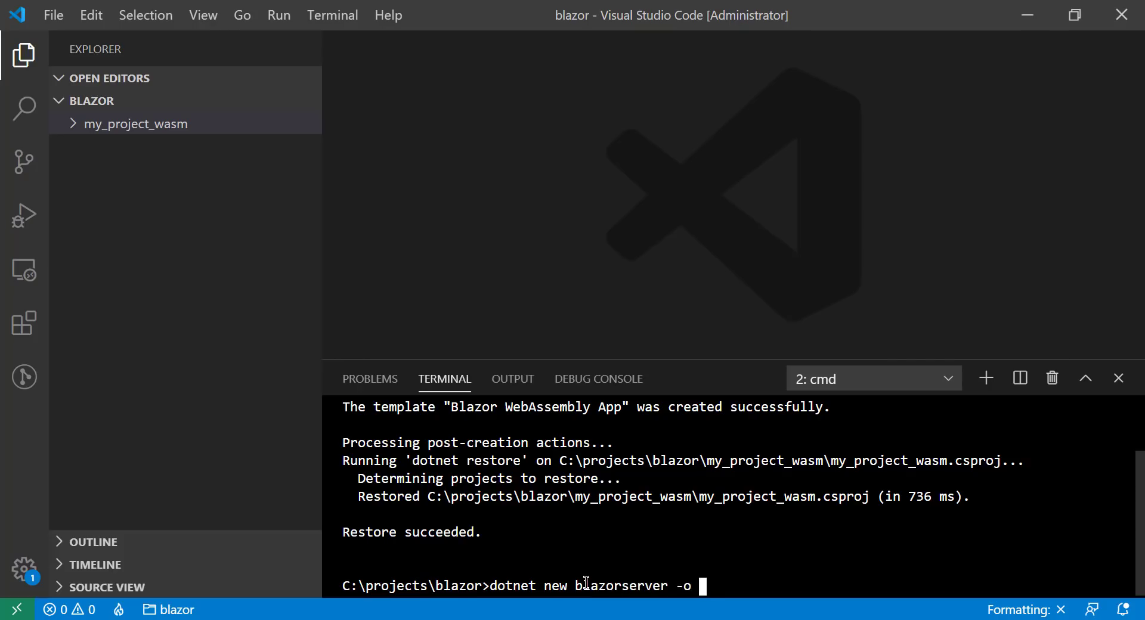
{"action": "type", "text": "my_projec"}
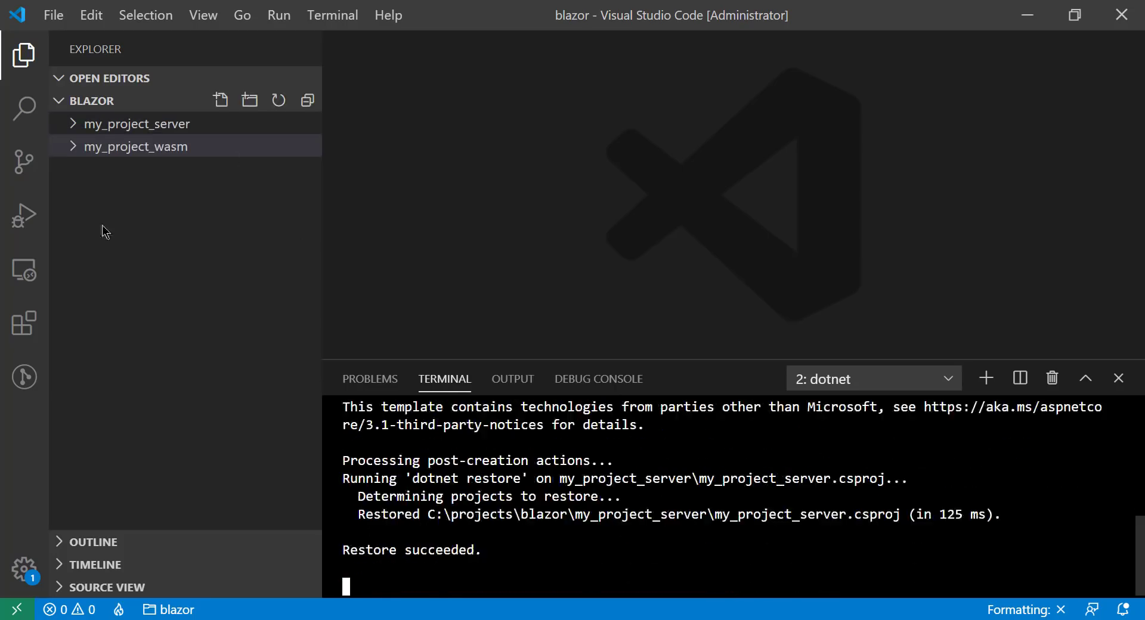
{"action": "left_click", "coordinate": [136, 124]}
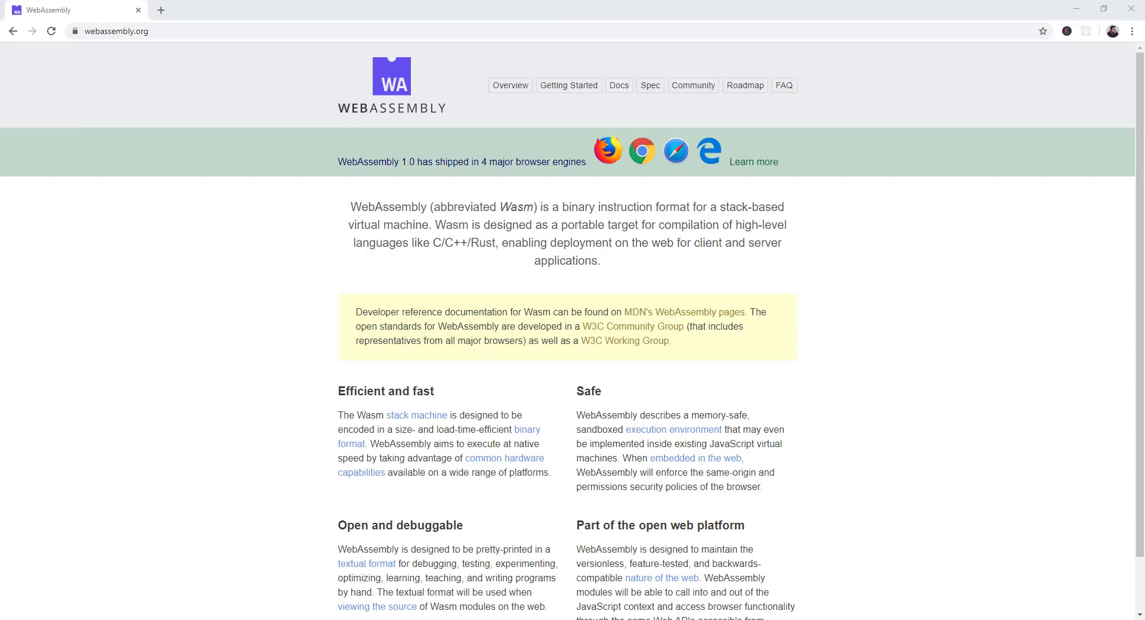
{"action": "mouse_move", "coordinate": [193, 278]}
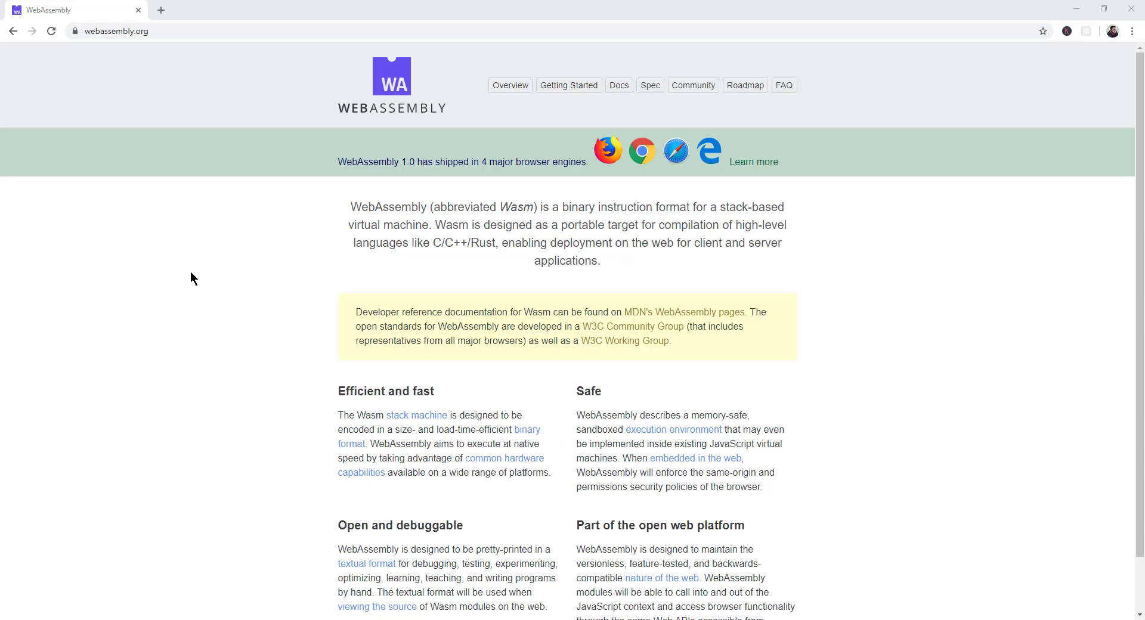
{"action": "mouse_move", "coordinate": [235, 216]}
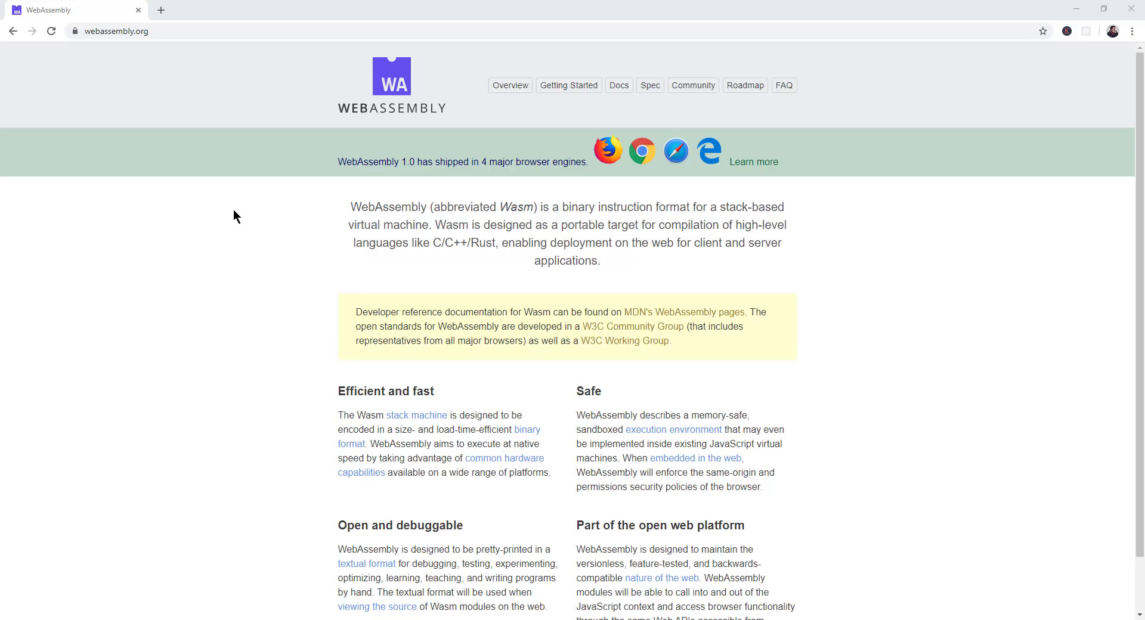
{"action": "mouse_move", "coordinate": [521, 267]}
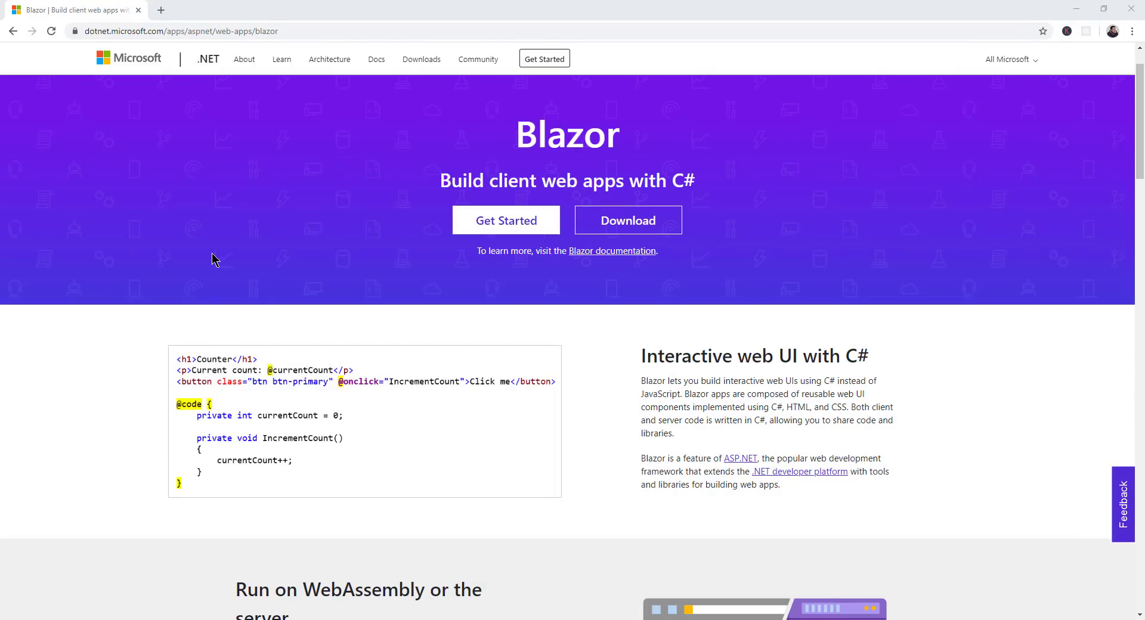
{"action": "mouse_move", "coordinate": [190, 262]}
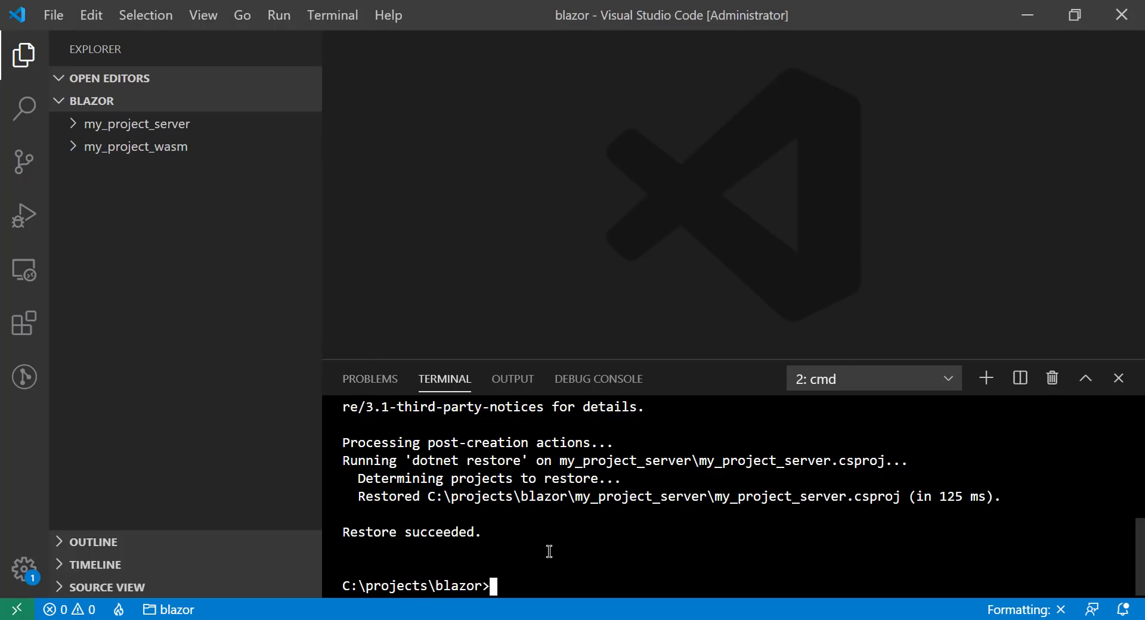
{"action": "mouse_move", "coordinate": [245, 259]}
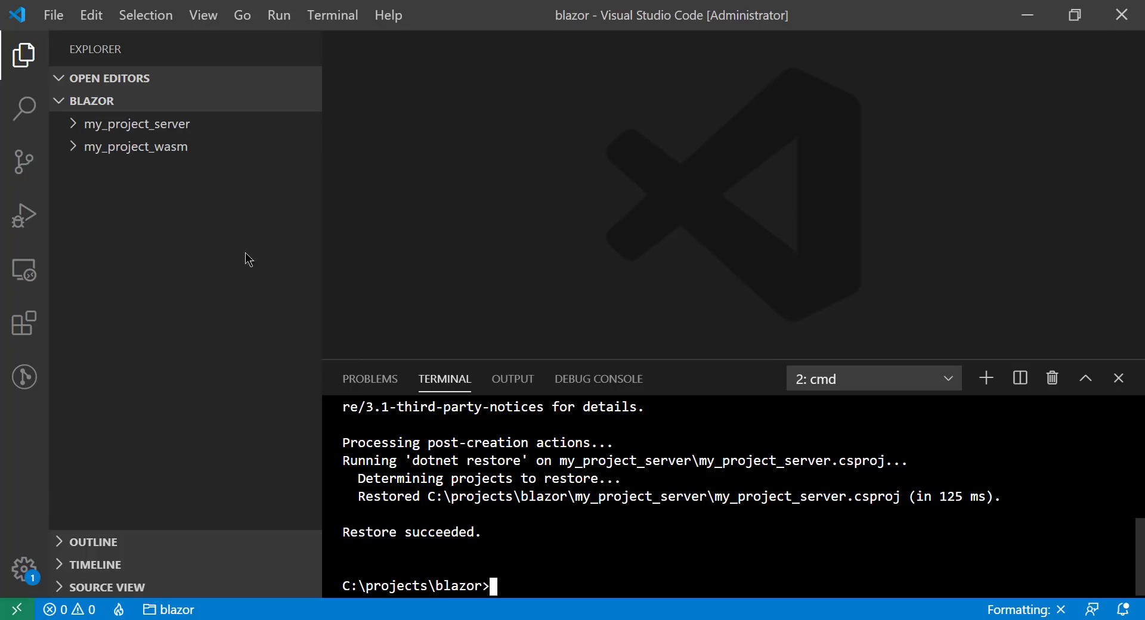
Start my_project_wasm with 'dotnet run' from a terminal inside its folder
{"action": "left_click", "coordinate": [138, 146]}
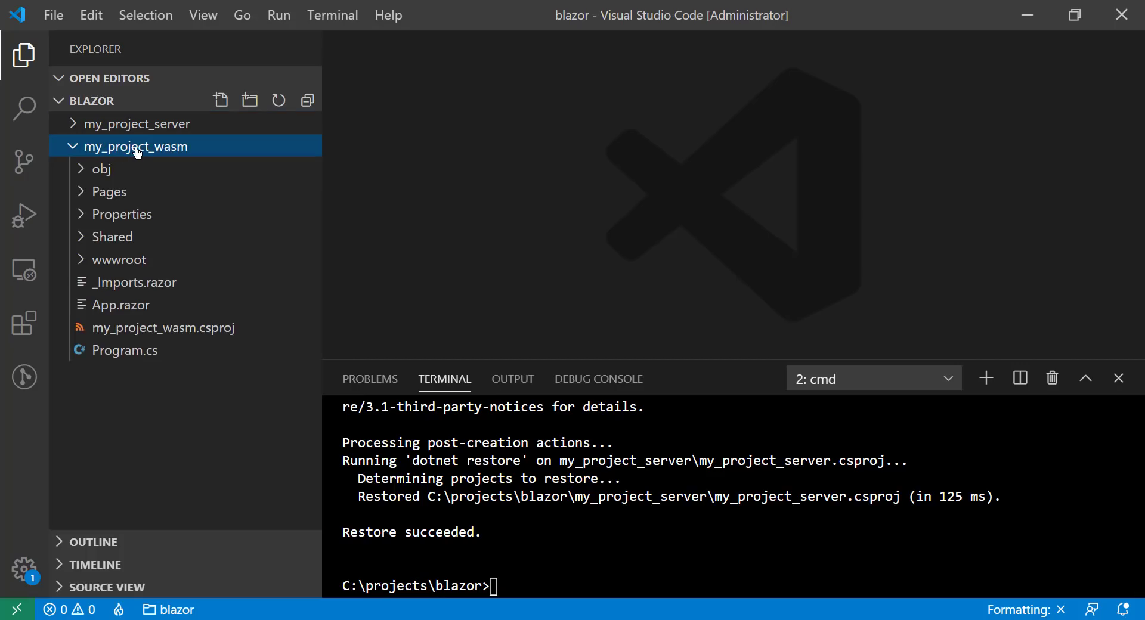
{"action": "left_click", "coordinate": [985, 378]}
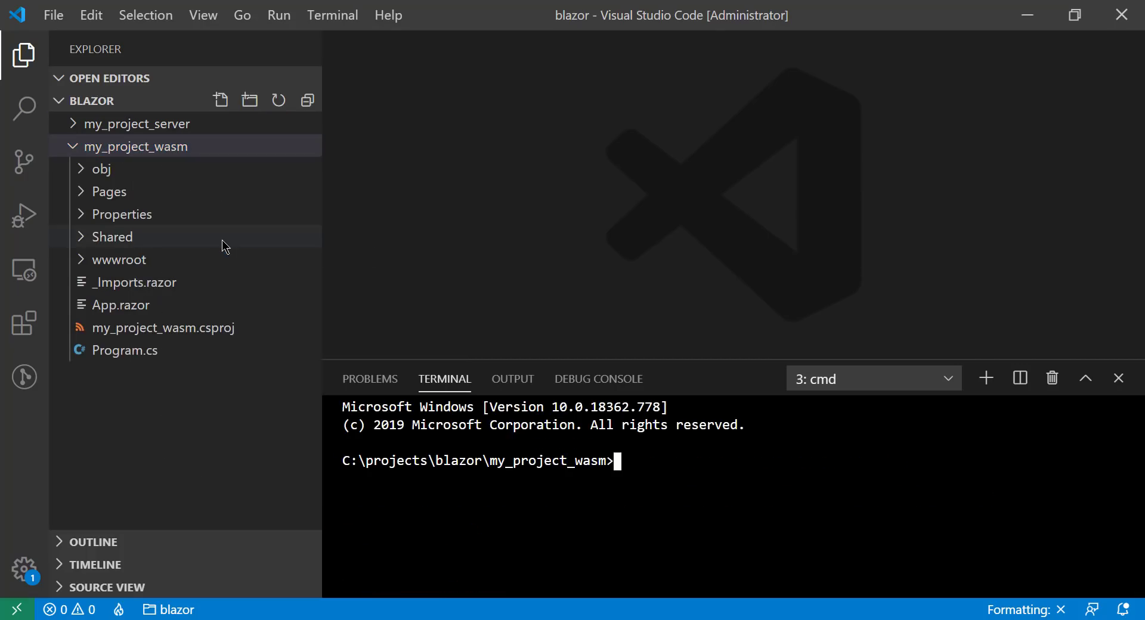
{"action": "type", "text": "dot"}
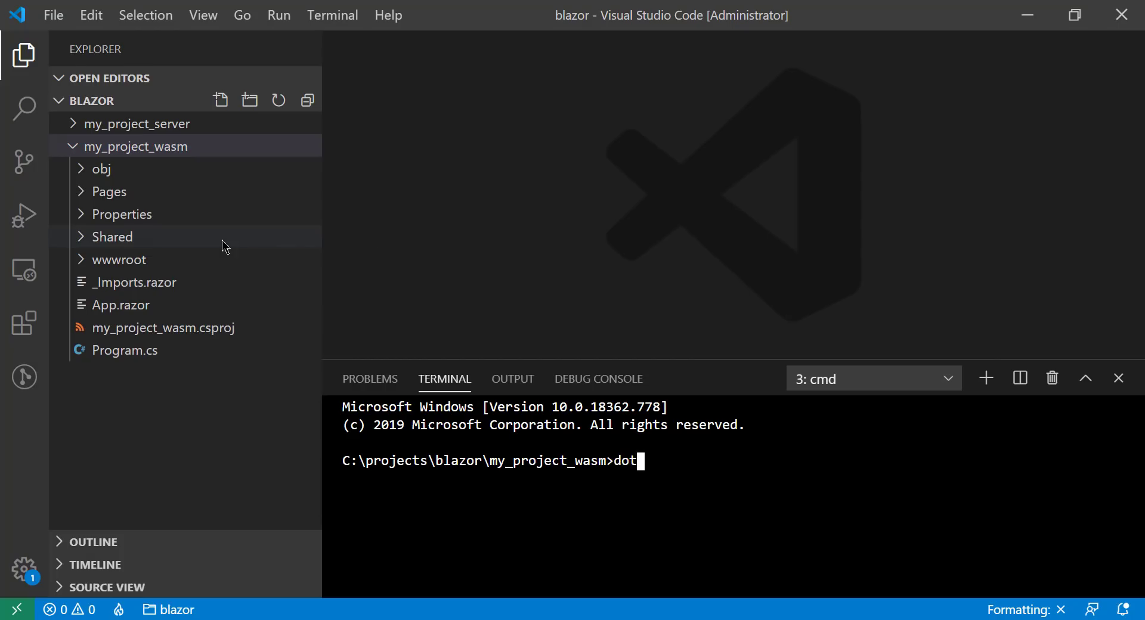
{"action": "type", "text": "net run"}
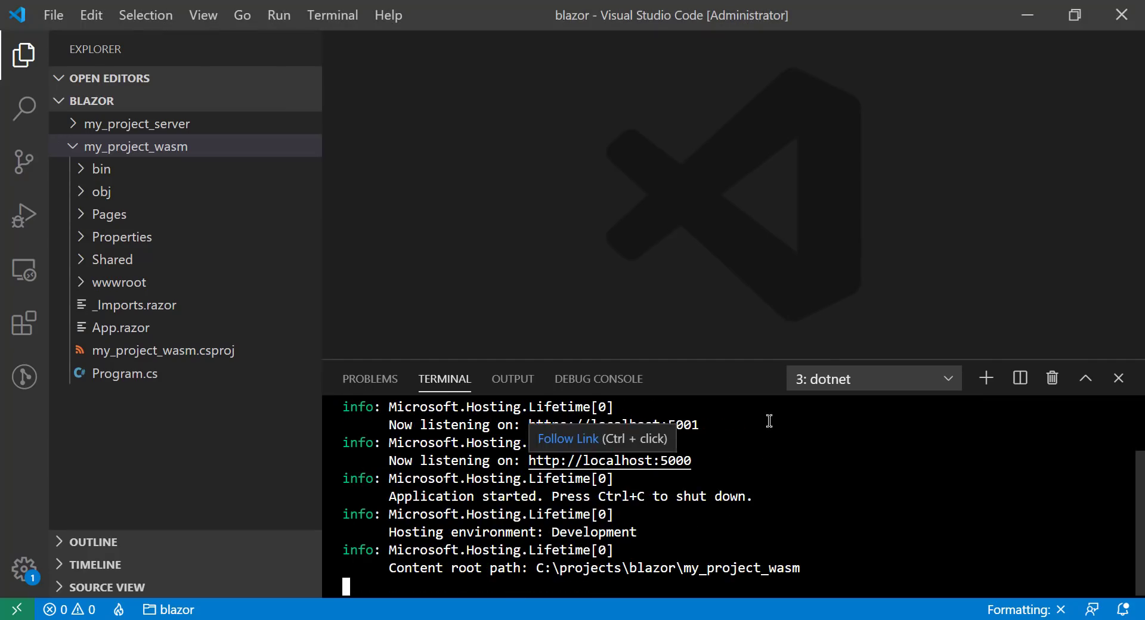
Count up on the wasm app's Counter page at localhost:5000, then reload it to reset the count to 0
{"action": "left_click", "coordinate": [610, 460]}
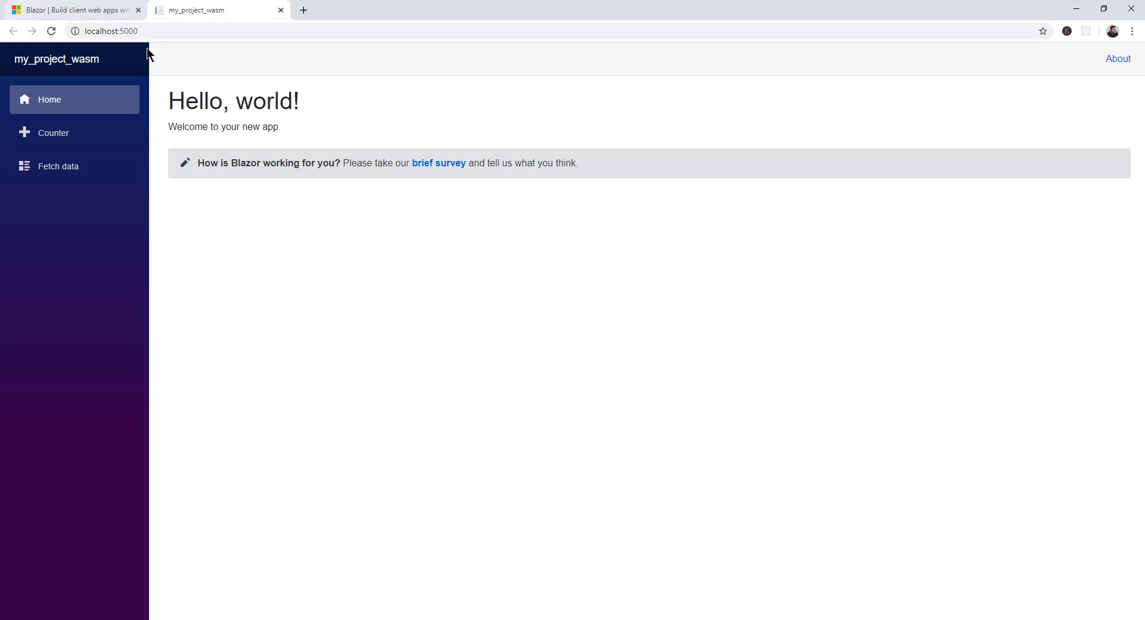
{"action": "mouse_move", "coordinate": [51, 31]}
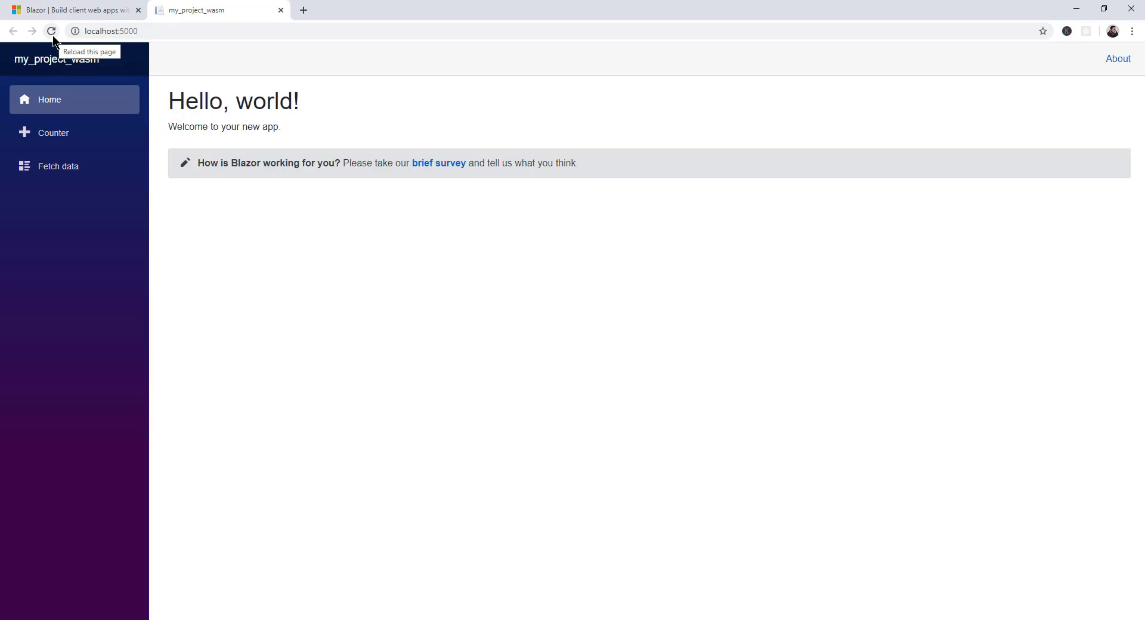
{"action": "left_click", "coordinate": [54, 132]}
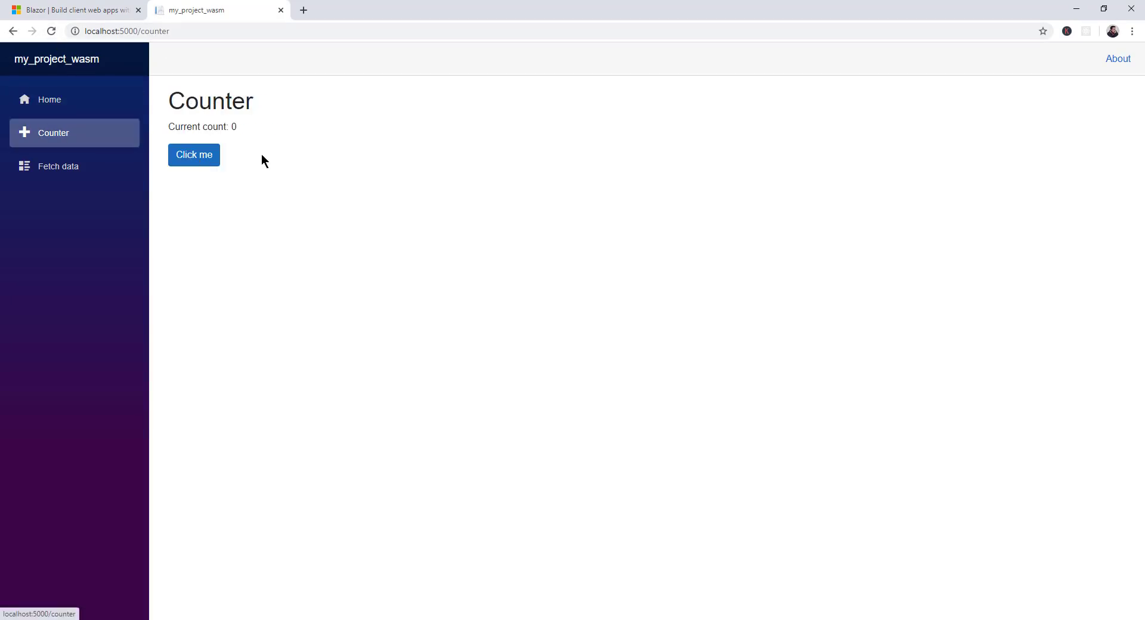
{"action": "left_click", "coordinate": [193, 153]}
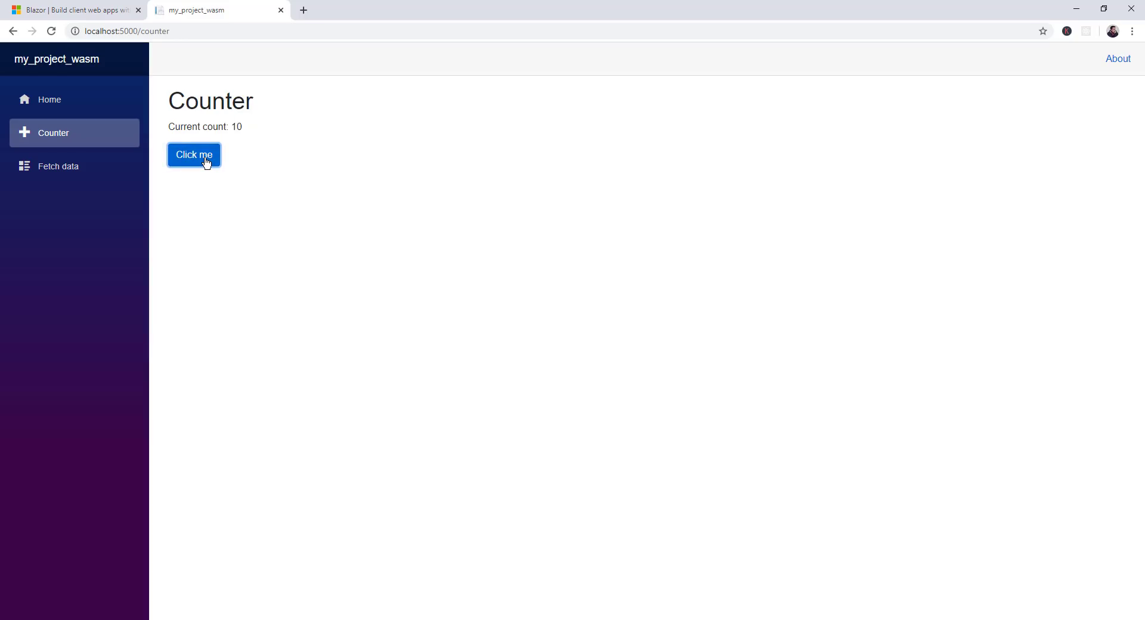
{"action": "left_click", "coordinate": [193, 154]}
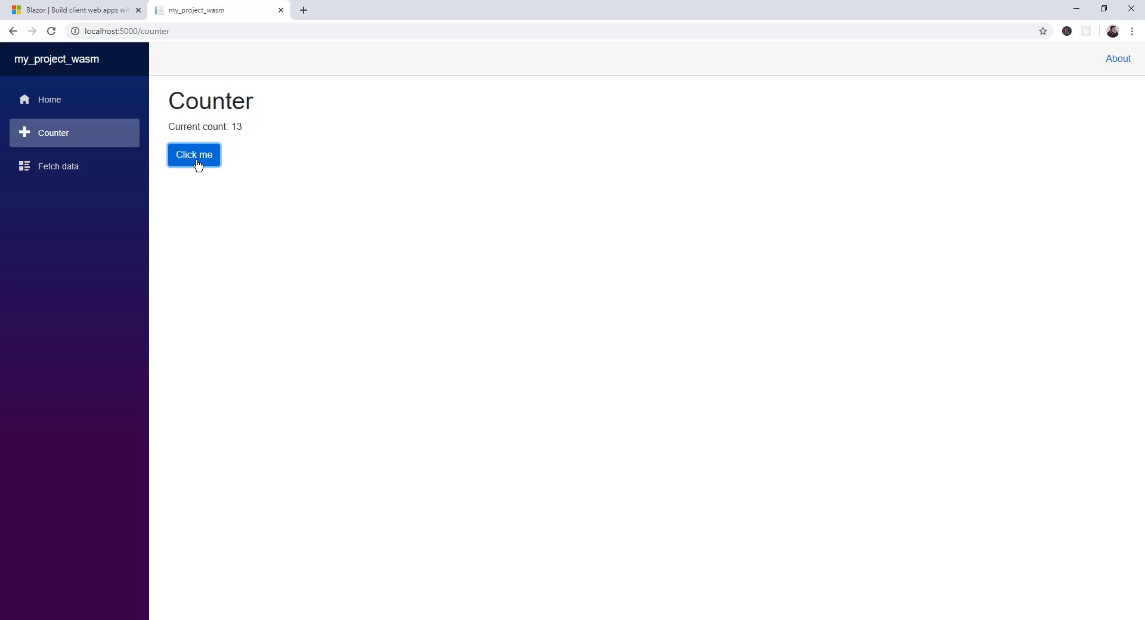
{"action": "mouse_move", "coordinate": [158, 191]}
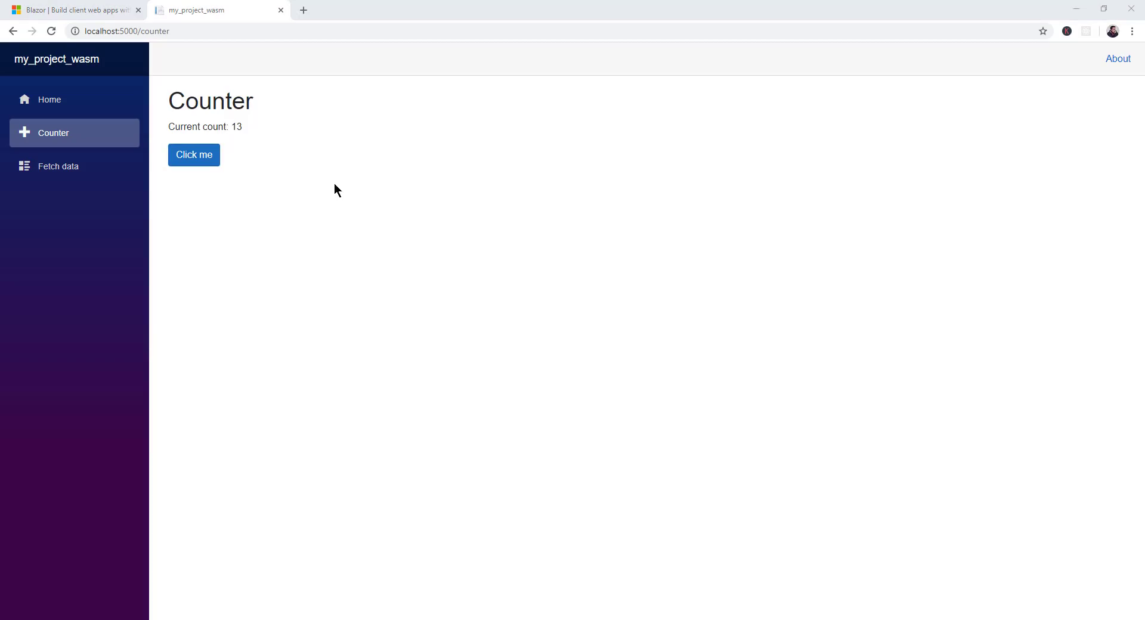
{"action": "mouse_move", "coordinate": [51, 31]}
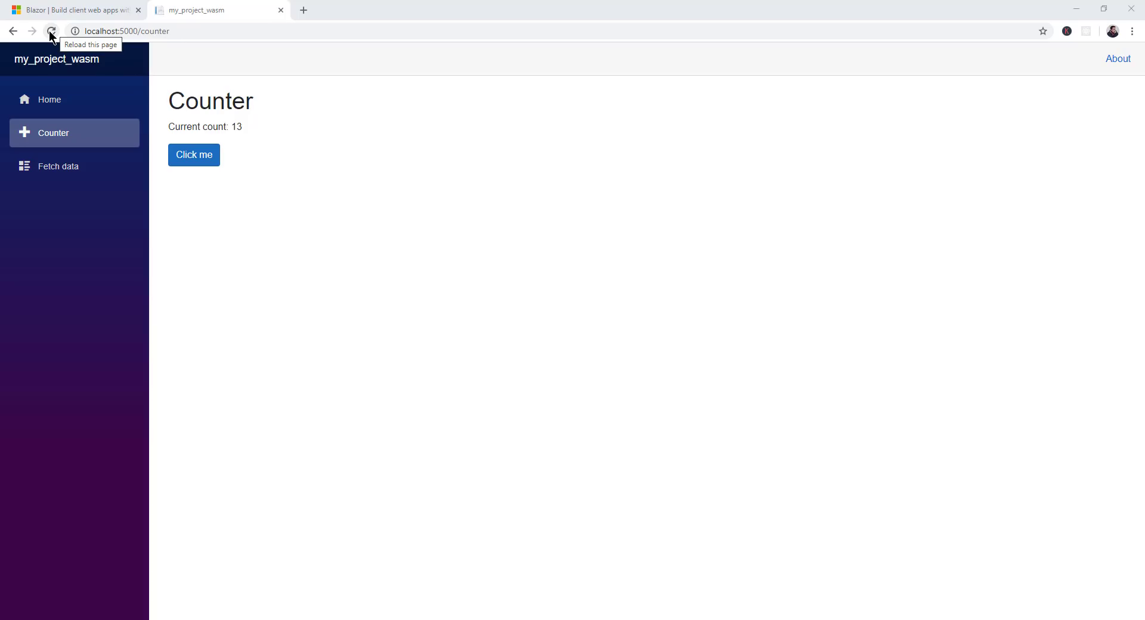
{"action": "left_click", "coordinate": [51, 31]}
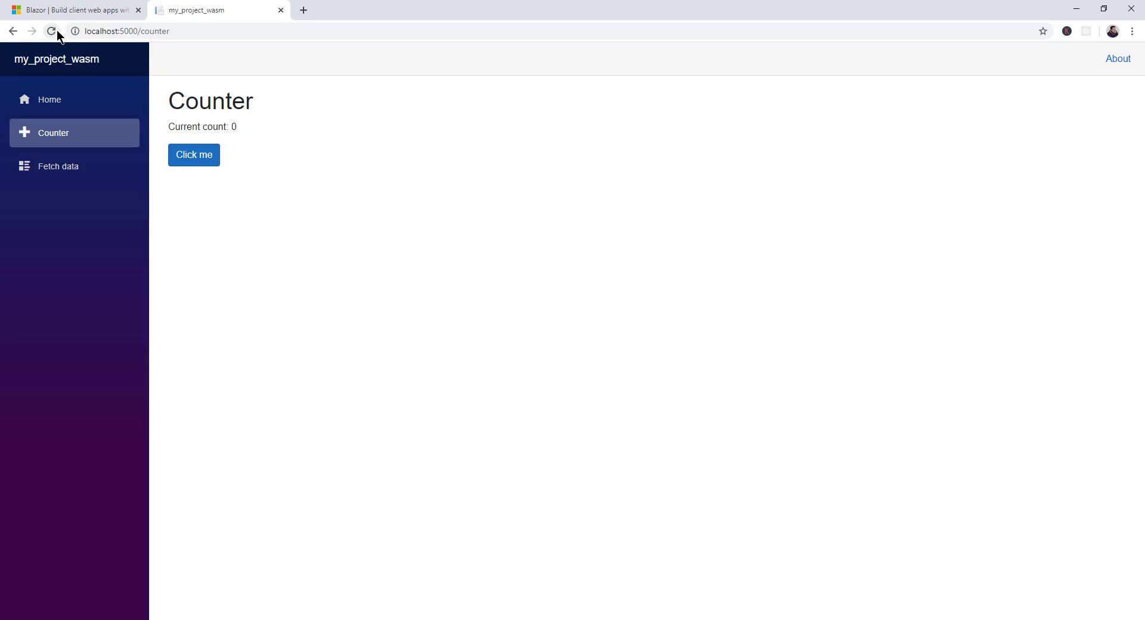
{"action": "mouse_move", "coordinate": [51, 31]}
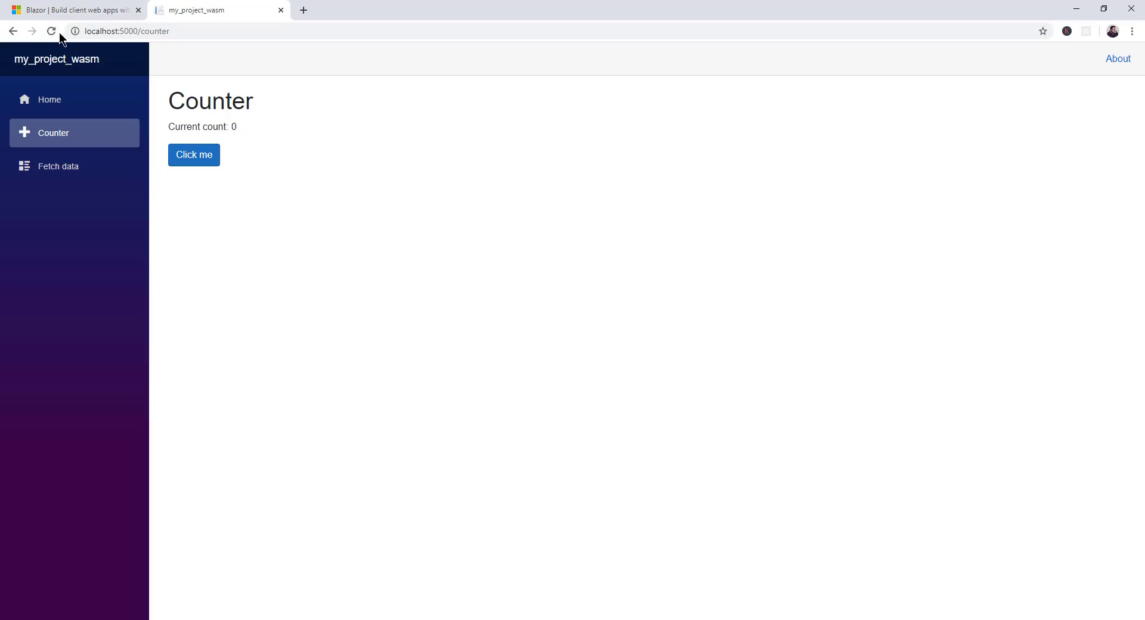
{"action": "mouse_move", "coordinate": [51, 31]}
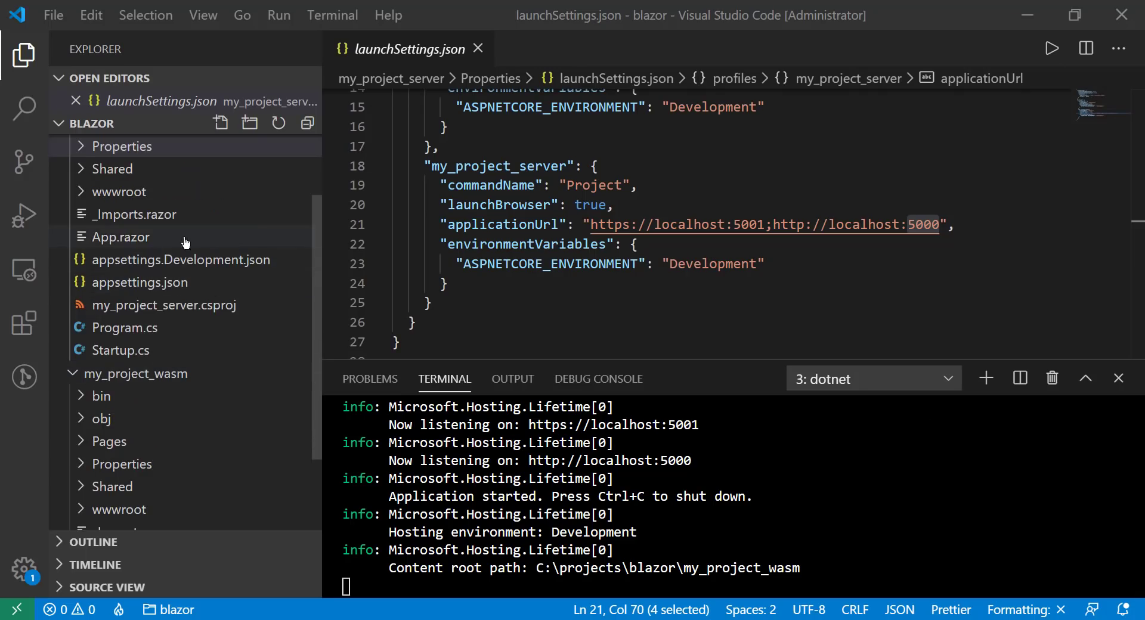
Change my_project_server's launchSettings.json applicationUrl to ports 5003 and 5002 and save
{"action": "left_click", "coordinate": [141, 145]}
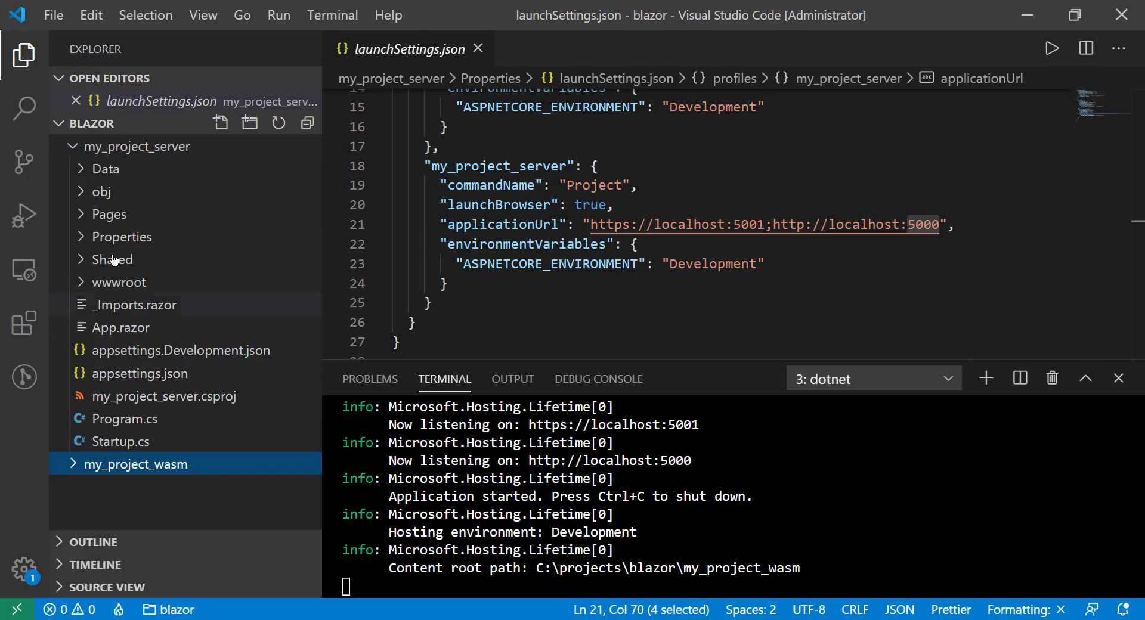
{"action": "left_click", "coordinate": [143, 373]}
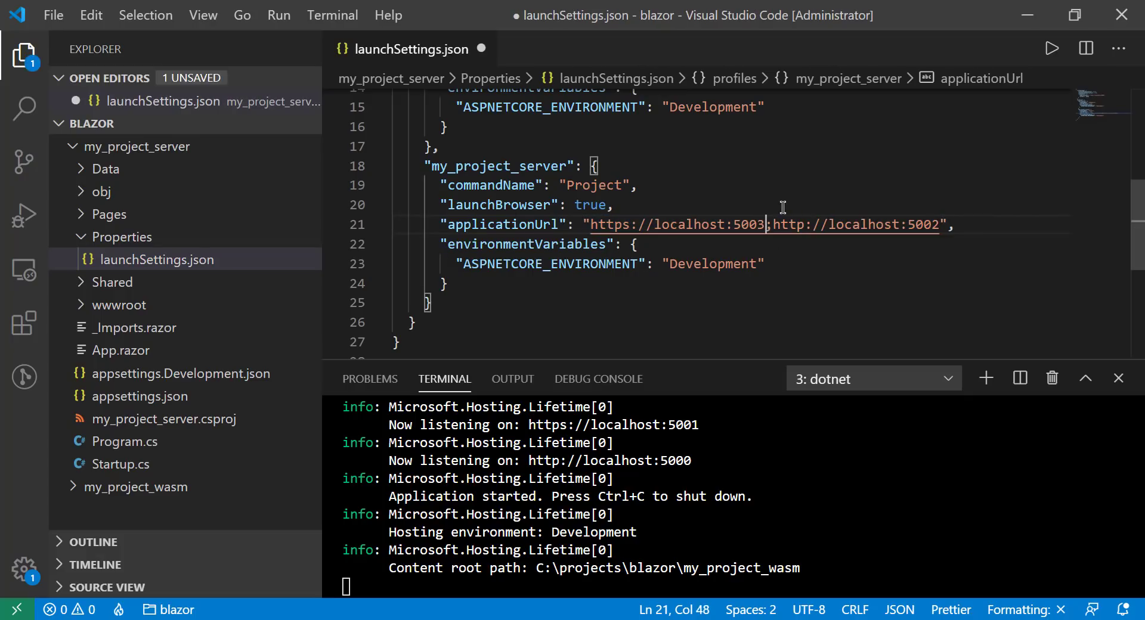
{"action": "key", "text": "ctrl+s"}
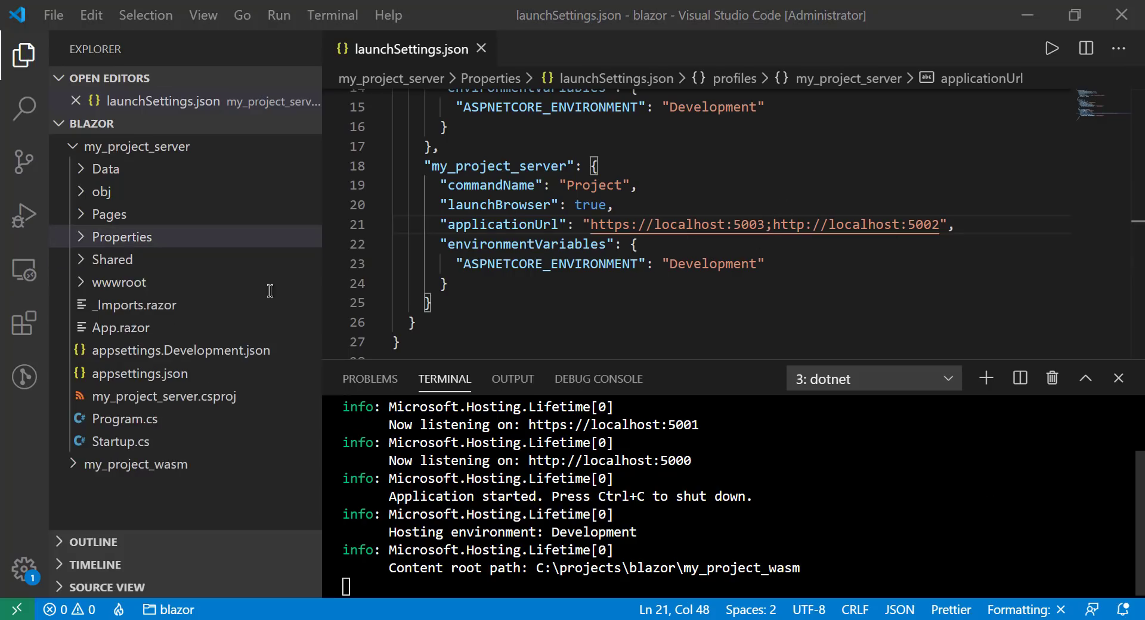
Start the server project with 'dotnet run' in a second terminal
{"action": "left_click", "coordinate": [985, 378]}
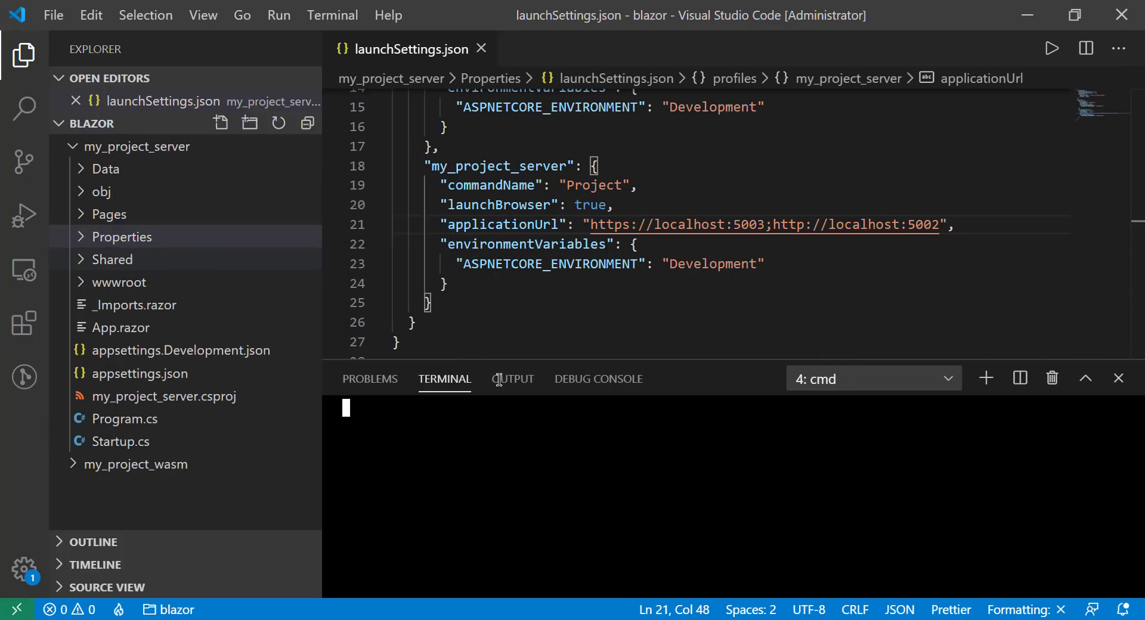
{"action": "type", "text": "dotnet"}
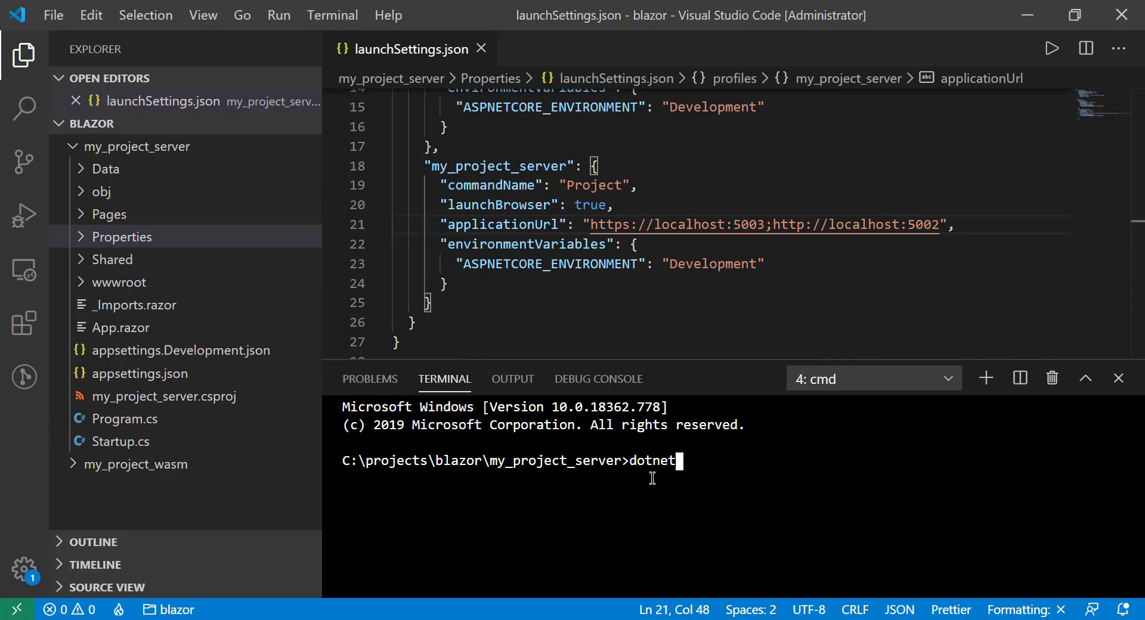
{"action": "type", "text": "run"}
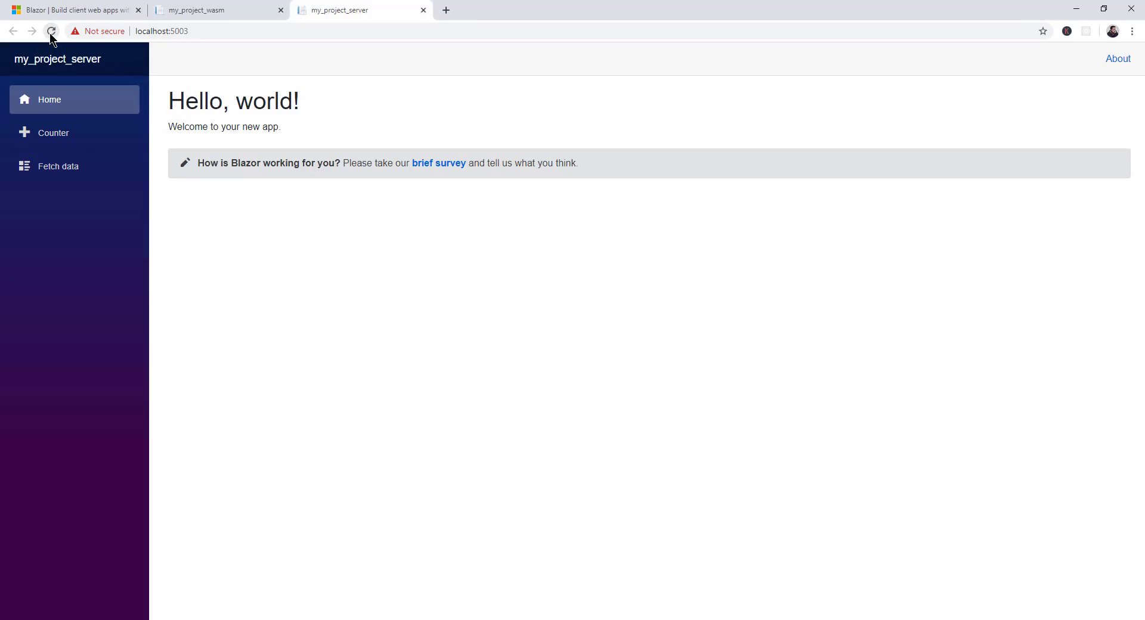
Reload the my_project_server home page at localhost:5003 so both apps are running
{"action": "left_click", "coordinate": [216, 10]}
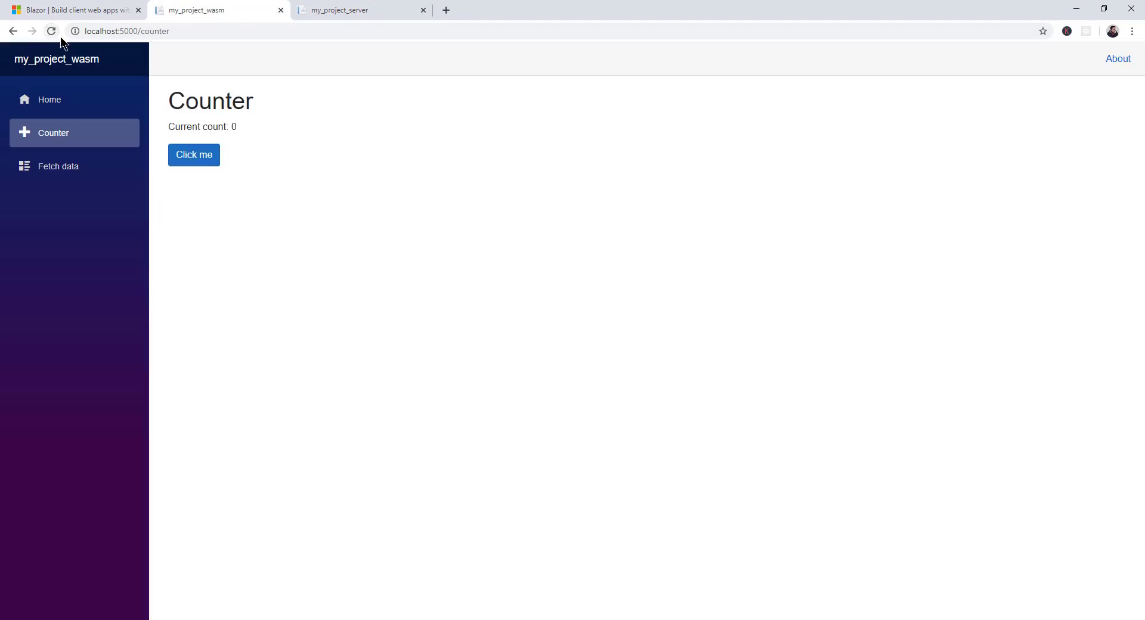
{"action": "mouse_move", "coordinate": [51, 31]}
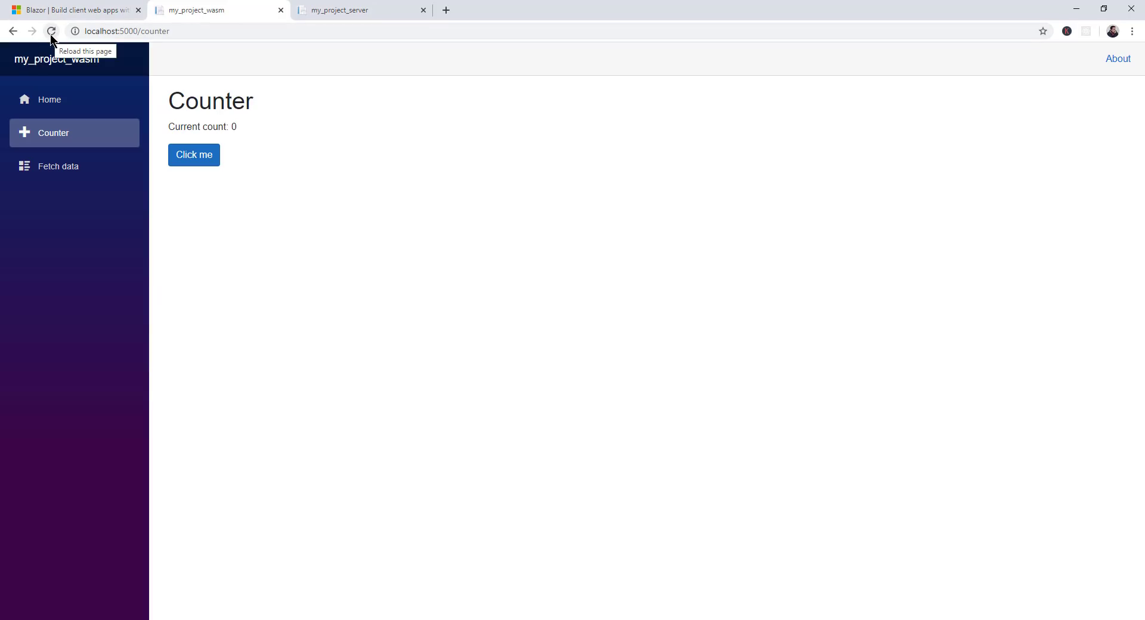
{"action": "mouse_move", "coordinate": [425, 7]}
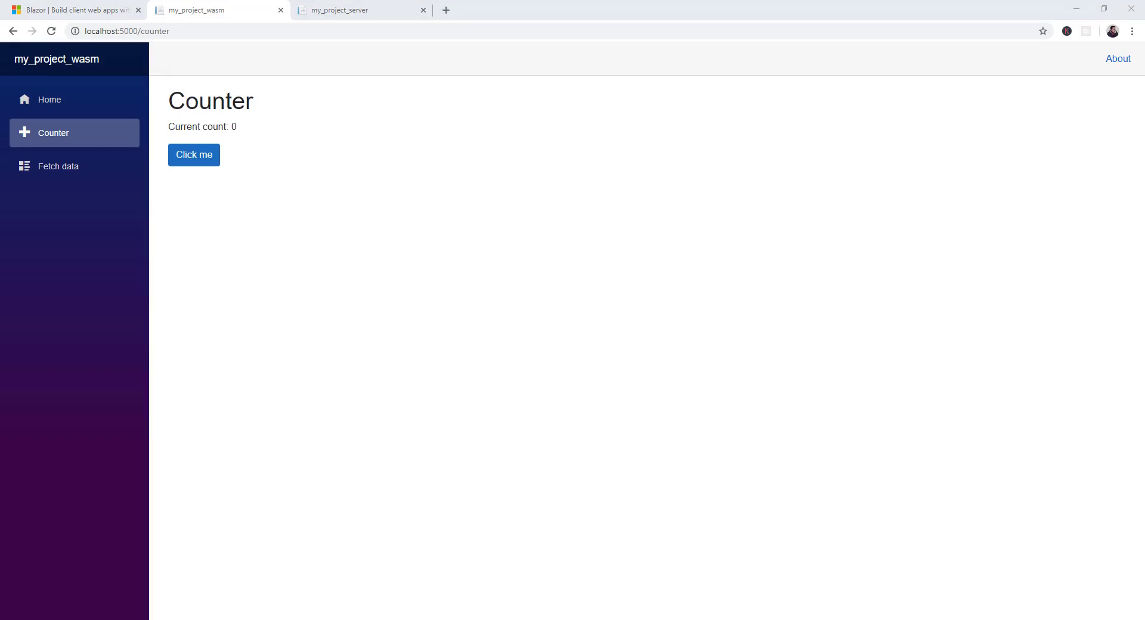
Visit Home, return to the wasm Counter page and click the count up repeatedly
{"action": "left_click", "coordinate": [49, 99]}
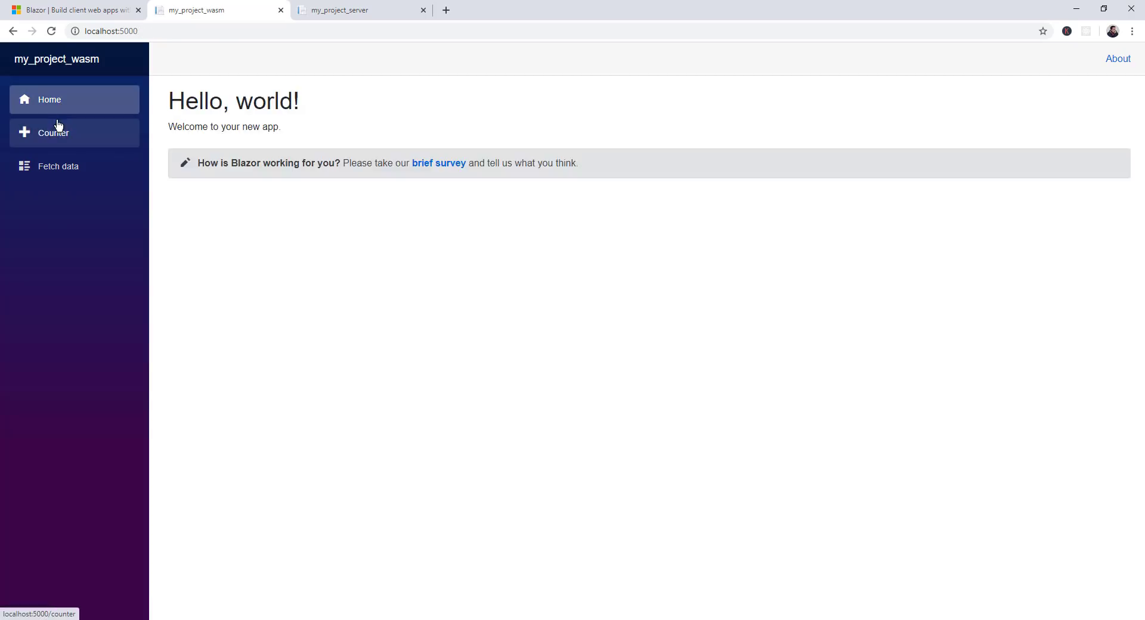
{"action": "left_click", "coordinate": [53, 132]}
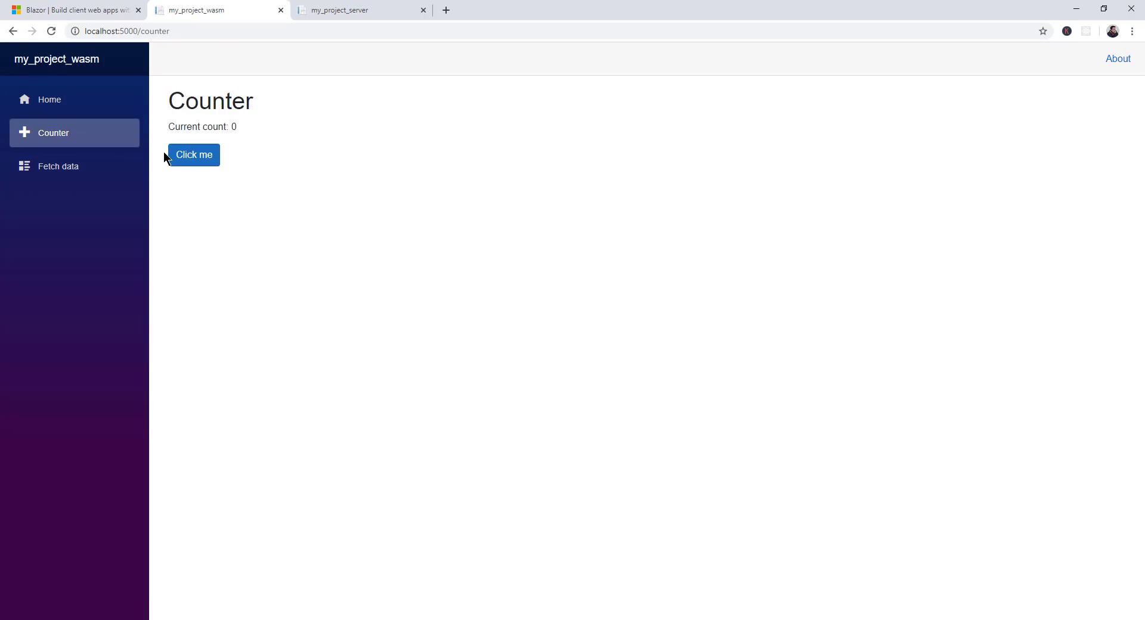
{"action": "left_click", "coordinate": [193, 155]}
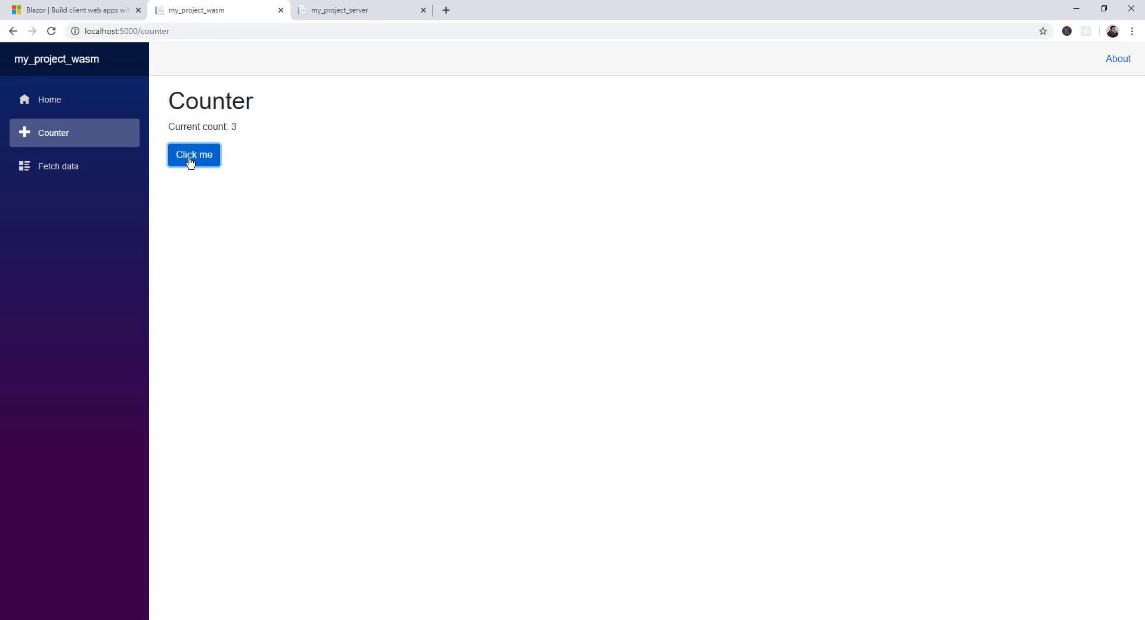
{"action": "left_click", "coordinate": [193, 155]}
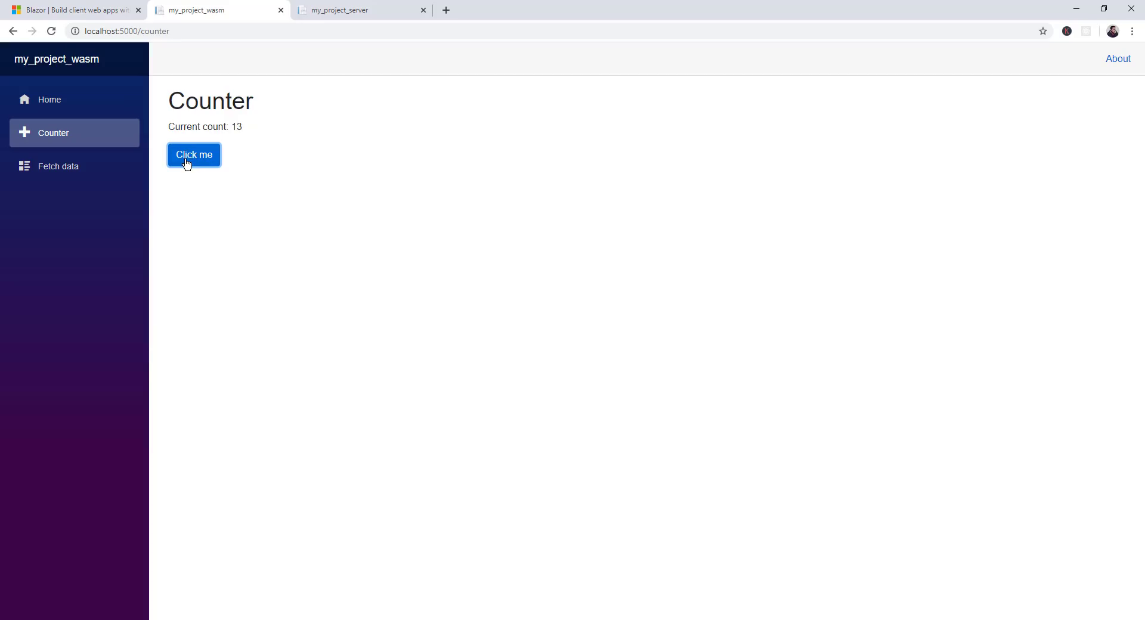
{"action": "mouse_move", "coordinate": [193, 162]}
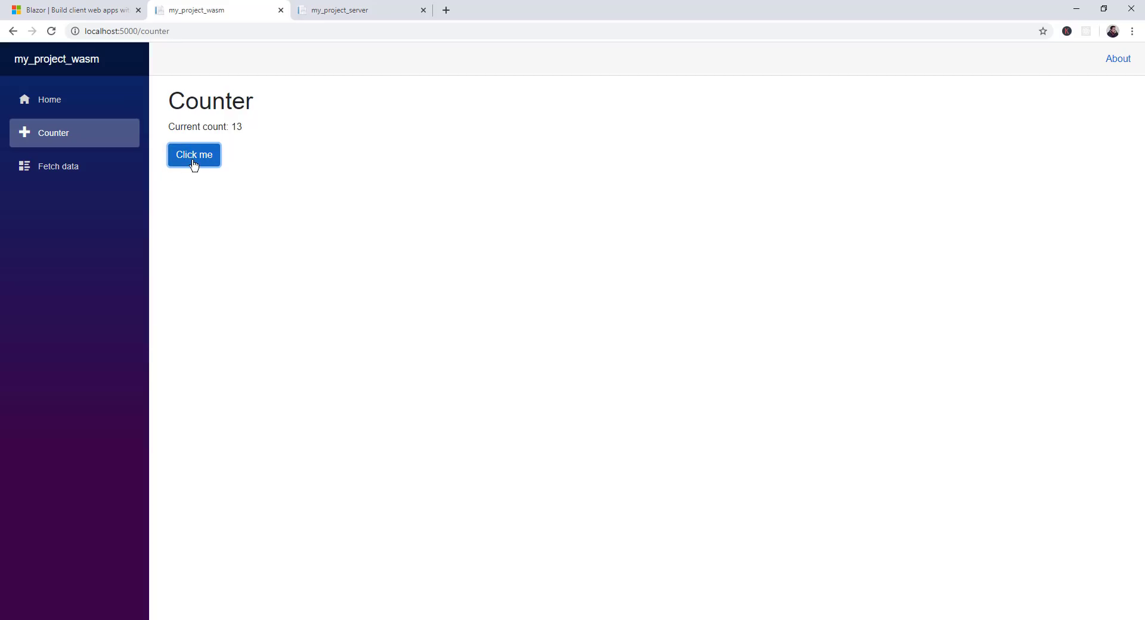
{"action": "left_click", "coordinate": [194, 154]}
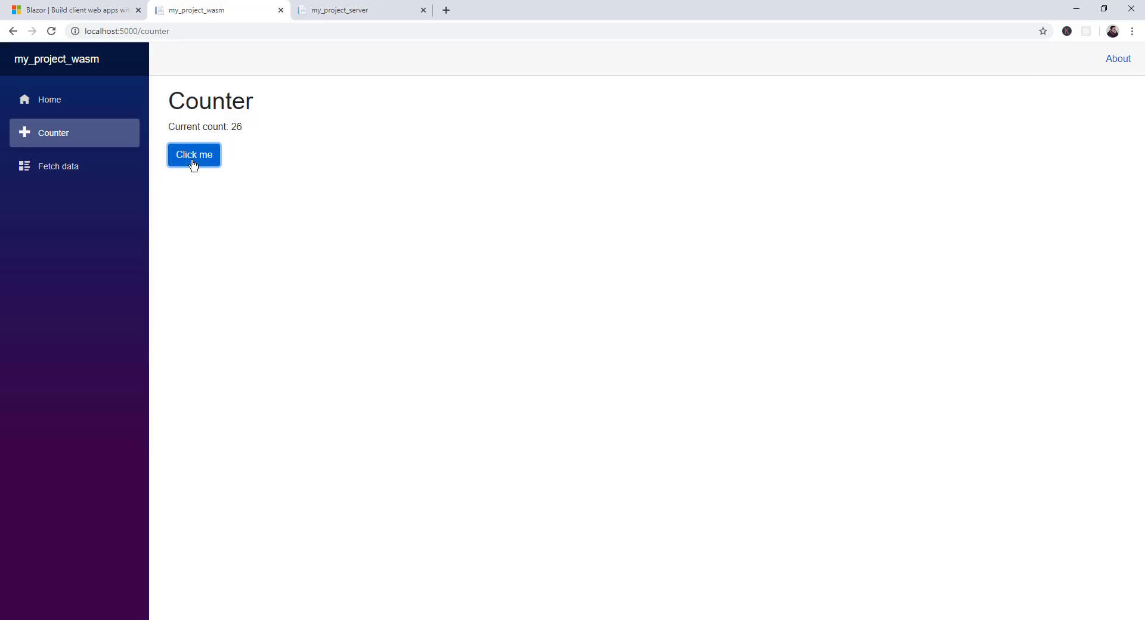
{"action": "mouse_move", "coordinate": [132, 125]}
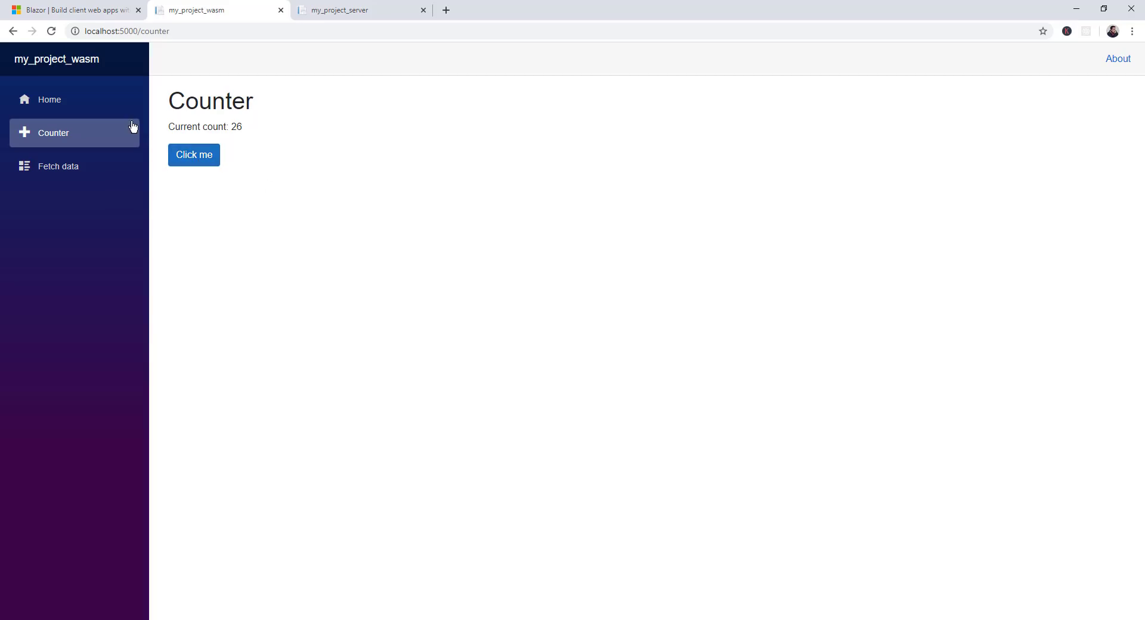
{"action": "left_click", "coordinate": [193, 154]}
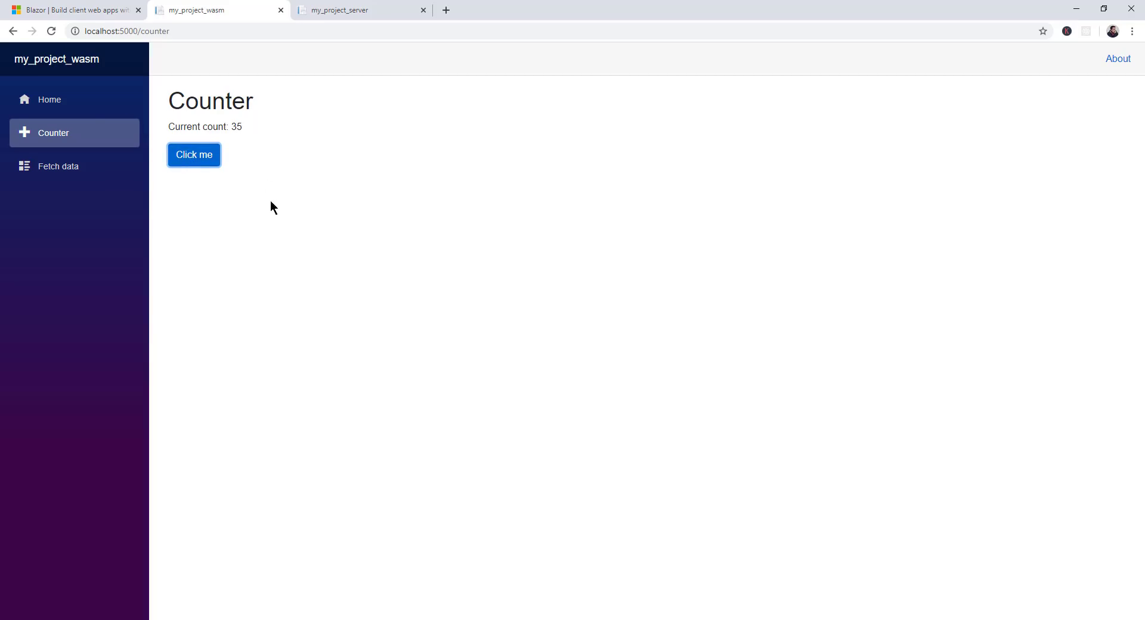
Revisit the Counter page, resetting the count to 0, and start counting up again
{"action": "left_click", "coordinate": [54, 132]}
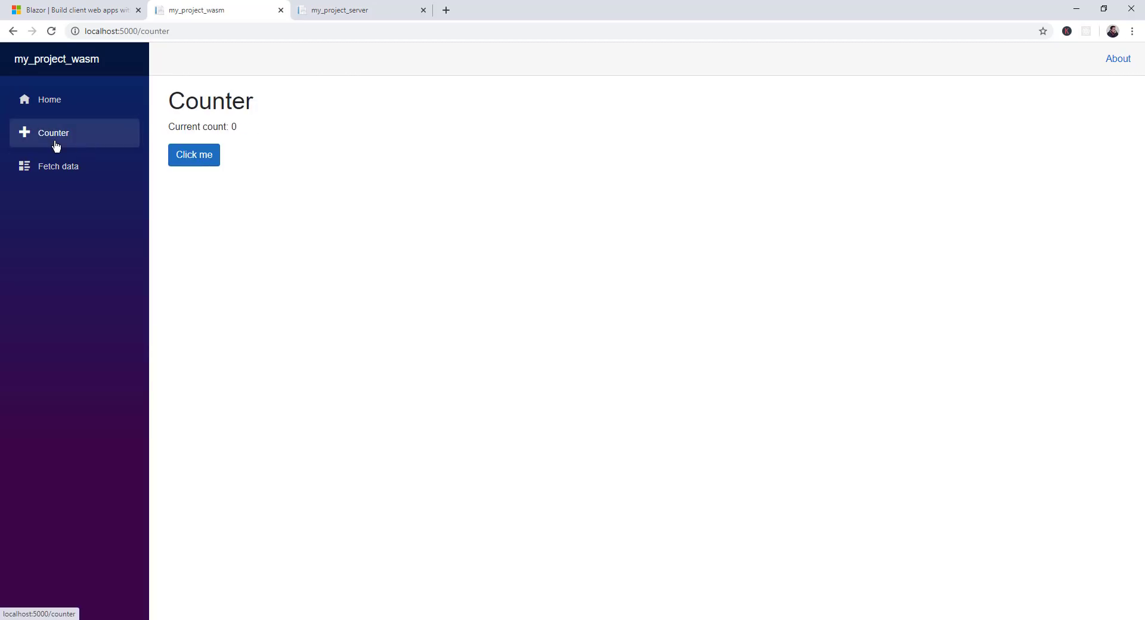
{"action": "left_click", "coordinate": [193, 154]}
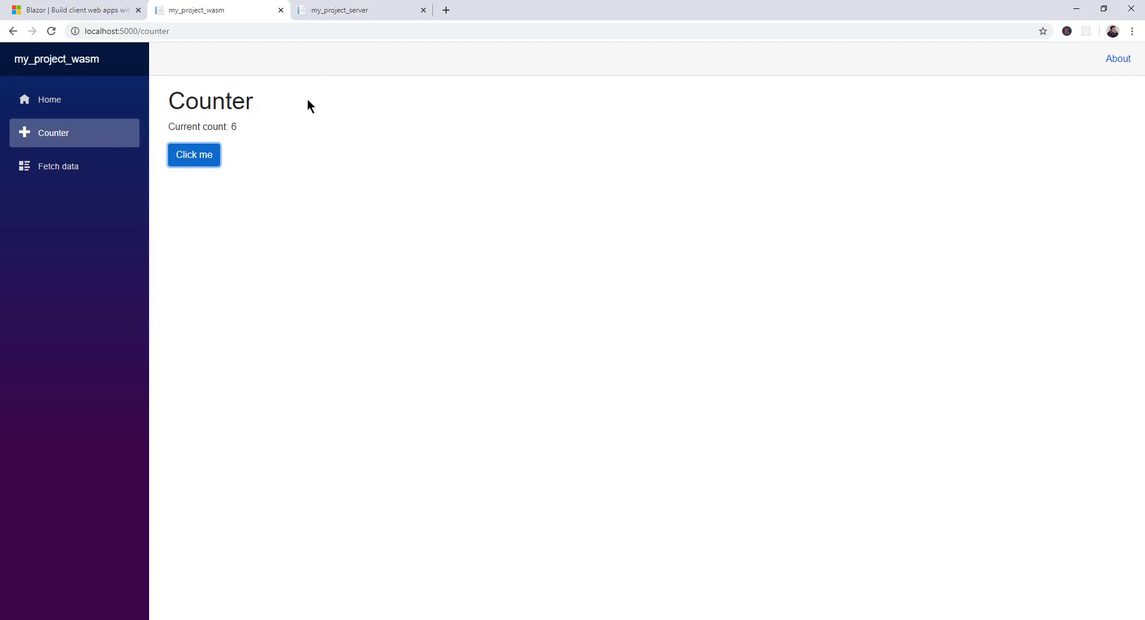
{"action": "mouse_move", "coordinate": [515, 564]}
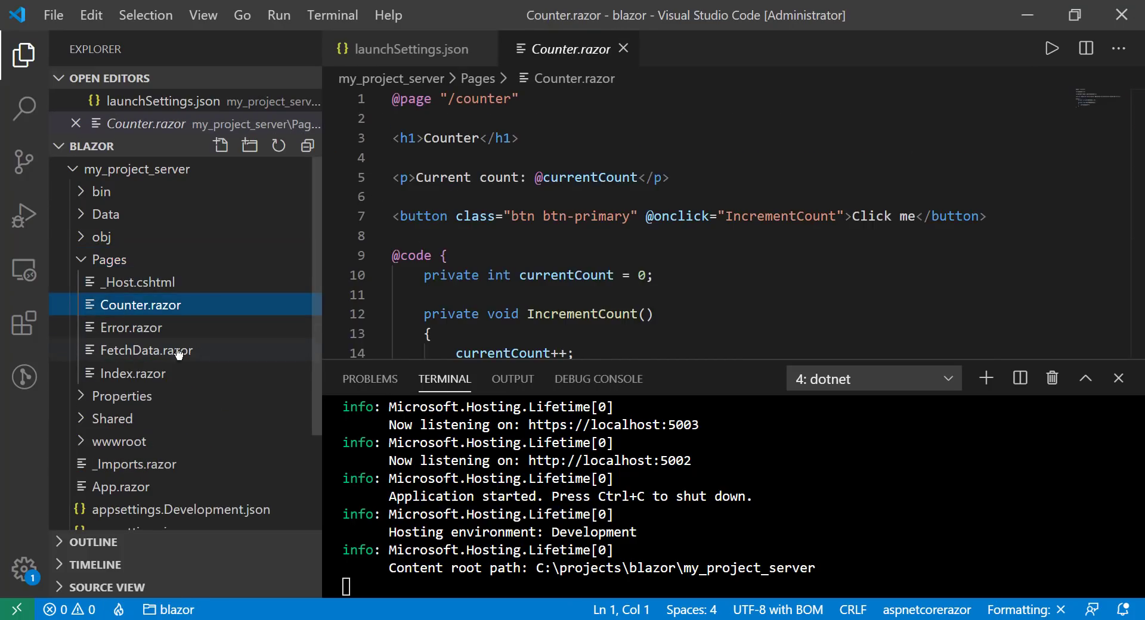
Browse the server project's Index and FetchData pages and locate the SurveyPrompt tag in Index.razor
{"action": "left_click", "coordinate": [133, 374]}
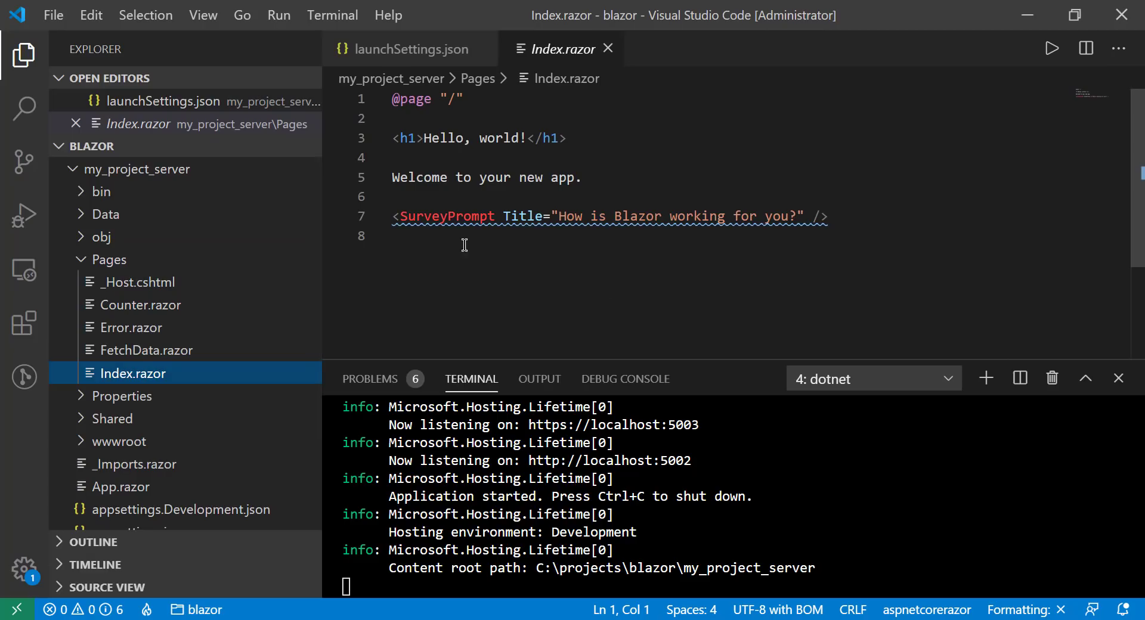
{"action": "left_click", "coordinate": [148, 349]}
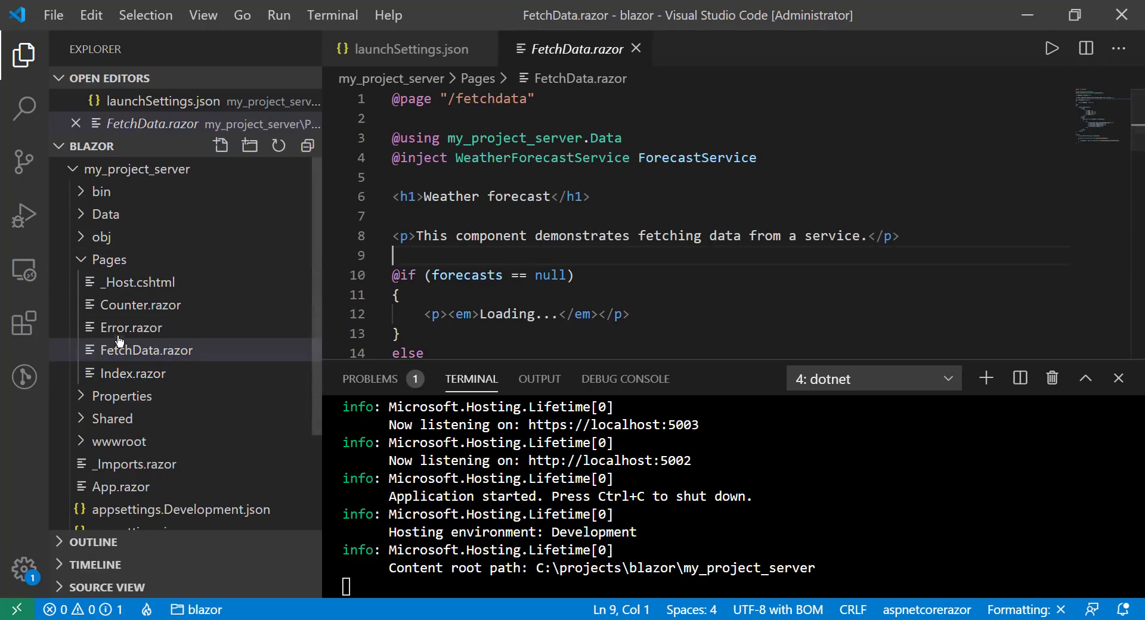
{"action": "left_click", "coordinate": [132, 373]}
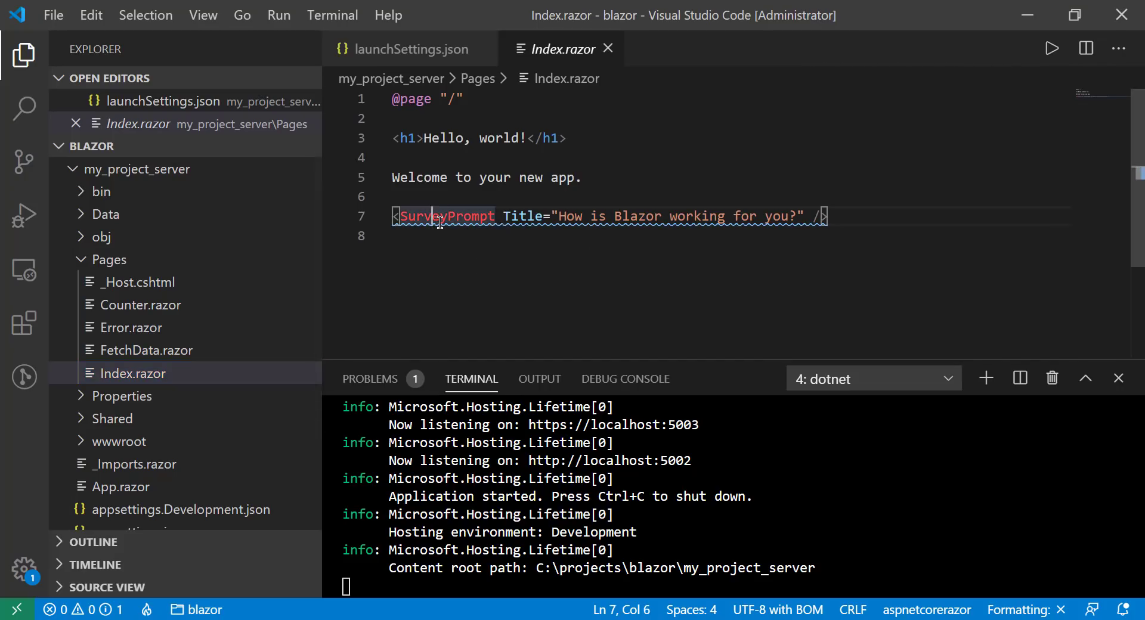
{"action": "mouse_move", "coordinate": [445, 216]}
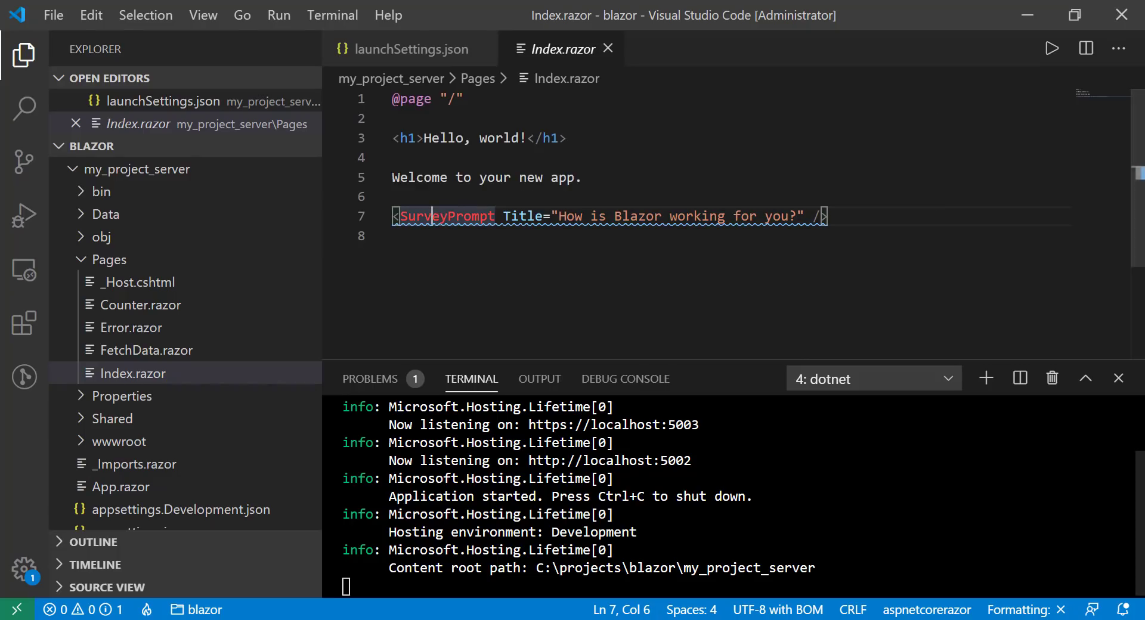
{"action": "mouse_move", "coordinate": [448, 216]}
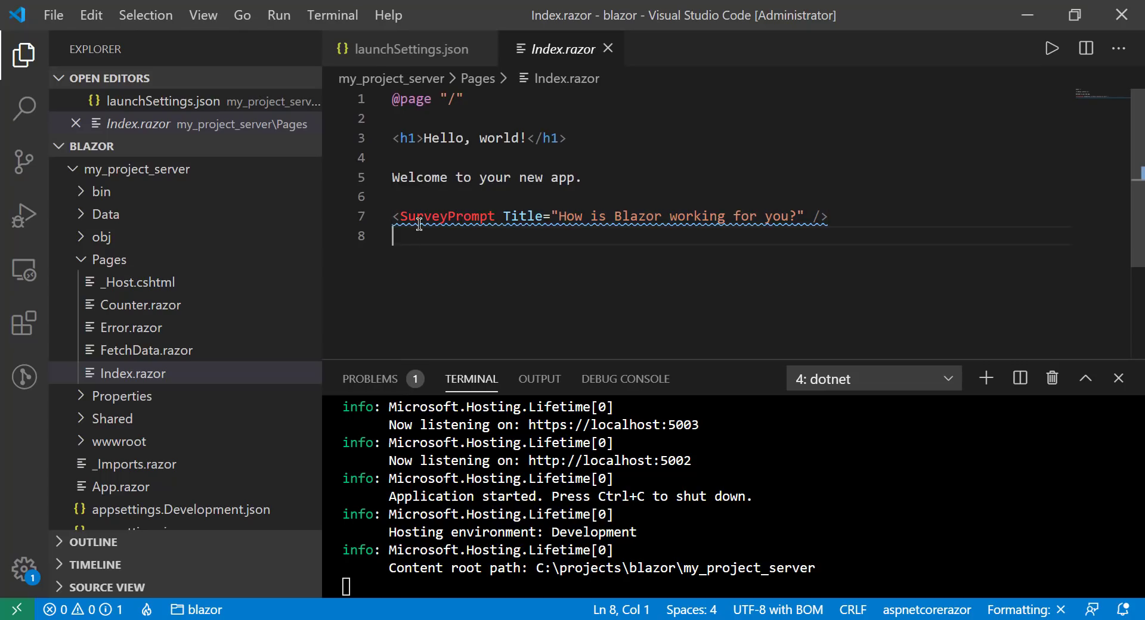
{"action": "left_click", "coordinate": [435, 216]}
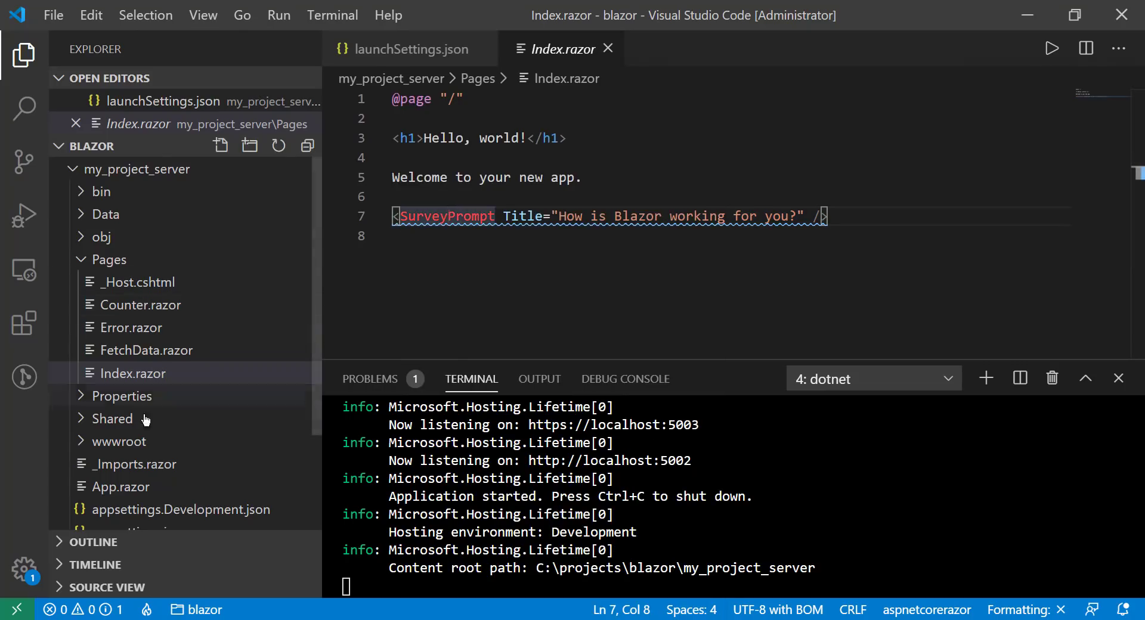
Examine the shared SurveyPrompt.razor component and the actions for its tag in Index.razor
{"action": "left_click", "coordinate": [123, 396]}
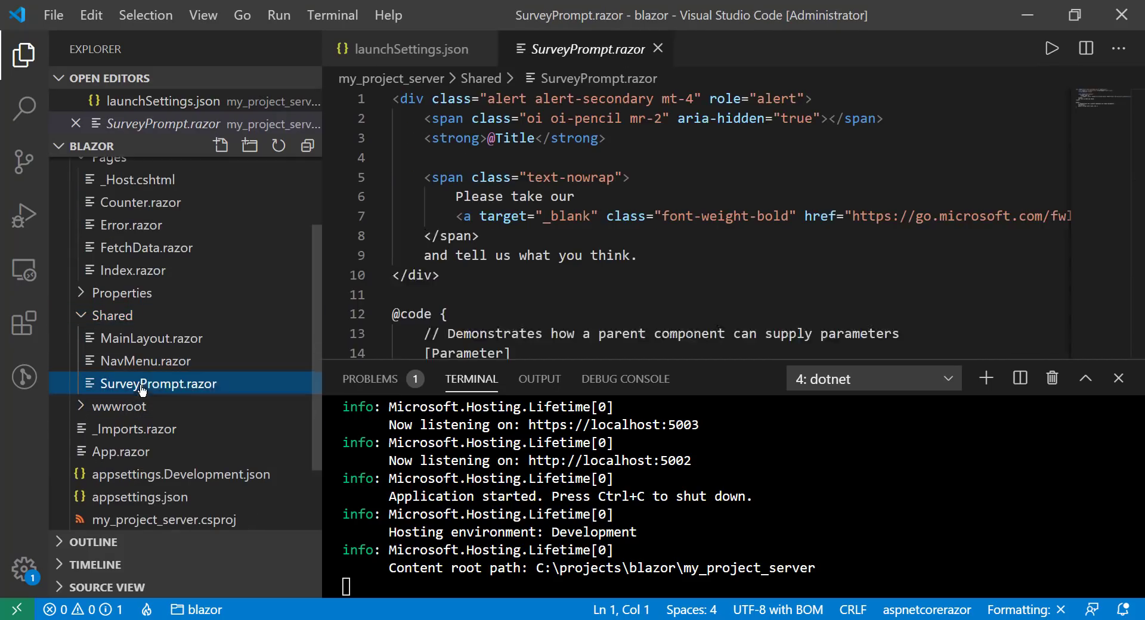
{"action": "left_click_drag", "start_coordinate": [392, 99], "coordinate": [485, 196]}
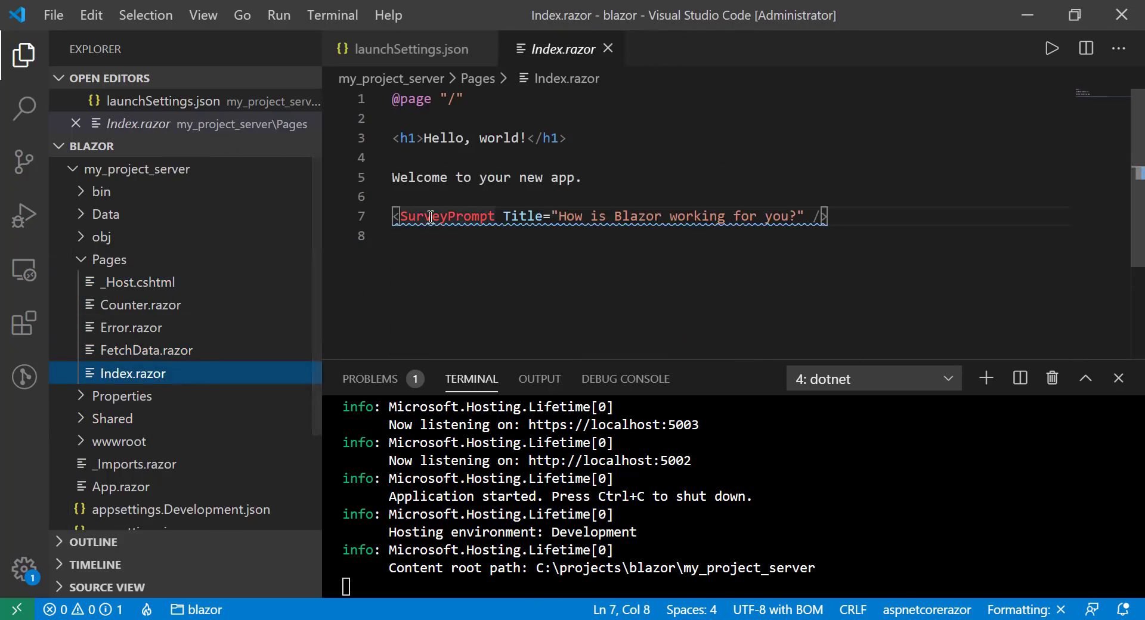
{"action": "right_click", "coordinate": [429, 215]}
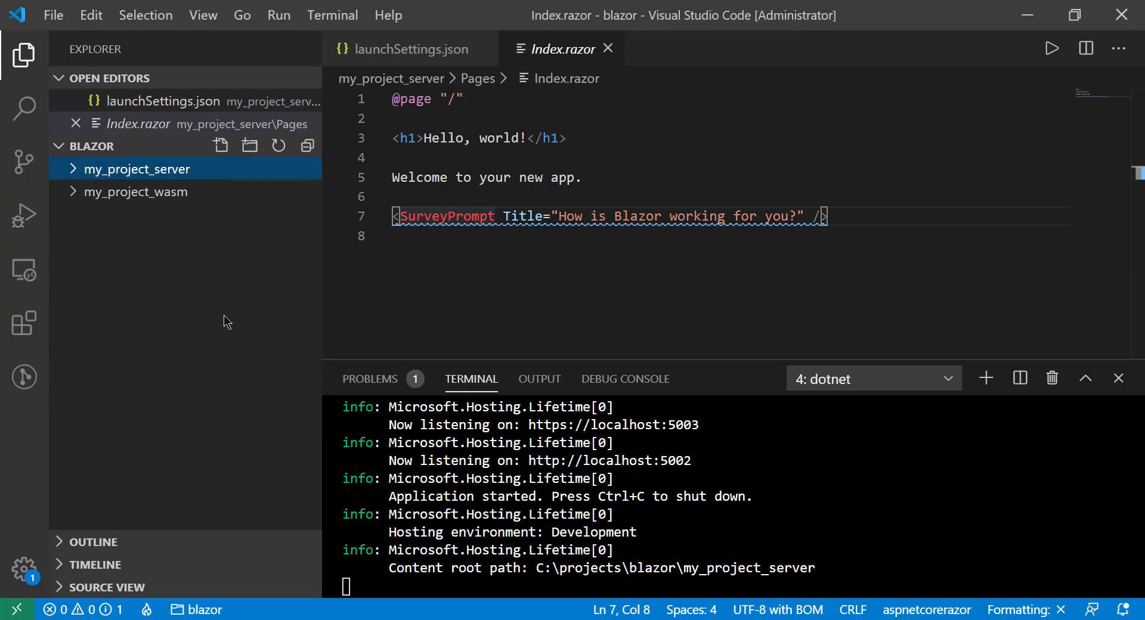
Switch to Chrome and bring up the running my_project_server tab on its Counter page
{"action": "left_click", "coordinate": [136, 168]}
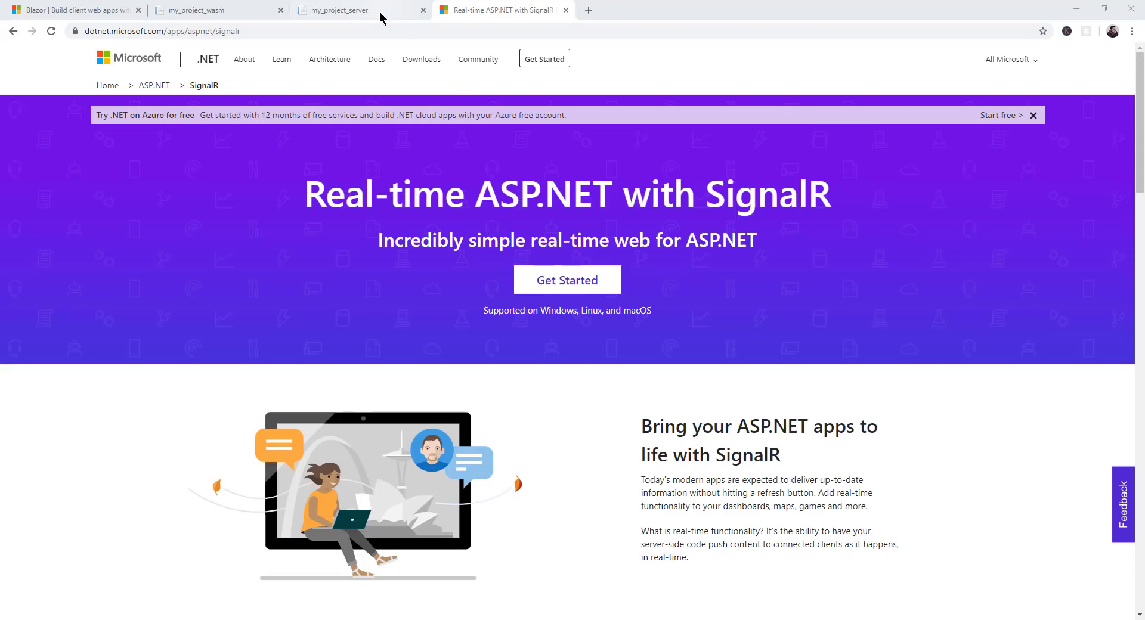
{"action": "left_click", "coordinate": [358, 10]}
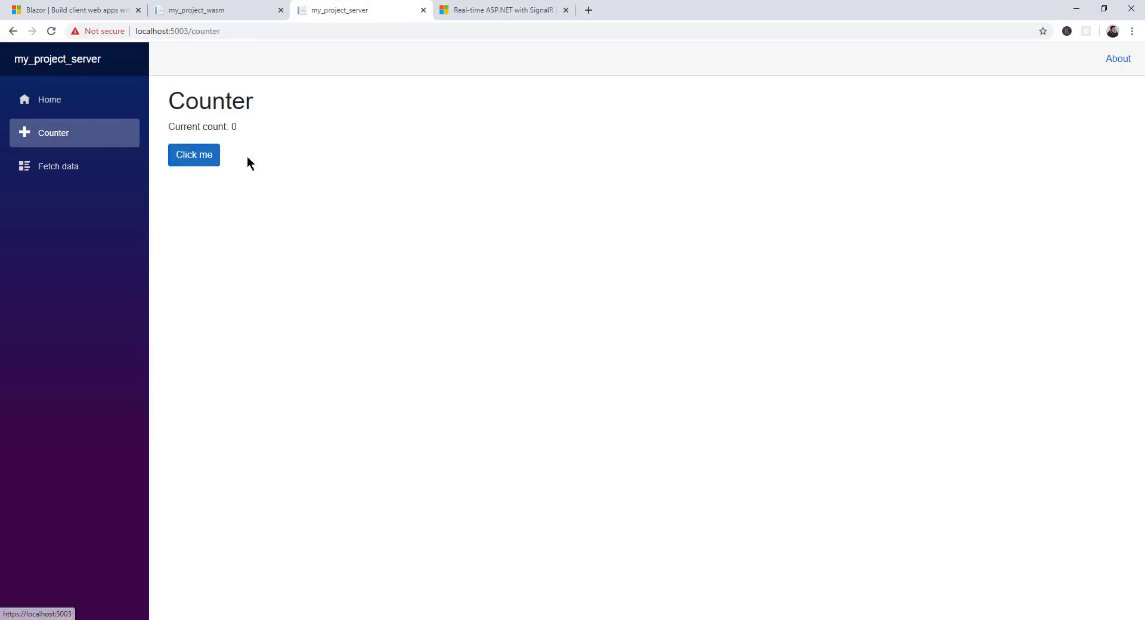
{"action": "mouse_move", "coordinate": [346, 248]}
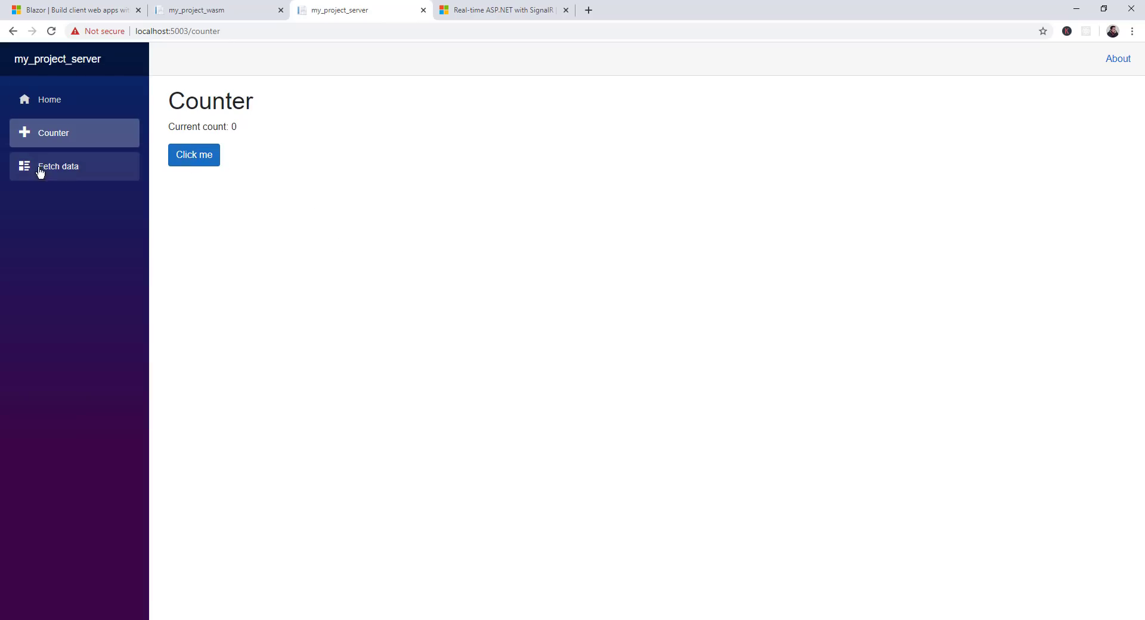
Click the server app's counter up to 20, then return to the wasm Counter tab showing 6
{"action": "left_click", "coordinate": [194, 155]}
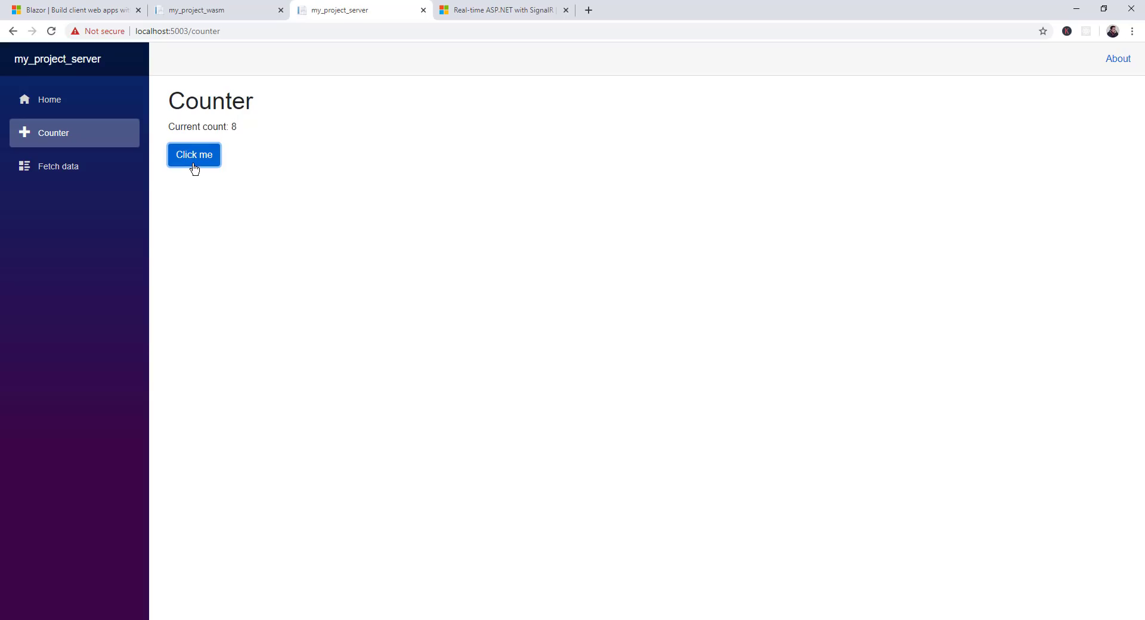
{"action": "left_click", "coordinate": [195, 155]}
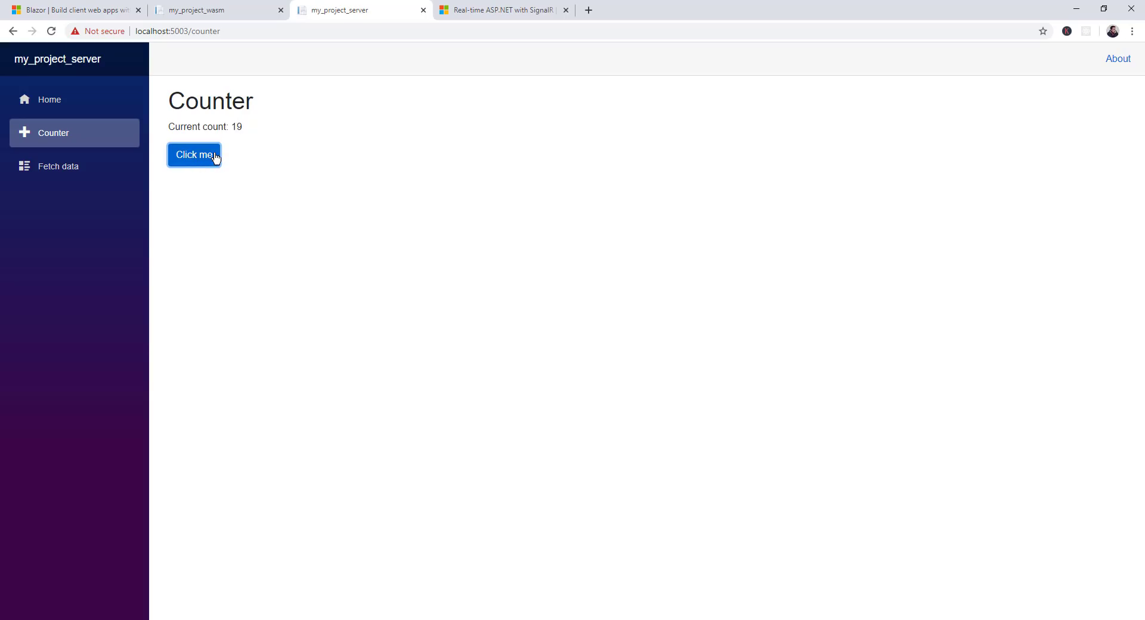
{"action": "left_click", "coordinate": [193, 155]}
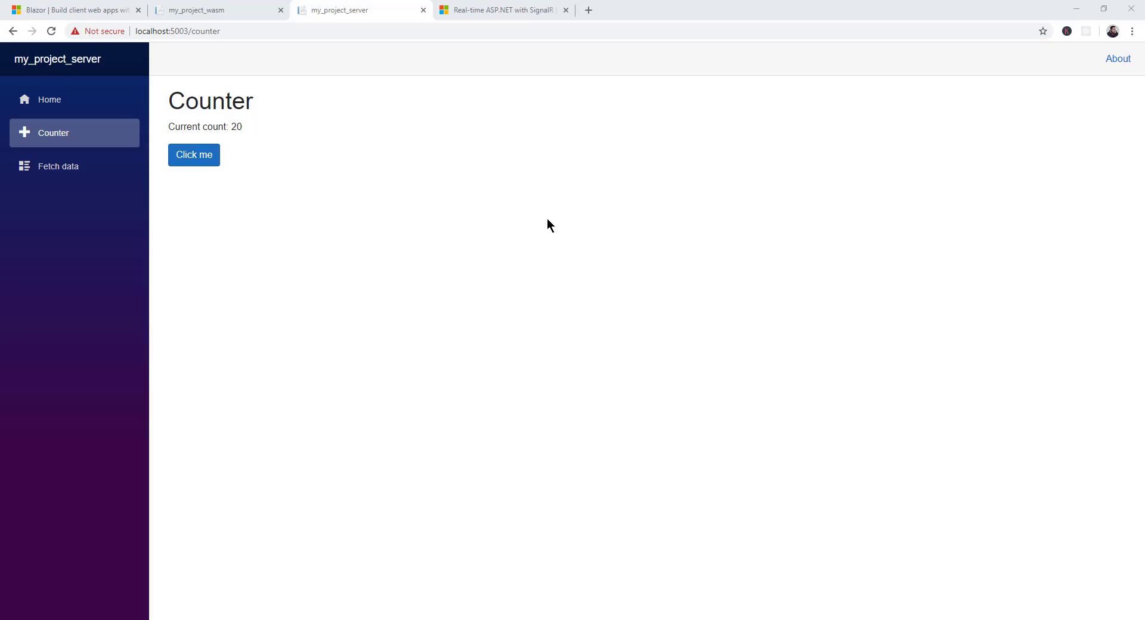
{"action": "mouse_move", "coordinate": [511, 218]}
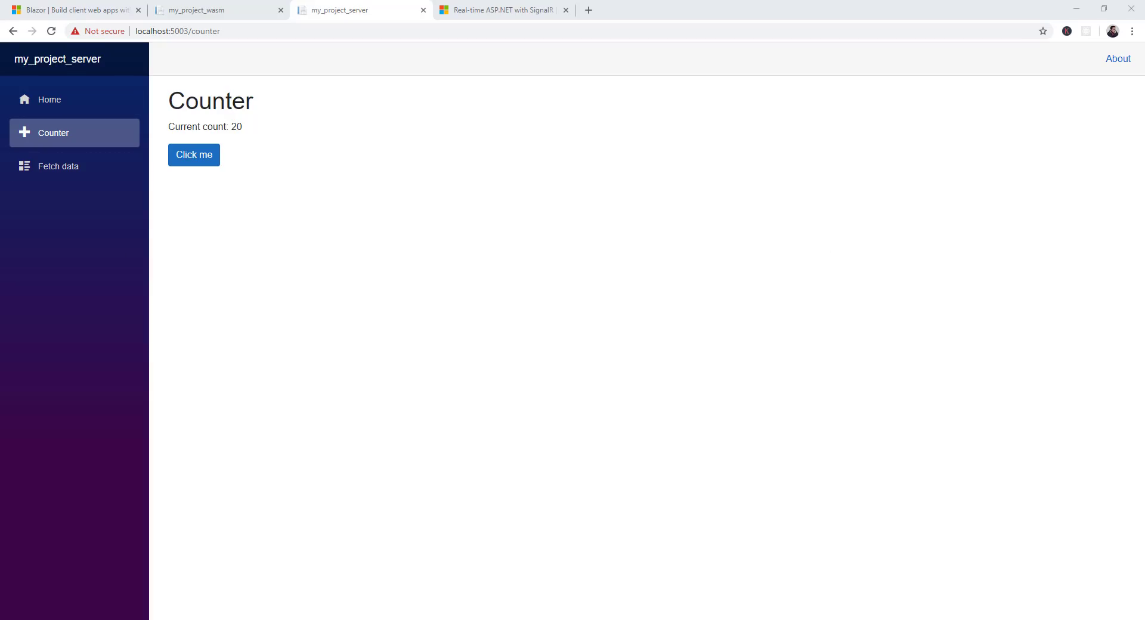
{"action": "mouse_move", "coordinate": [551, 193]}
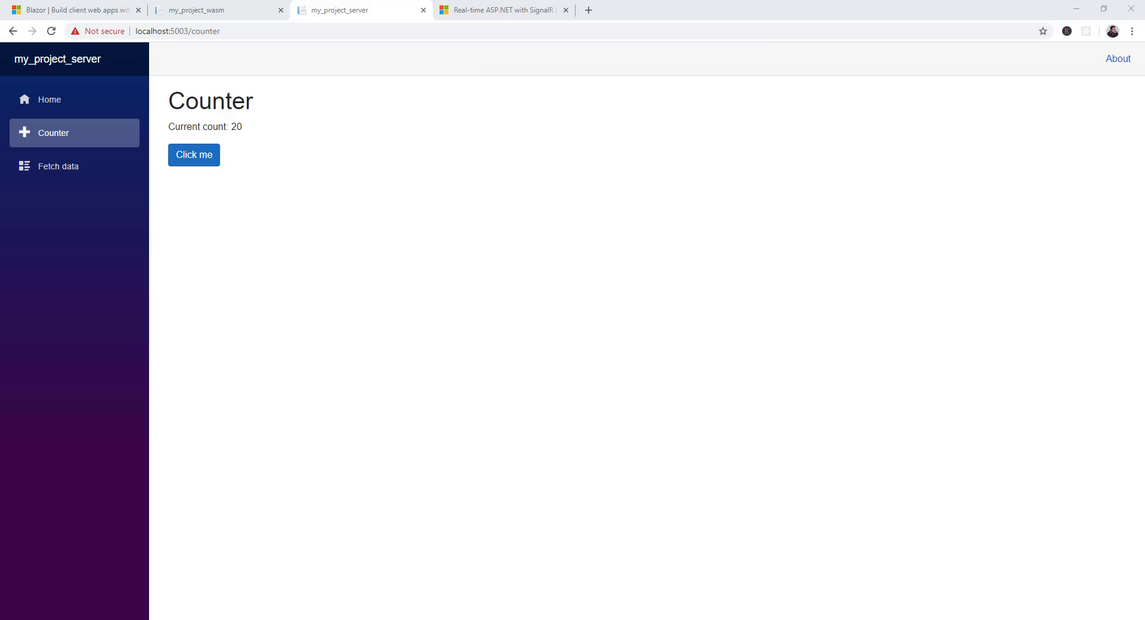
{"action": "mouse_move", "coordinate": [372, 252]}
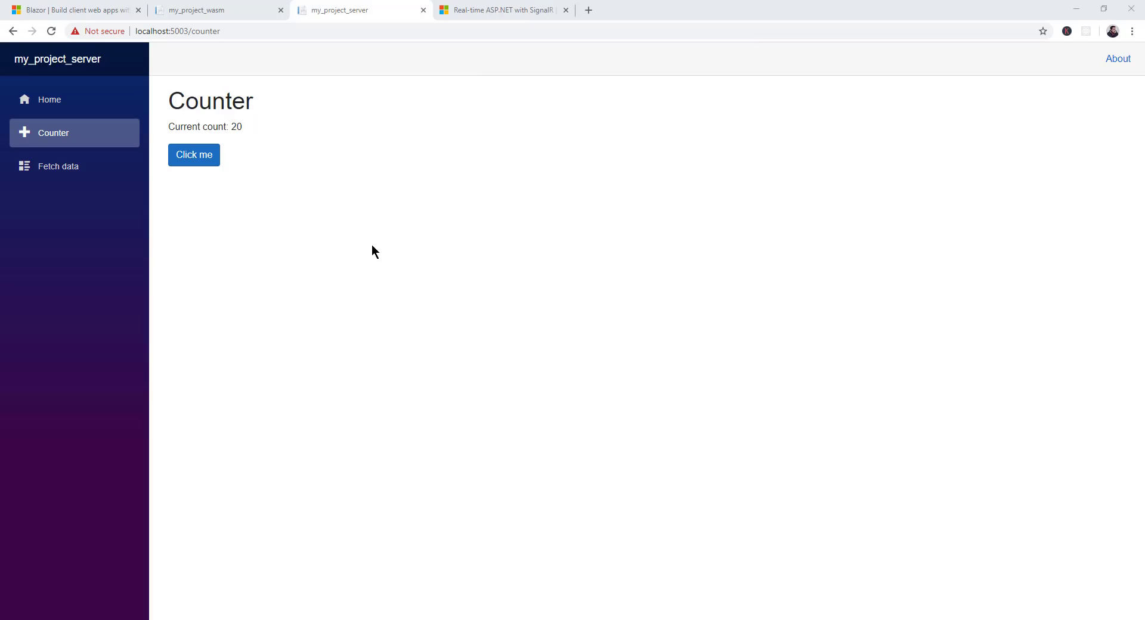
{"action": "mouse_move", "coordinate": [405, 416]}
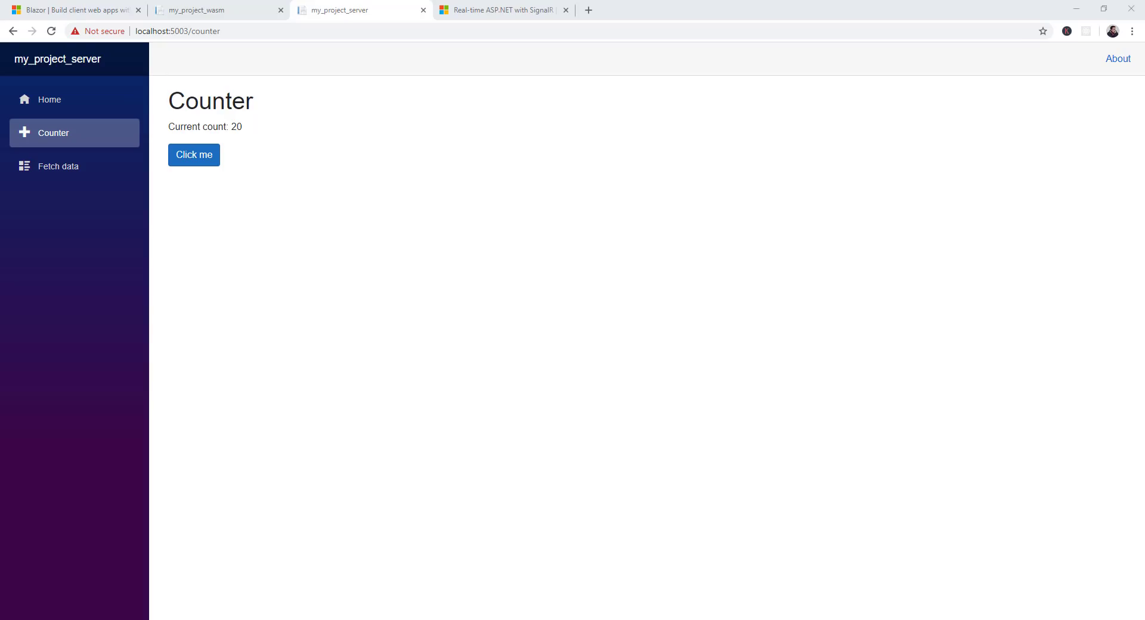
{"action": "mouse_move", "coordinate": [354, 246]}
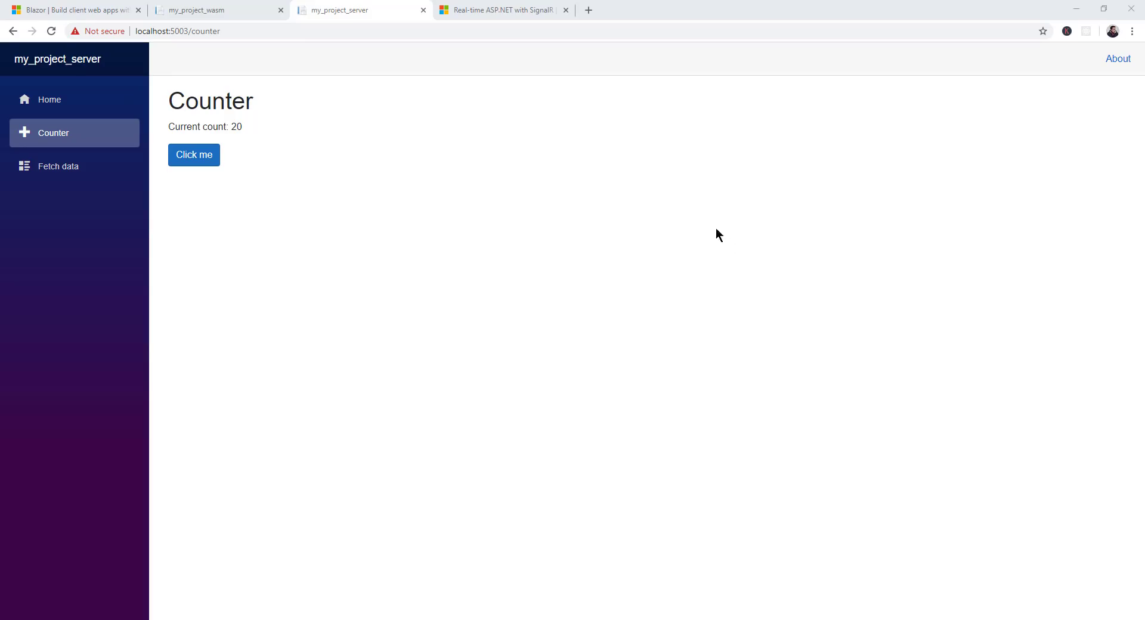
{"action": "left_click", "coordinate": [217, 10]}
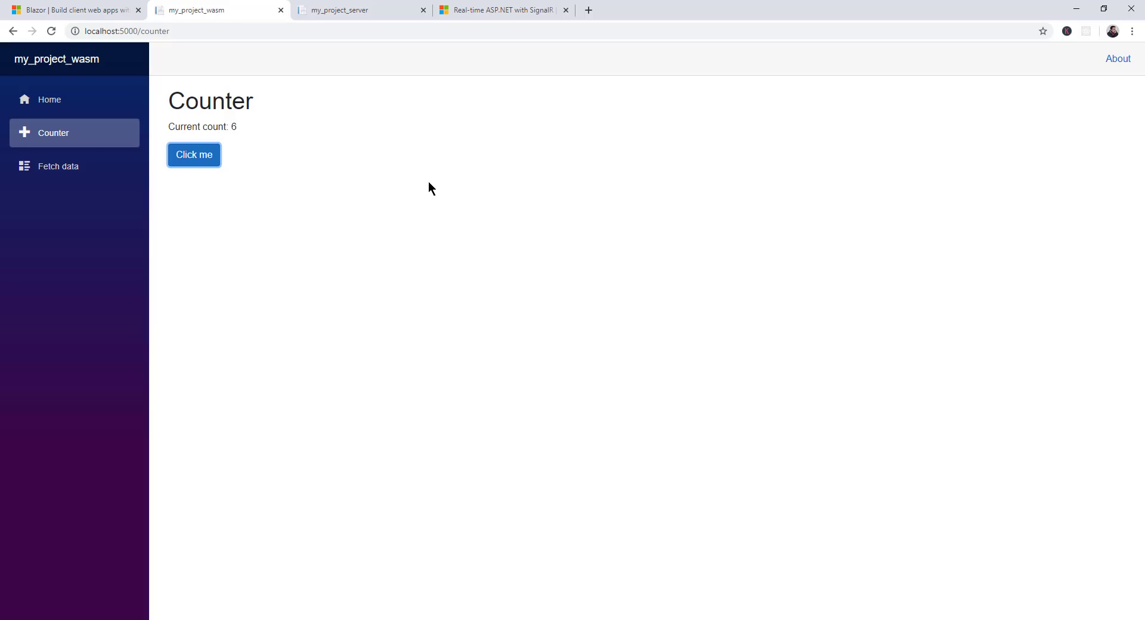
{"action": "mouse_move", "coordinate": [276, 262]}
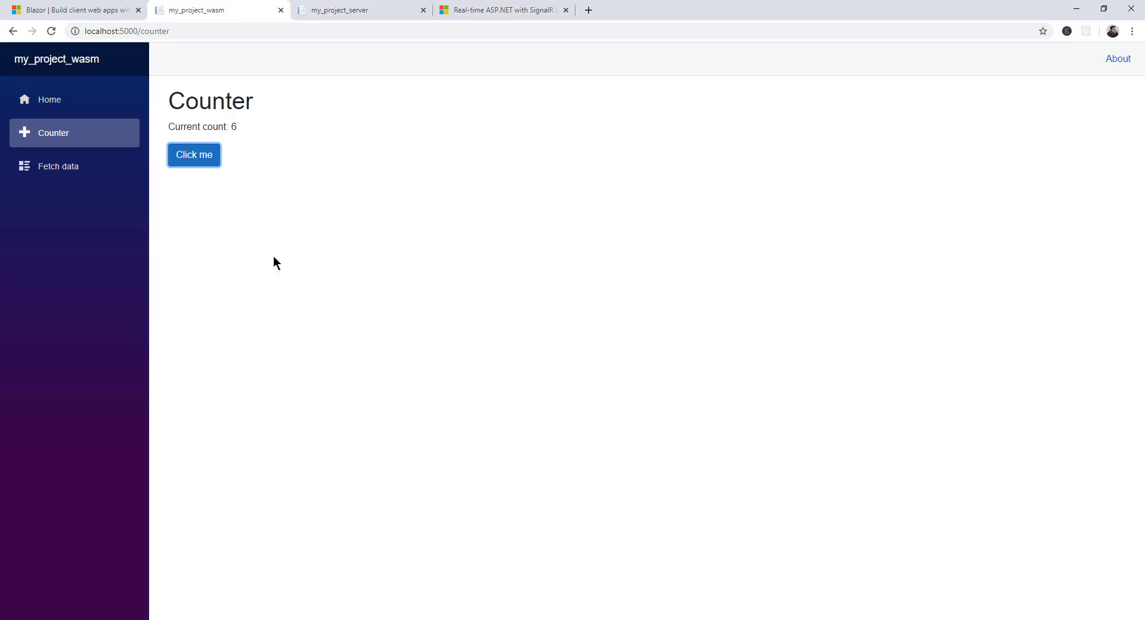
{"action": "mouse_move", "coordinate": [935, 400]}
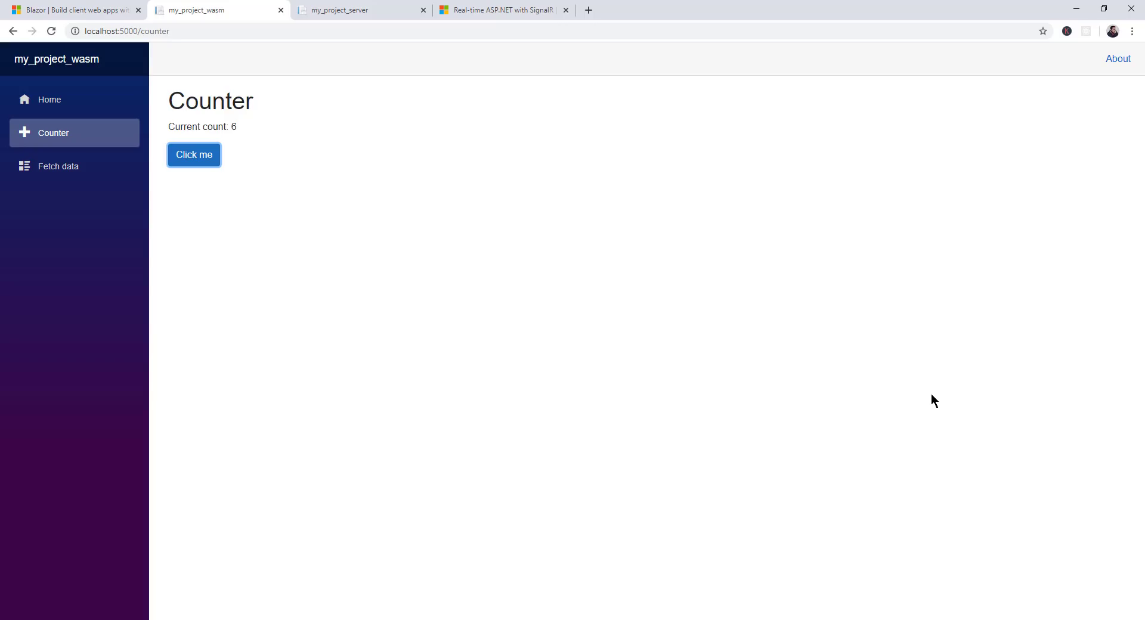
{"action": "mouse_move", "coordinate": [867, 436]}
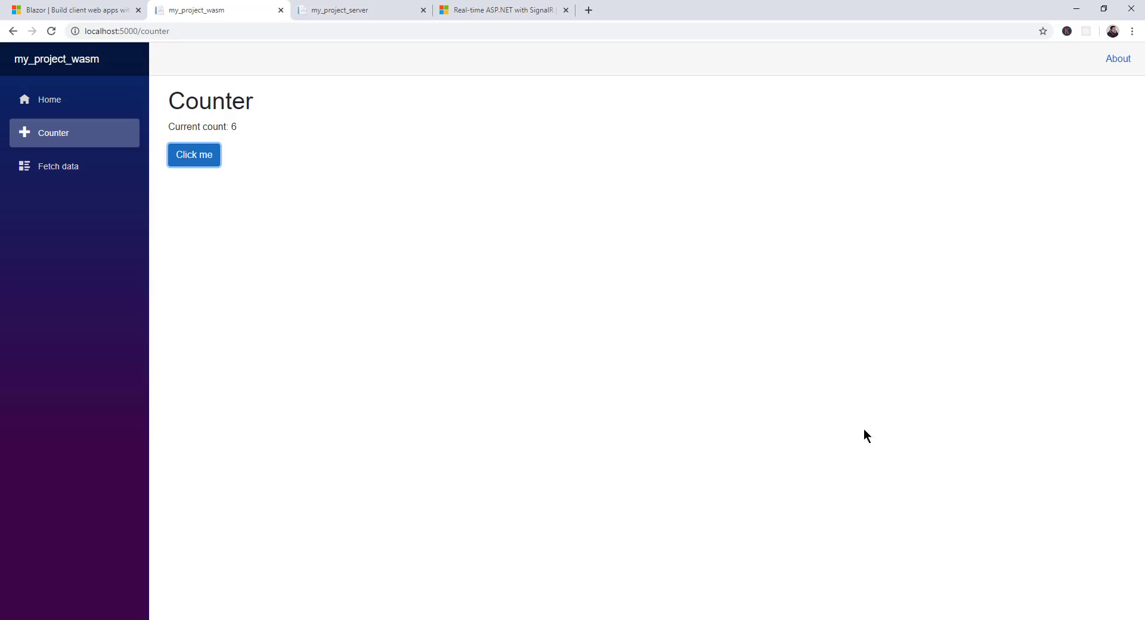
{"action": "mouse_move", "coordinate": [306, 241]}
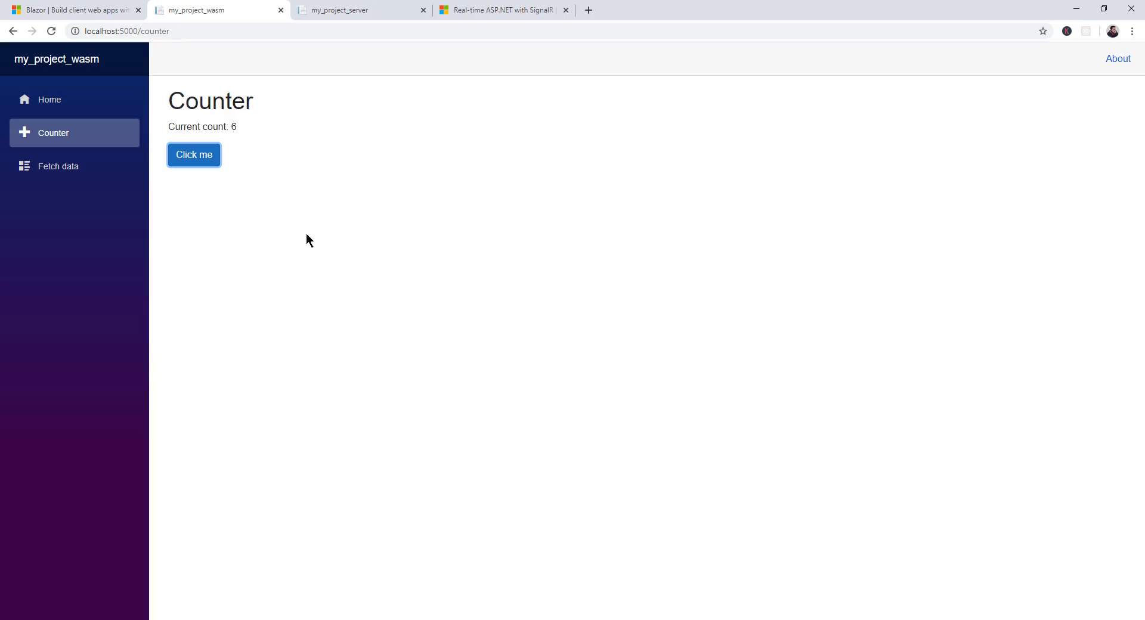
{"action": "mouse_move", "coordinate": [441, 286]}
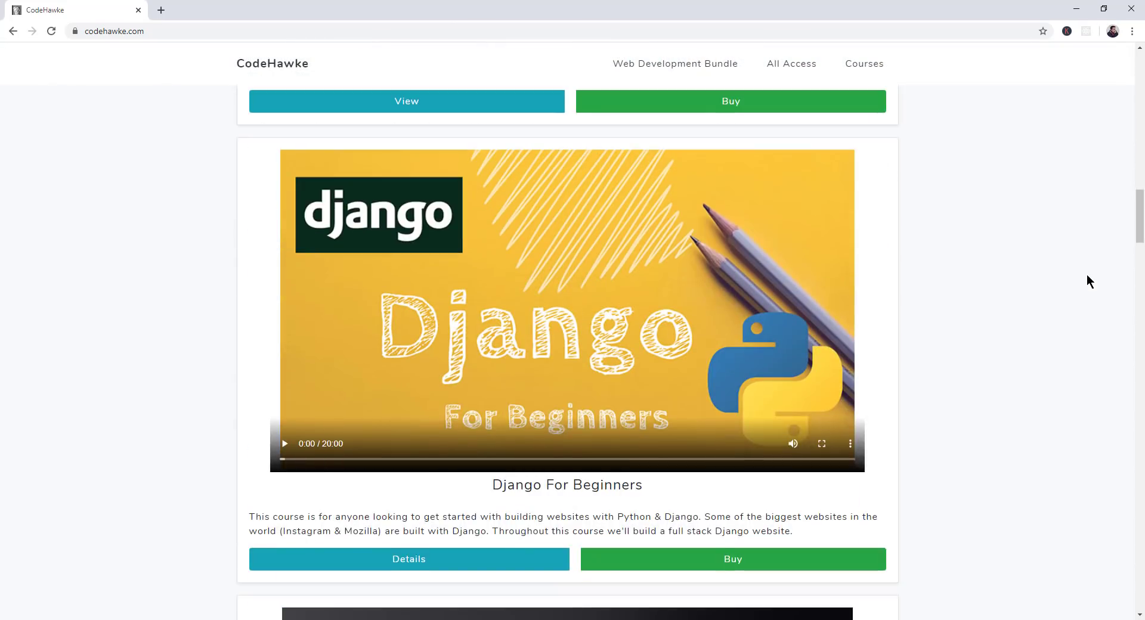
Scroll down the CodeHawke course listing to the Full Stack and C# ASP.NET Core courses
{"action": "scroll", "scroll_direction": "down", "scroll_amount": 3}
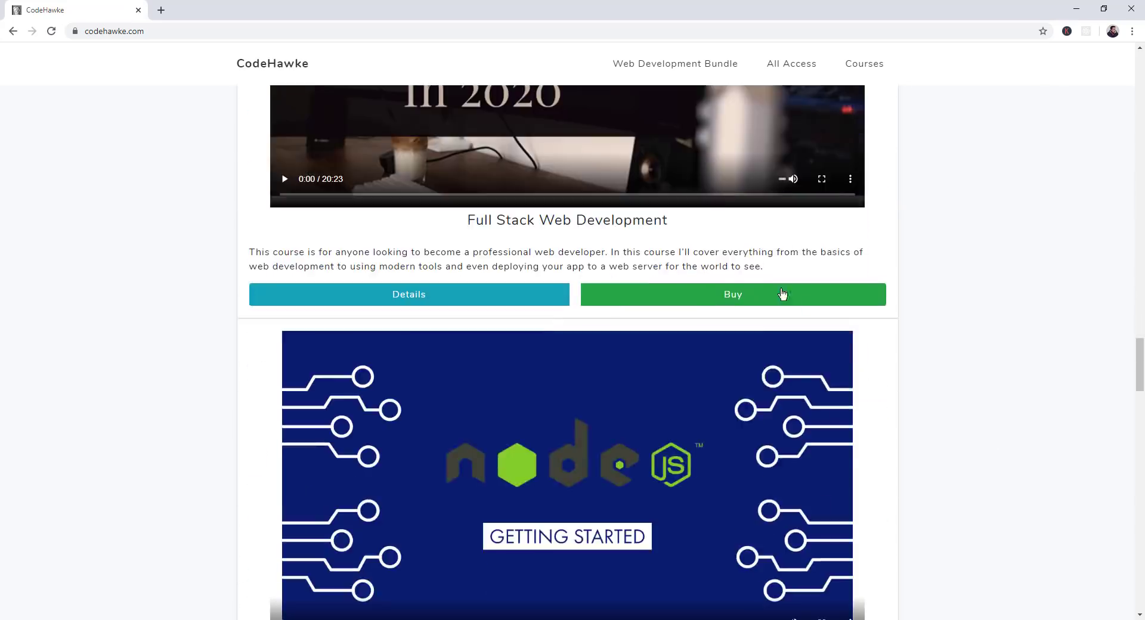
{"action": "scroll", "scroll_direction": "down", "scroll_amount": 3}
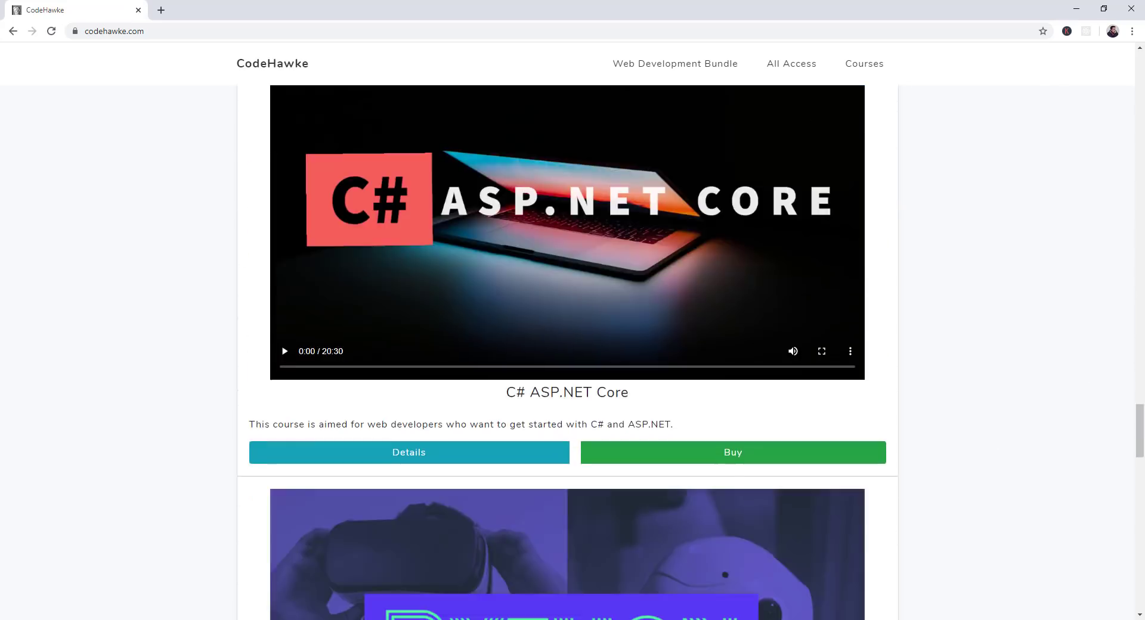